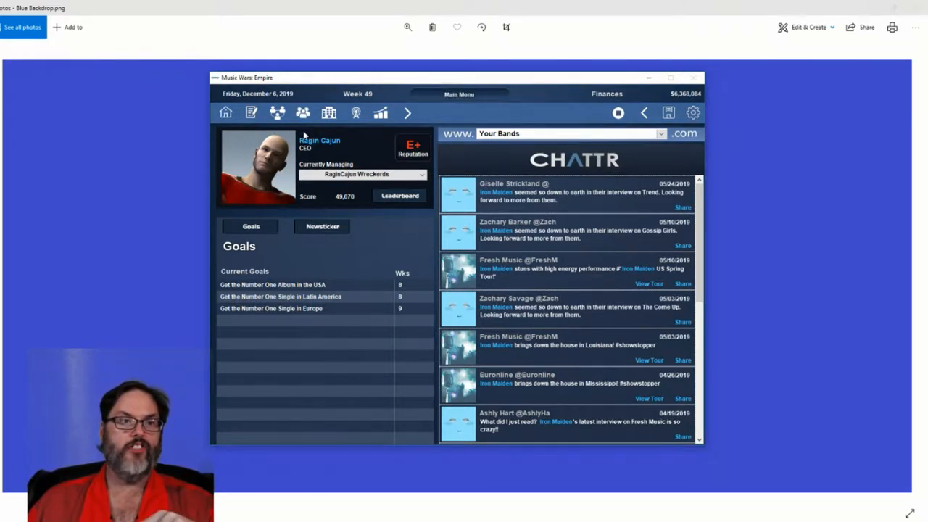
mouse_move(787, 214)
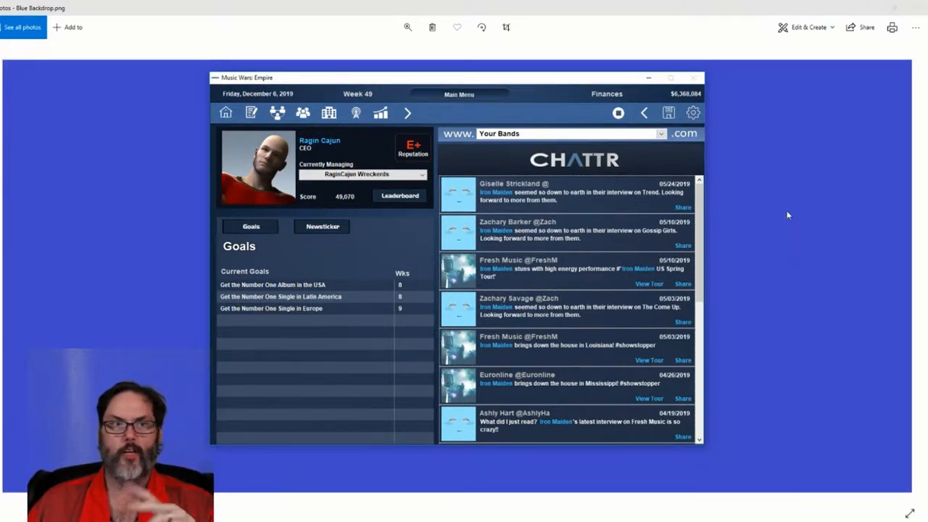
mouse_move(766, 192)
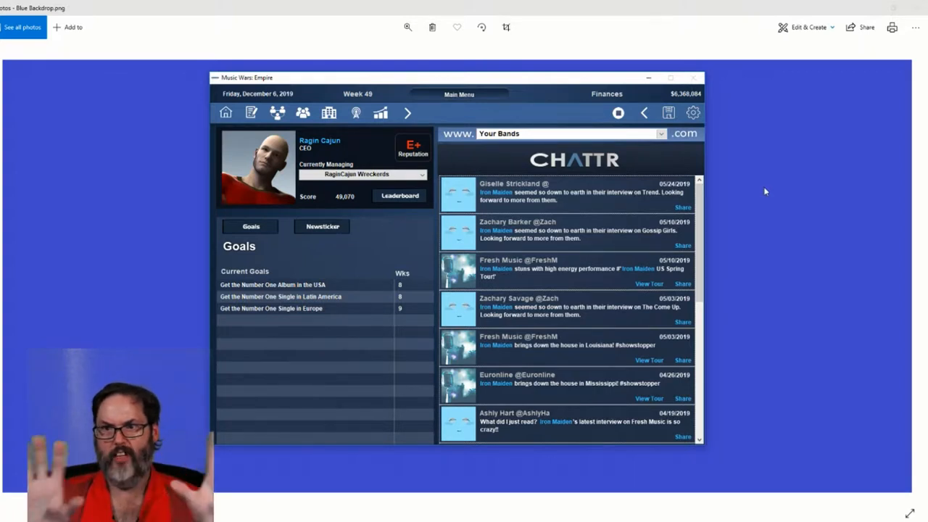
mouse_move(712, 201)
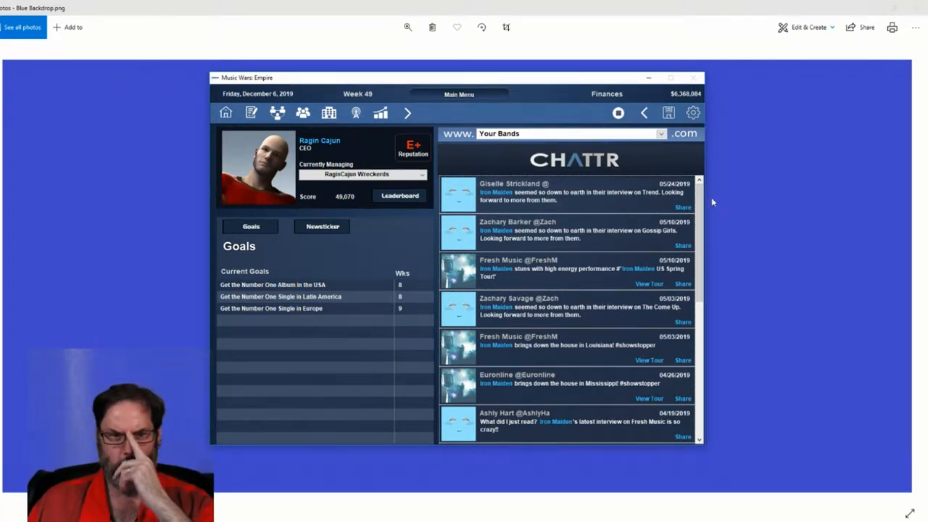
mouse_move(310, 332)
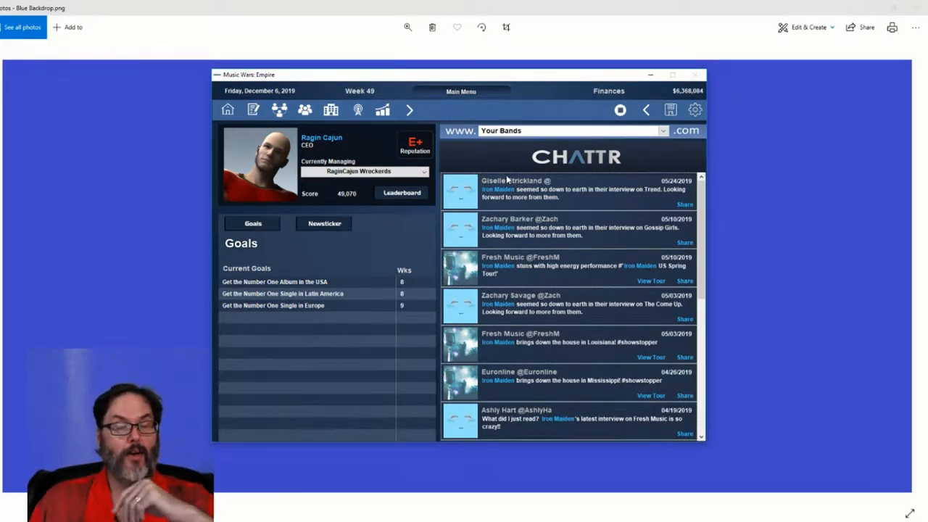
mouse_move(780, 162)
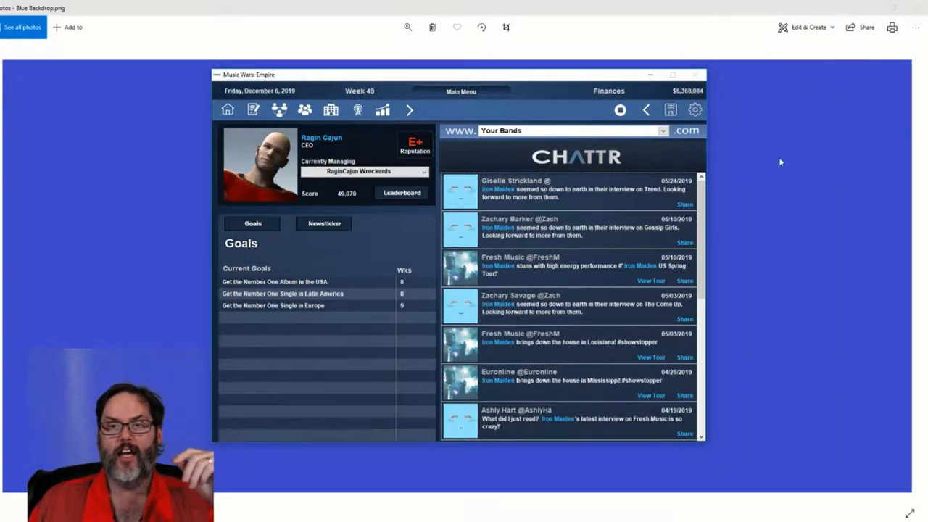
mouse_move(823, 322)
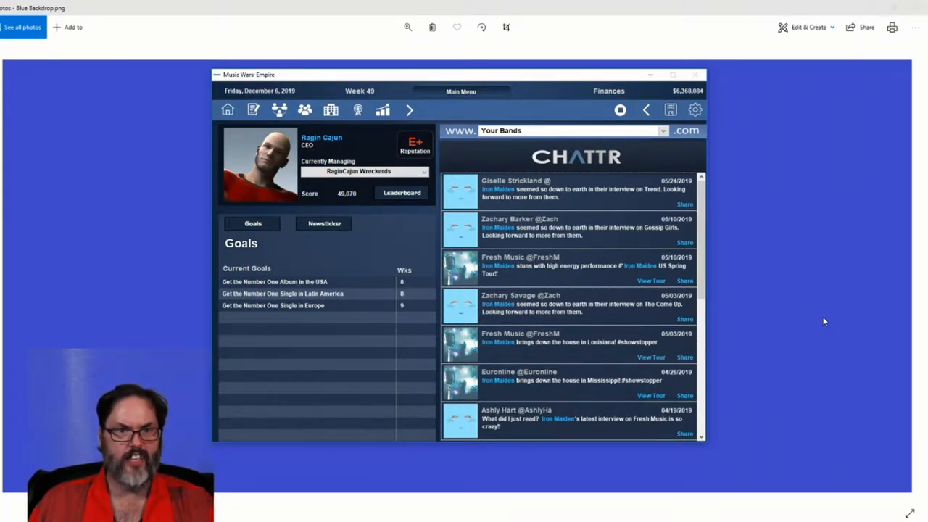
mouse_move(828, 314)
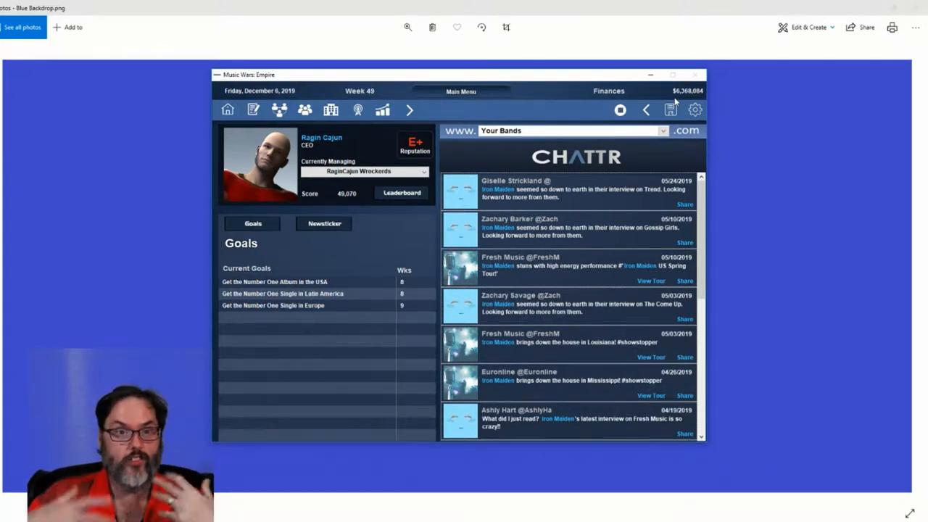
mouse_move(485, 152)
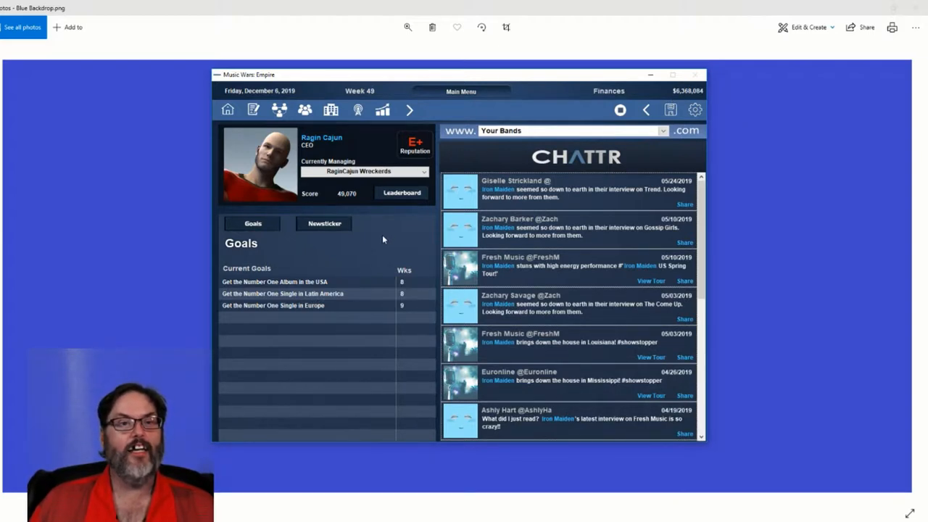
mouse_move(279, 122)
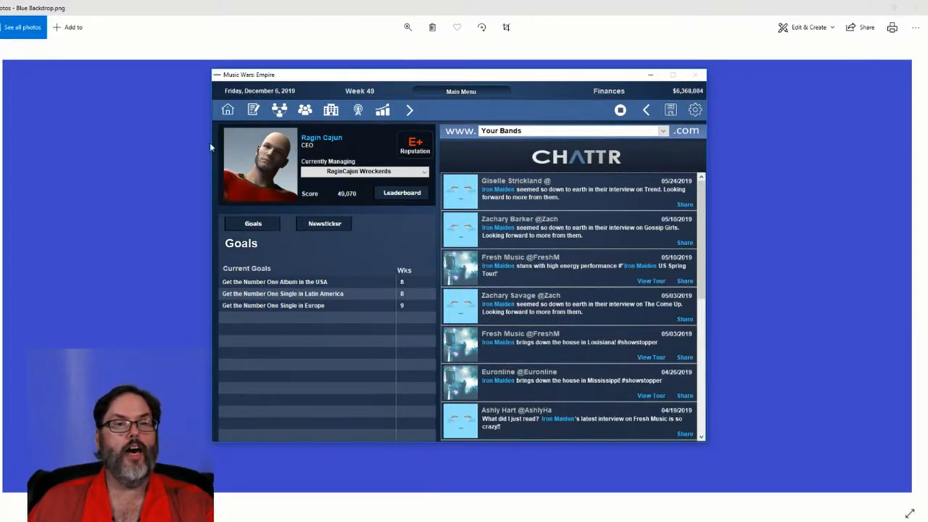
- Show the label's office overview with pending decisions and upcoming releases
click(252, 110)
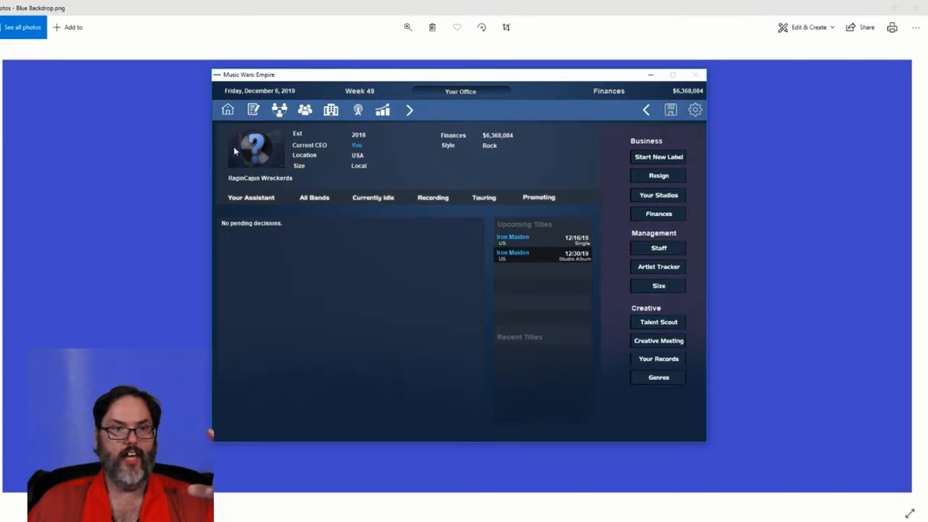
mouse_move(259, 177)
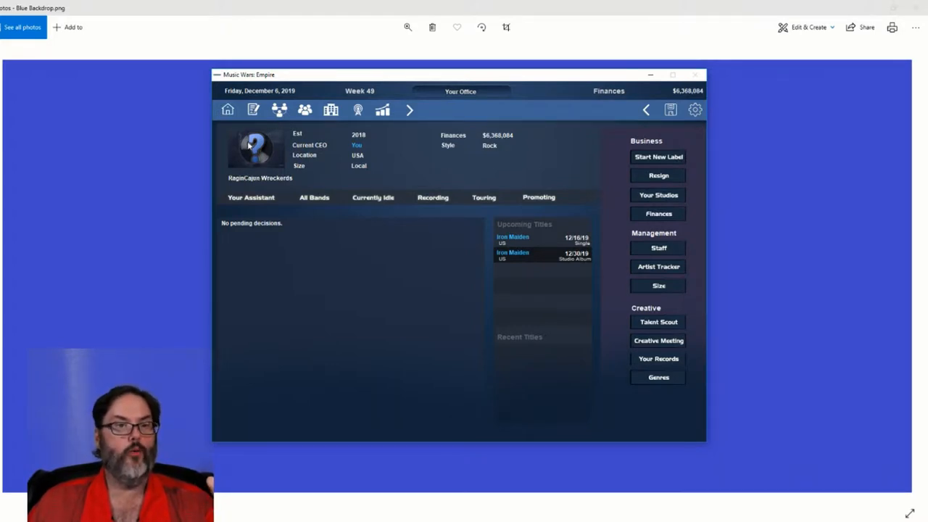
mouse_move(431, 247)
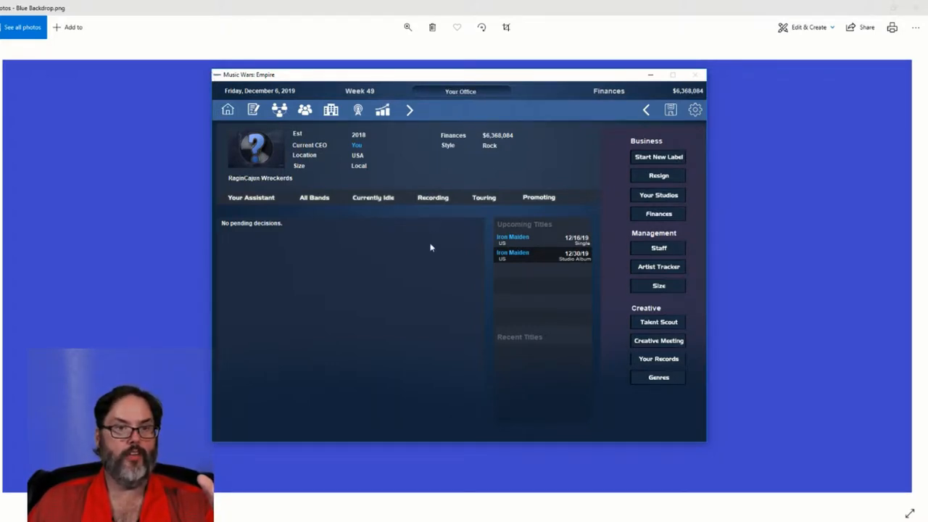
mouse_move(303, 280)
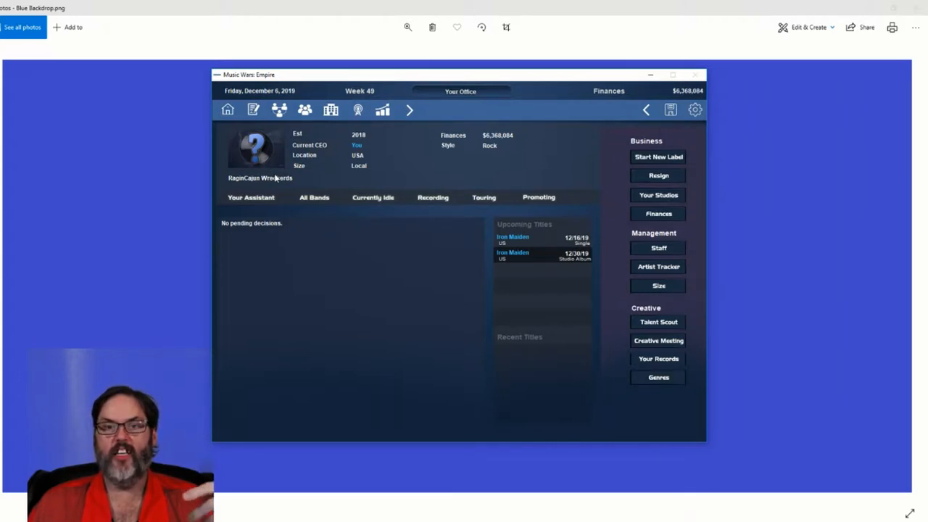
mouse_move(302, 166)
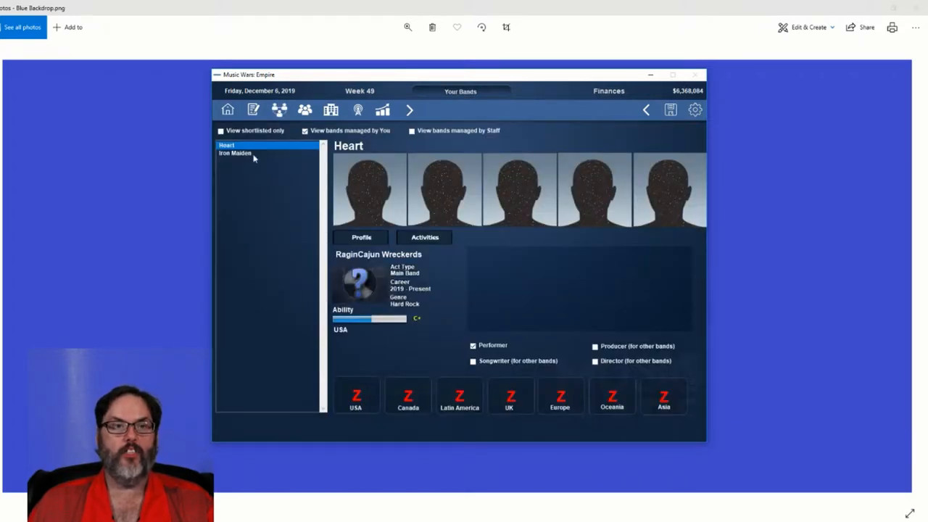
- Select Iron Maiden, then Heart, in the band list to reach Heart's overview
click(235, 154)
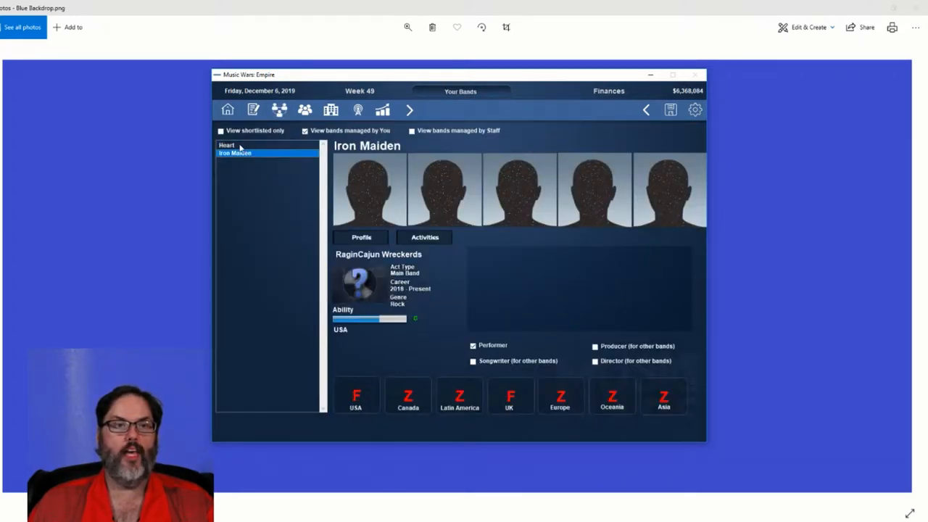
click(239, 145)
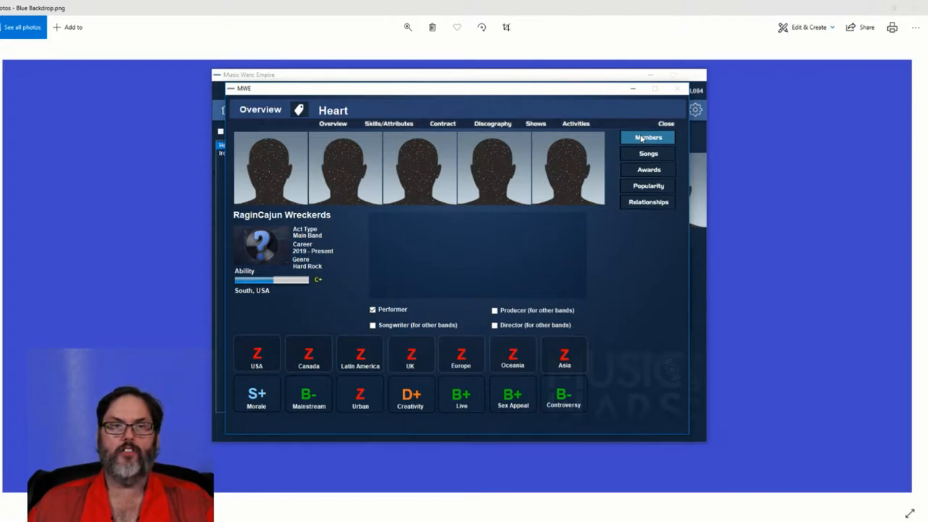
mouse_move(299, 110)
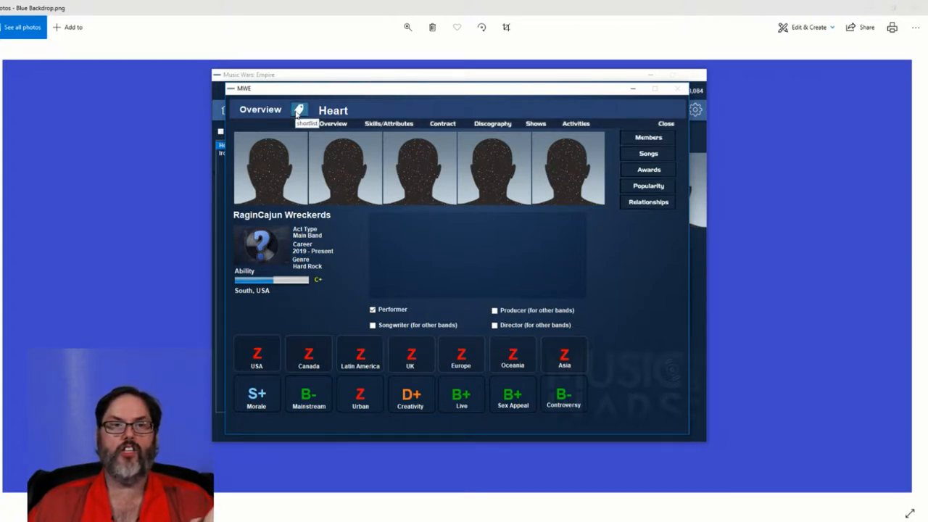
mouse_move(418, 203)
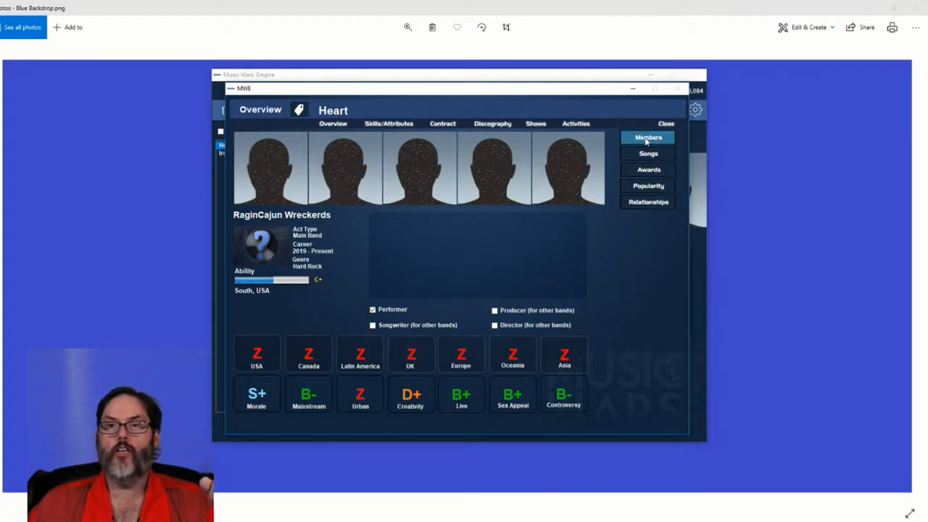
- View Heart's member lineup and Marcella Cunningham's personal details and skill grades
click(647, 136)
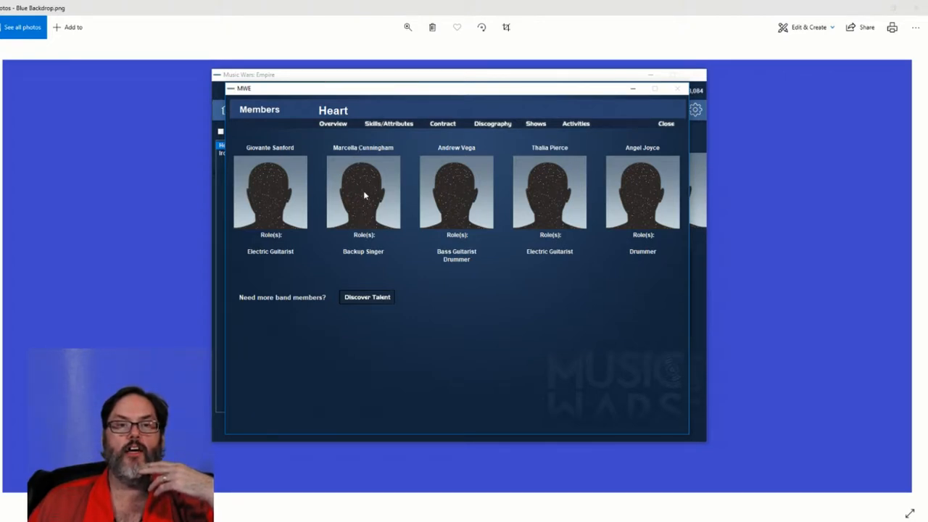
click(363, 191)
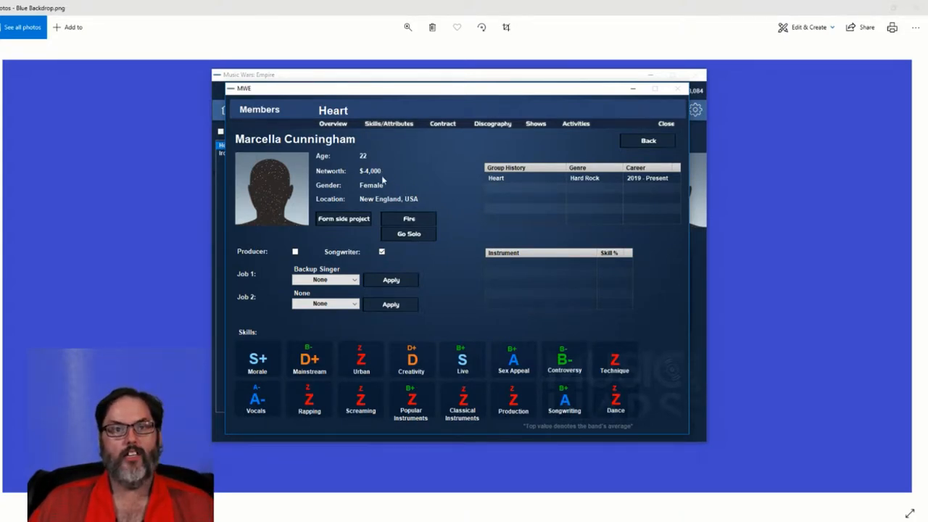
mouse_move(391, 189)
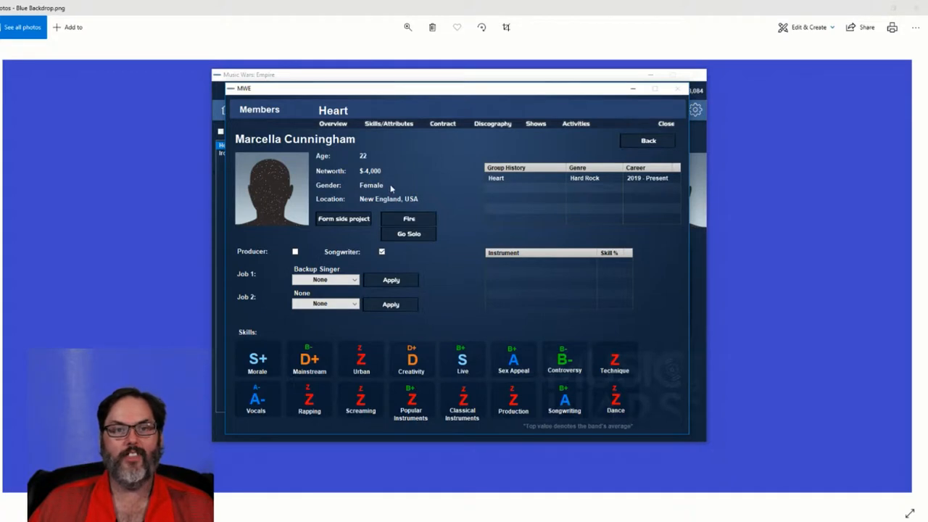
mouse_move(418, 205)
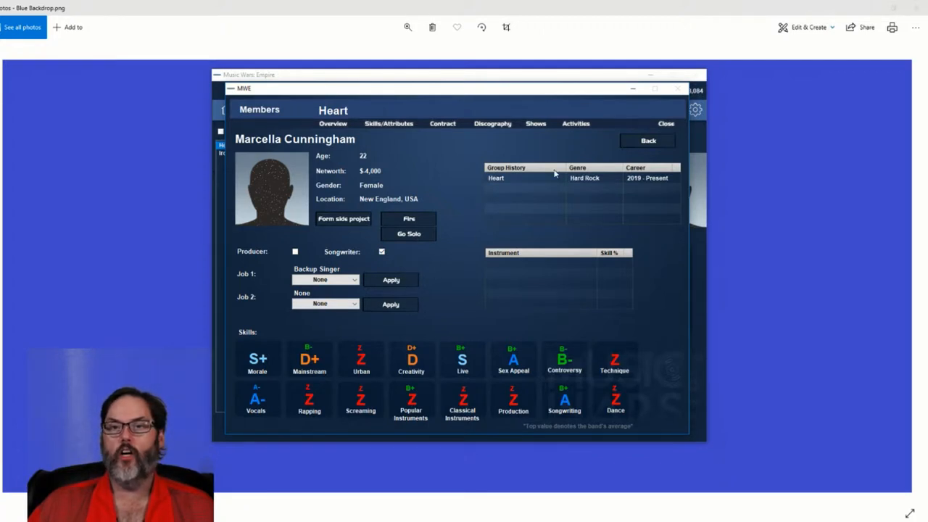
mouse_move(296, 369)
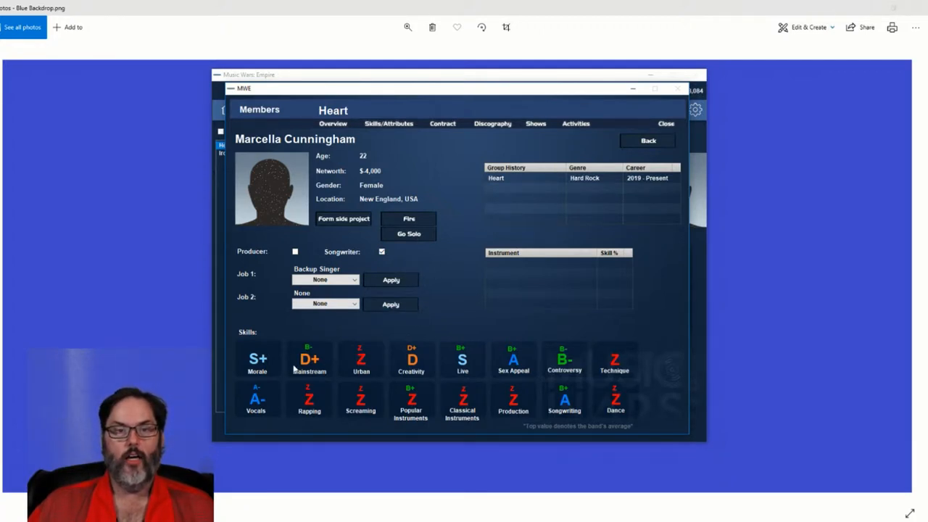
mouse_move(255, 421)
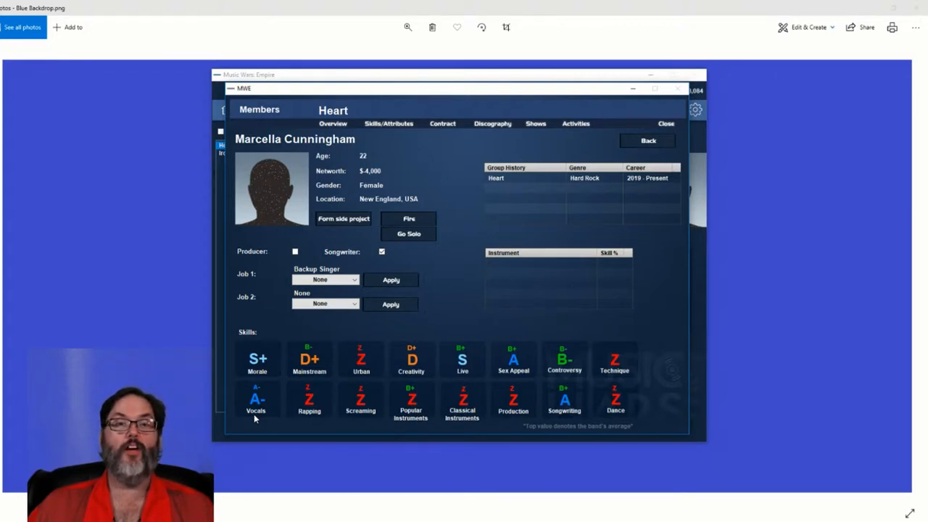
mouse_move(268, 415)
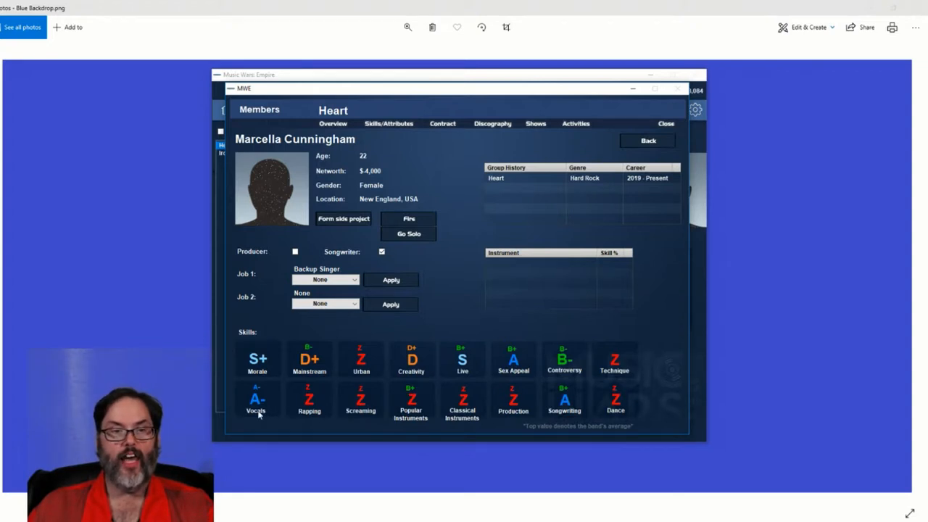
mouse_move(550, 403)
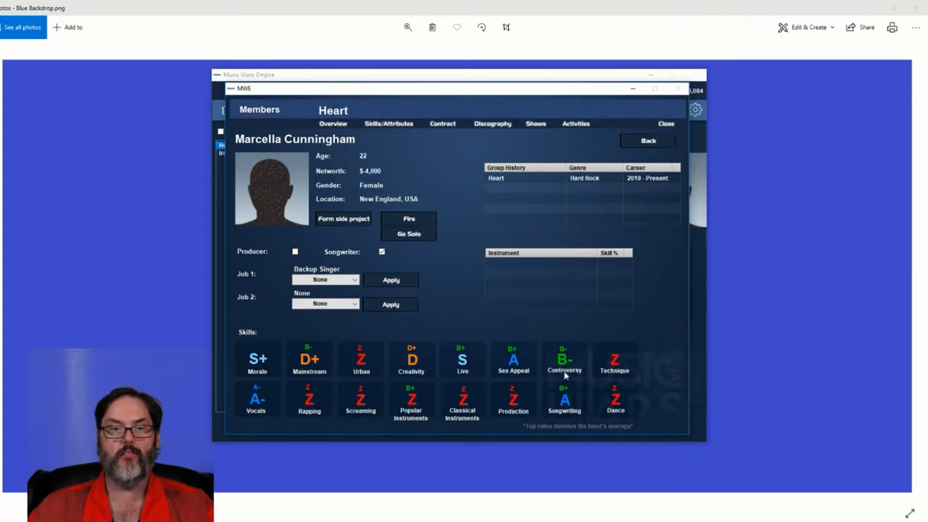
mouse_move(477, 376)
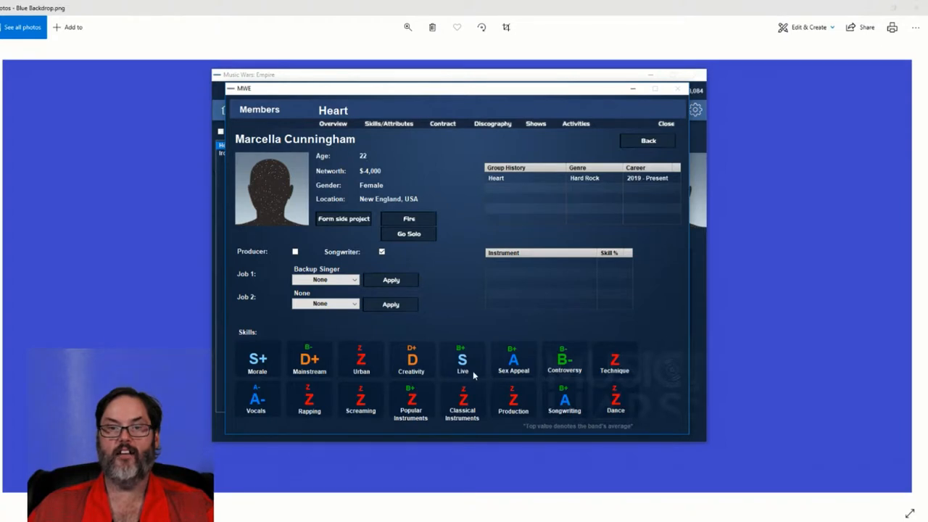
mouse_move(475, 377)
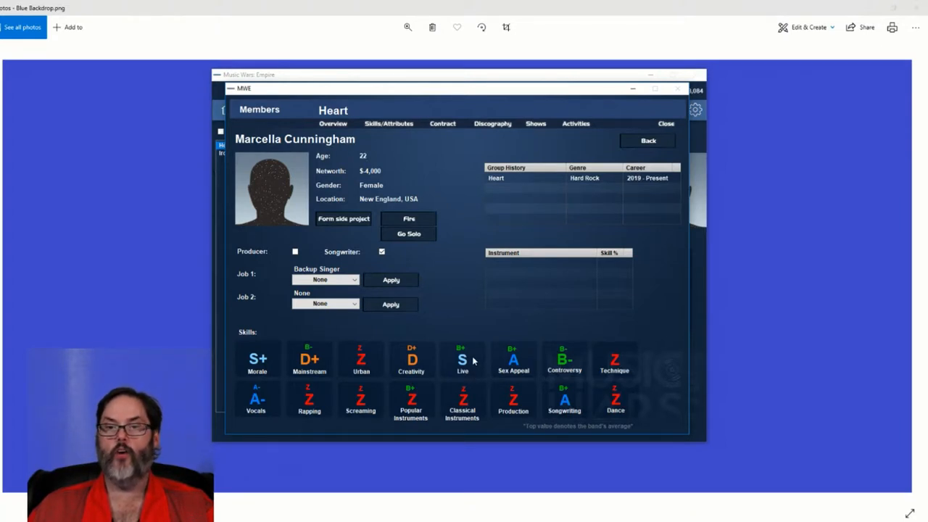
mouse_move(768, 122)
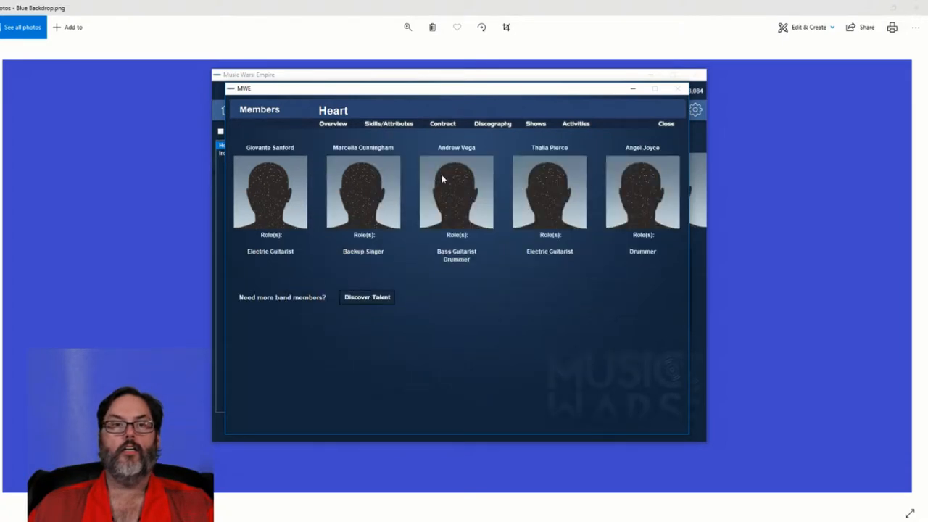
mouse_move(277, 206)
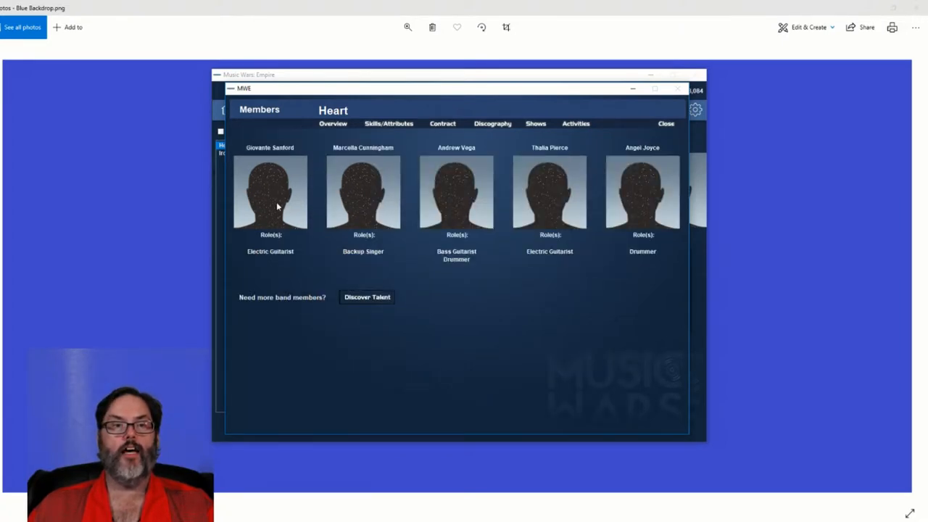
mouse_move(272, 209)
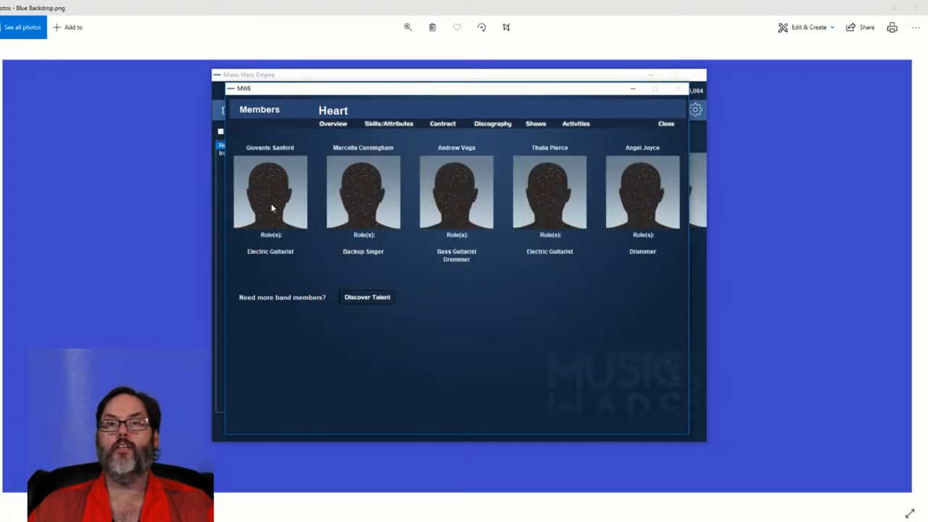
click(270, 196)
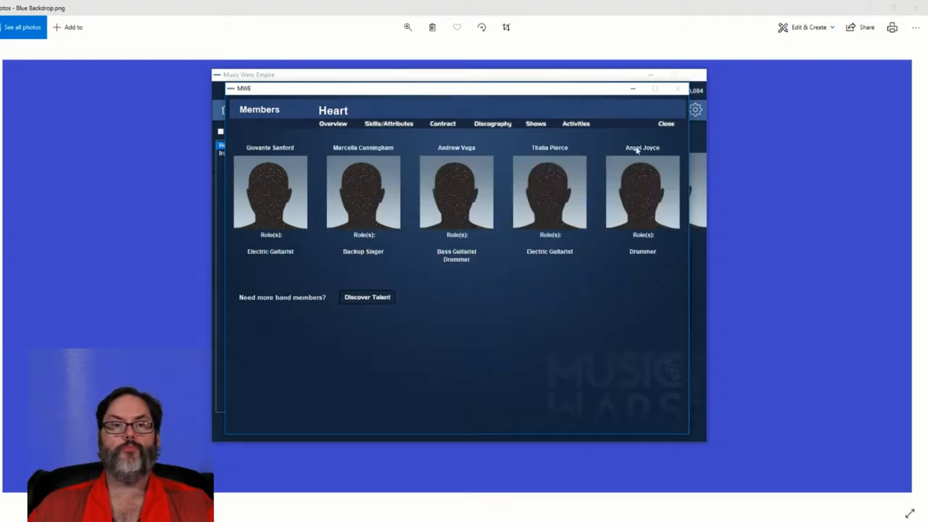
click(548, 191)
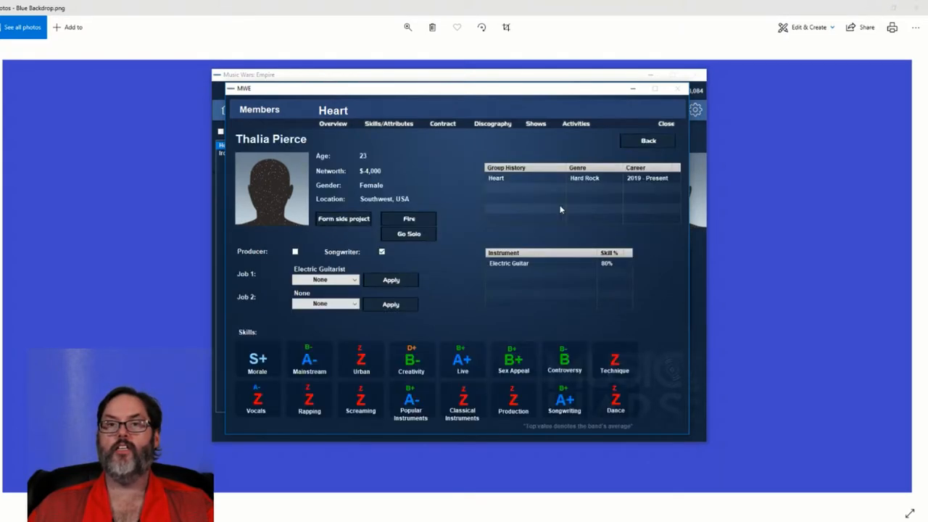
mouse_move(325, 145)
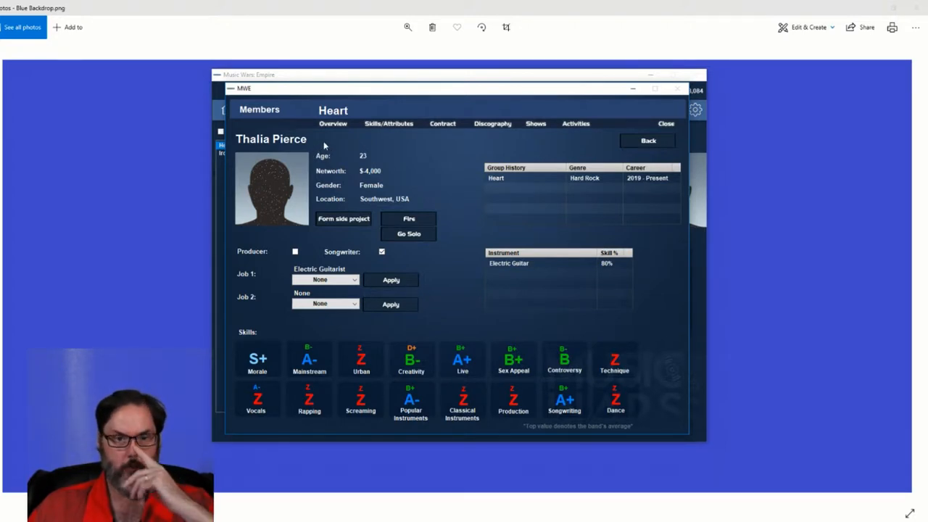
mouse_move(424, 406)
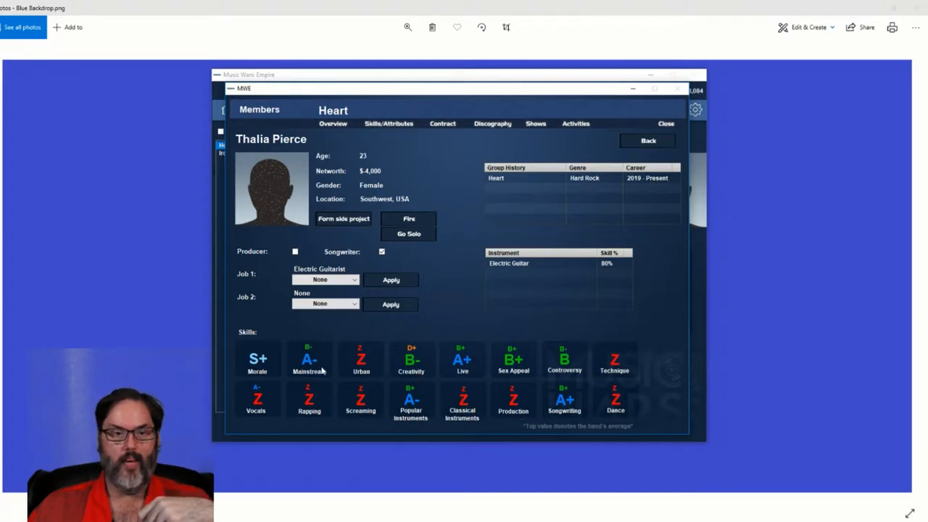
mouse_move(472, 375)
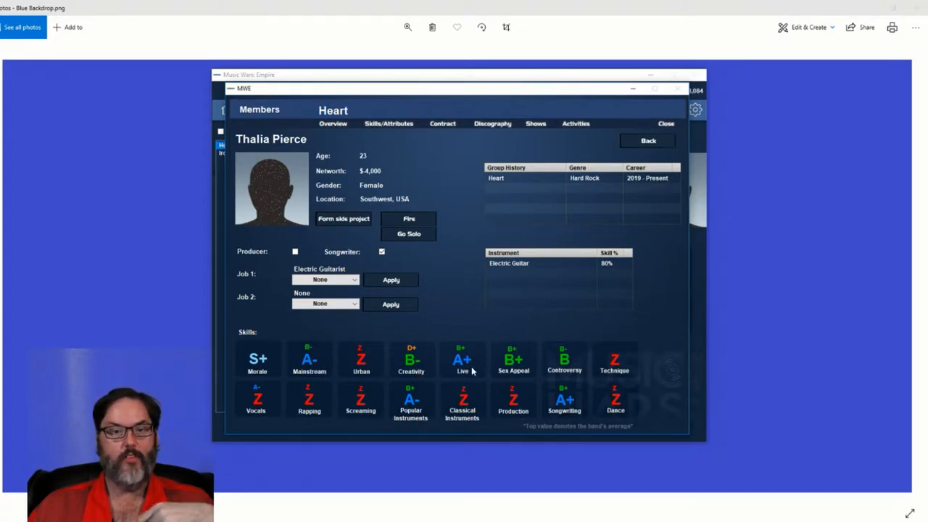
mouse_move(564, 409)
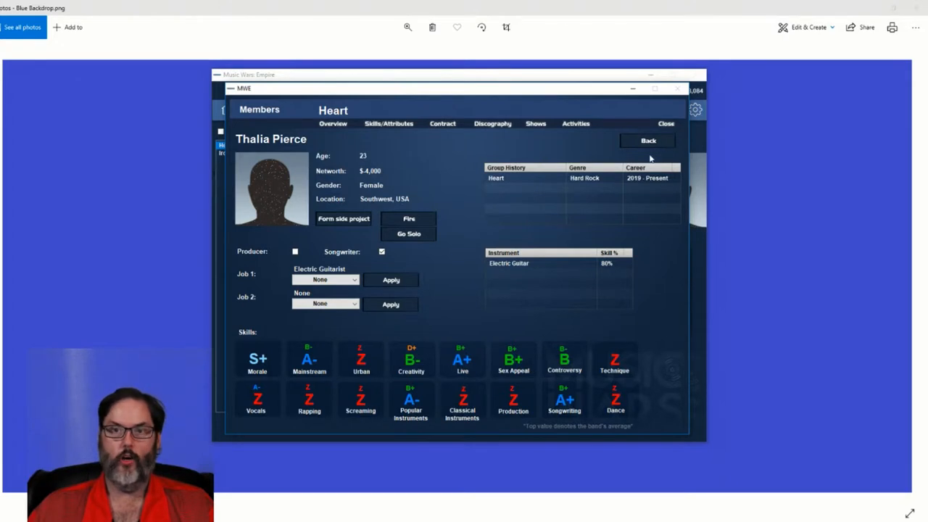
click(647, 141)
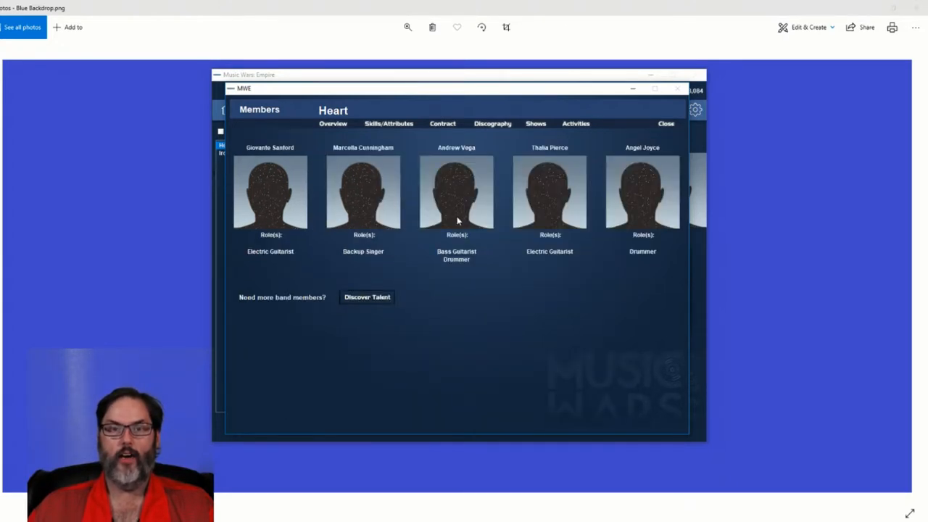
click(456, 191)
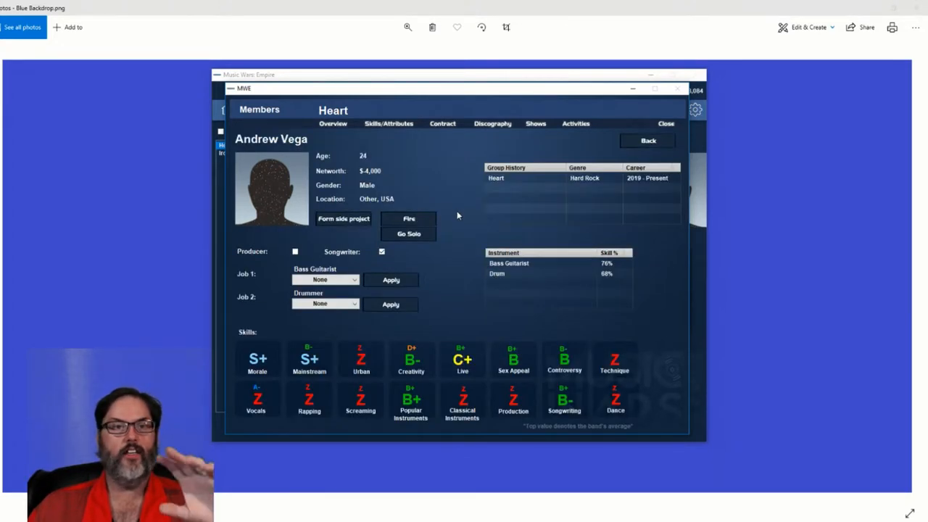
mouse_move(414, 323)
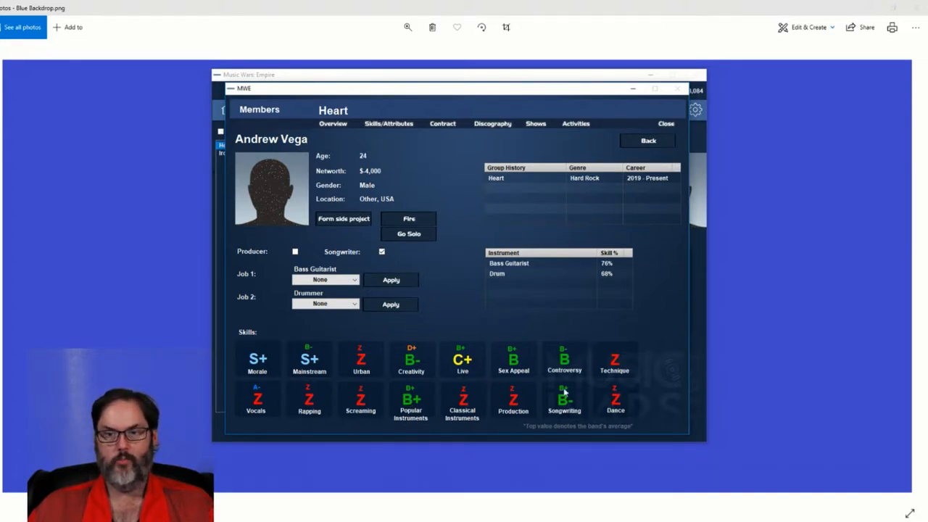
mouse_move(473, 373)
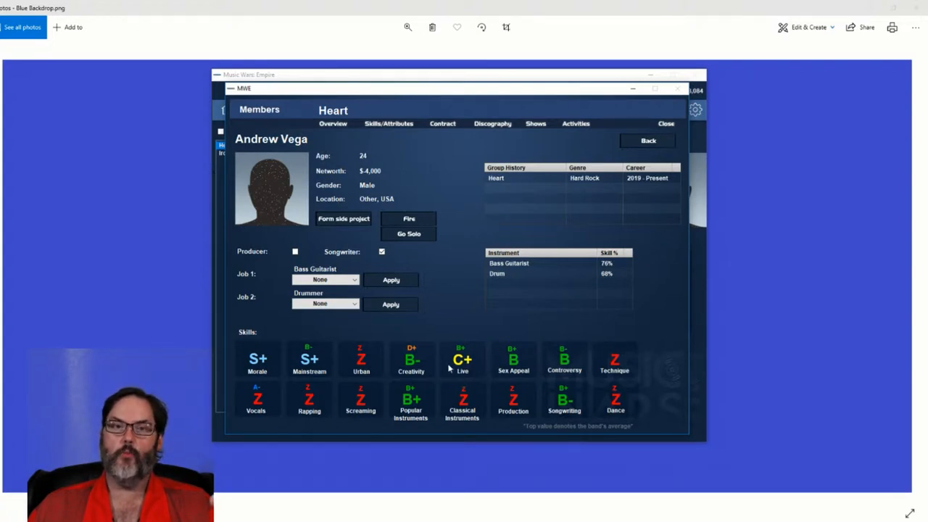
mouse_move(426, 377)
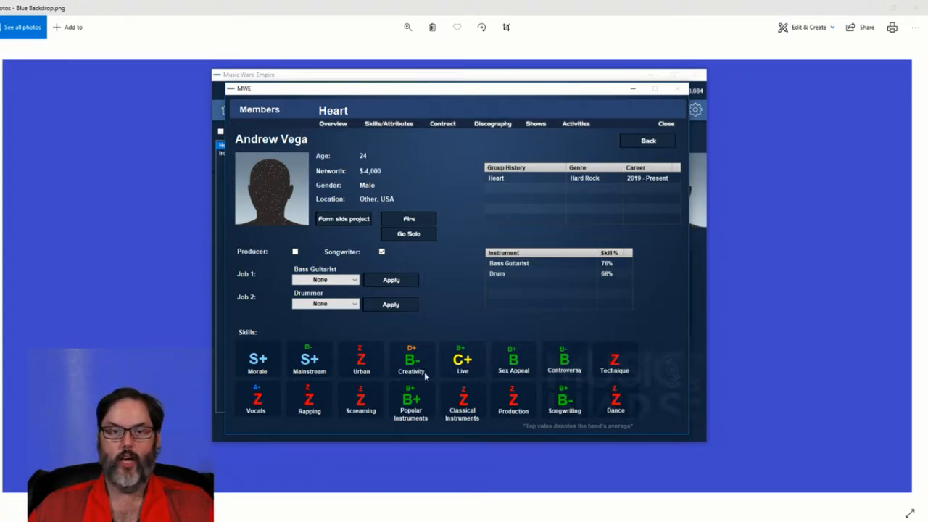
mouse_move(417, 377)
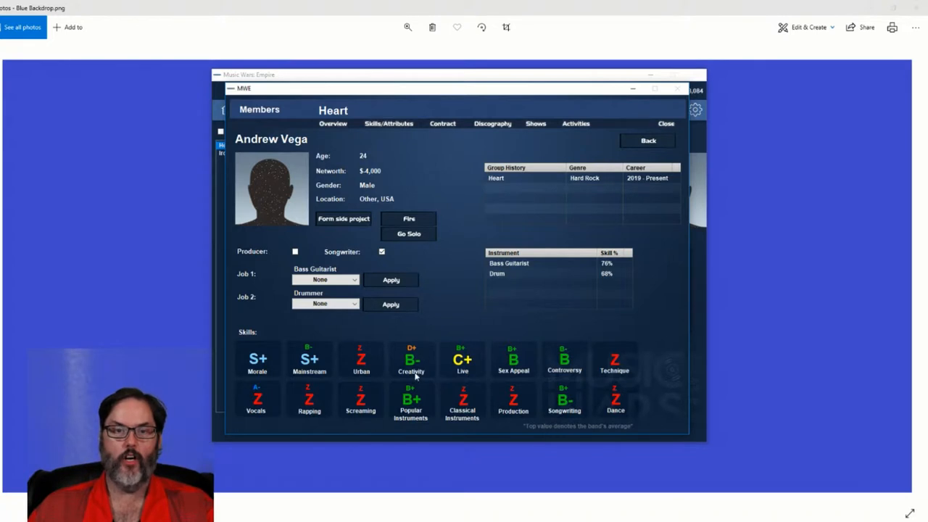
mouse_move(646, 139)
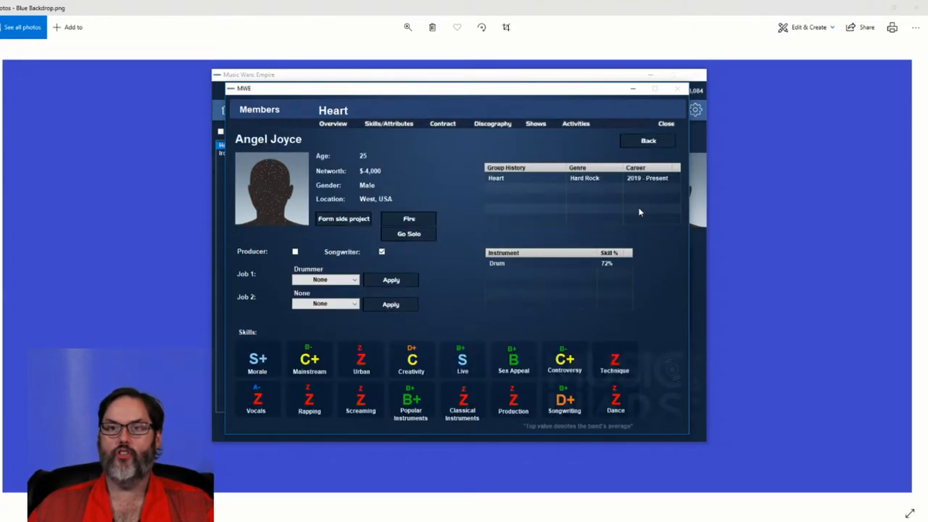
mouse_move(564, 389)
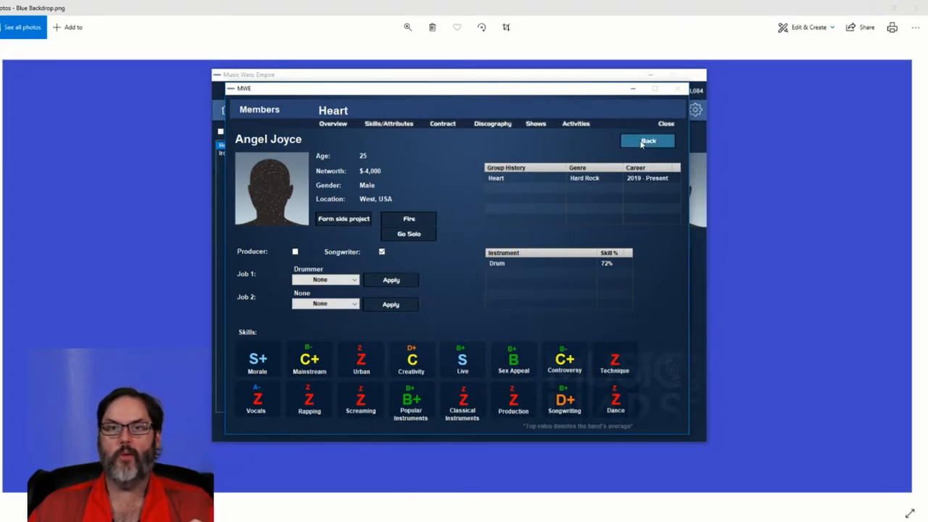
- Leave the member profiles and show Heart's December 2019 activity calendar with 96.2% morale
click(646, 141)
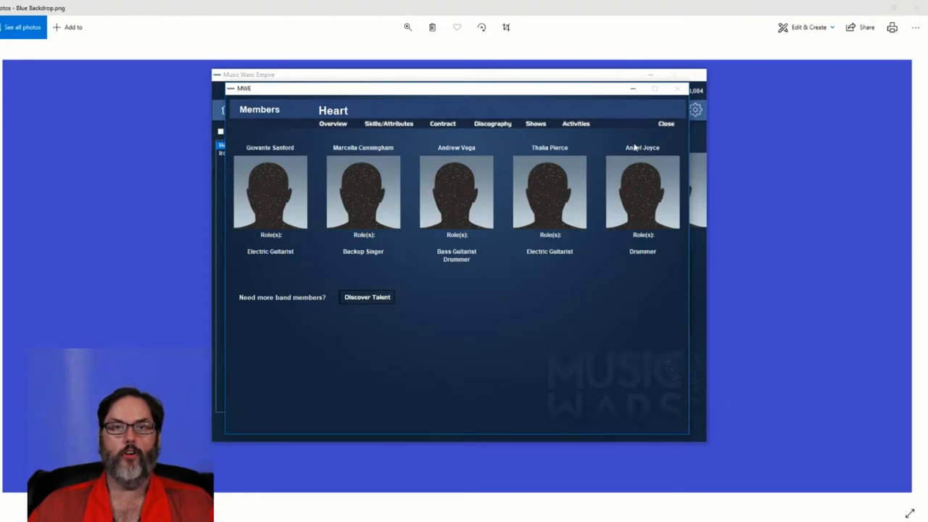
click(666, 123)
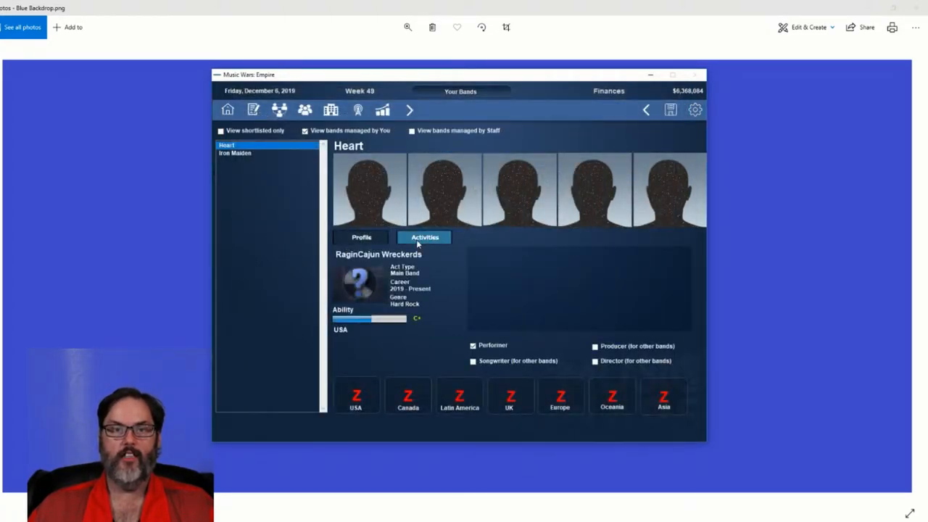
click(423, 237)
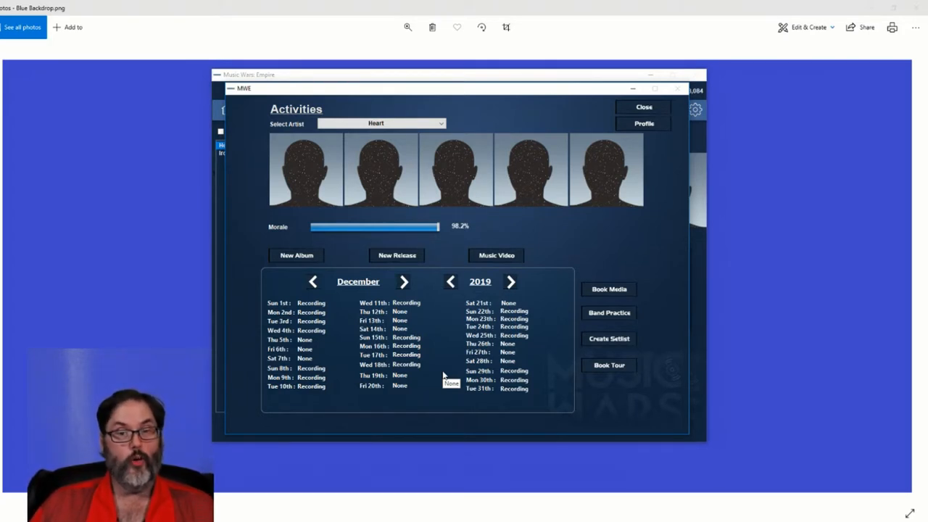
mouse_move(450, 377)
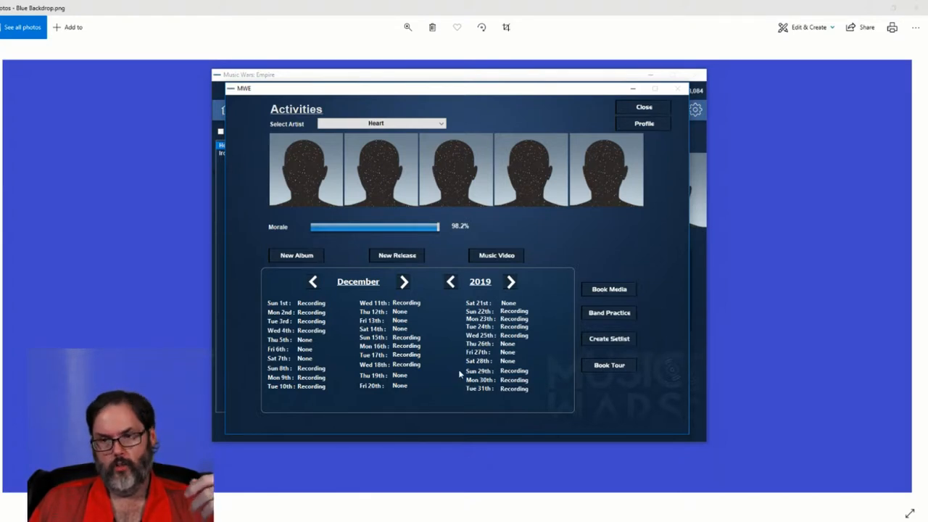
mouse_move(671, 142)
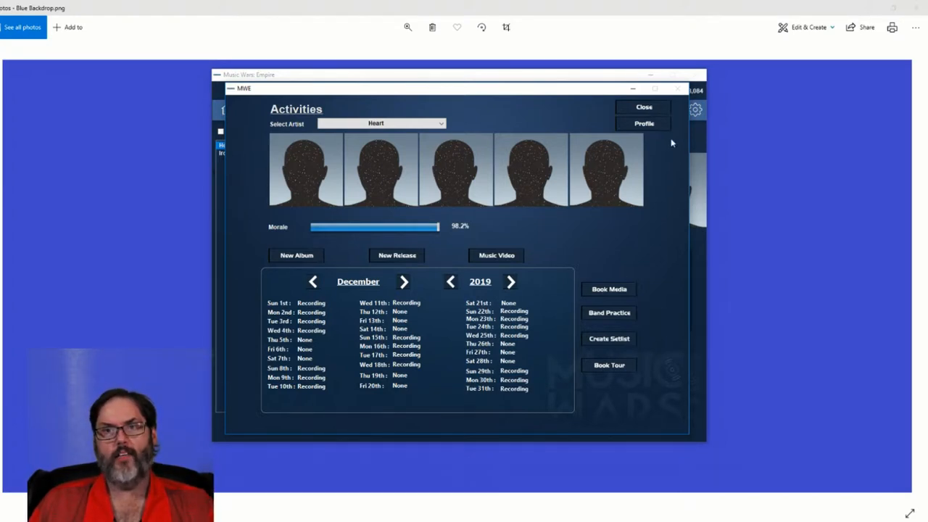
mouse_move(670, 156)
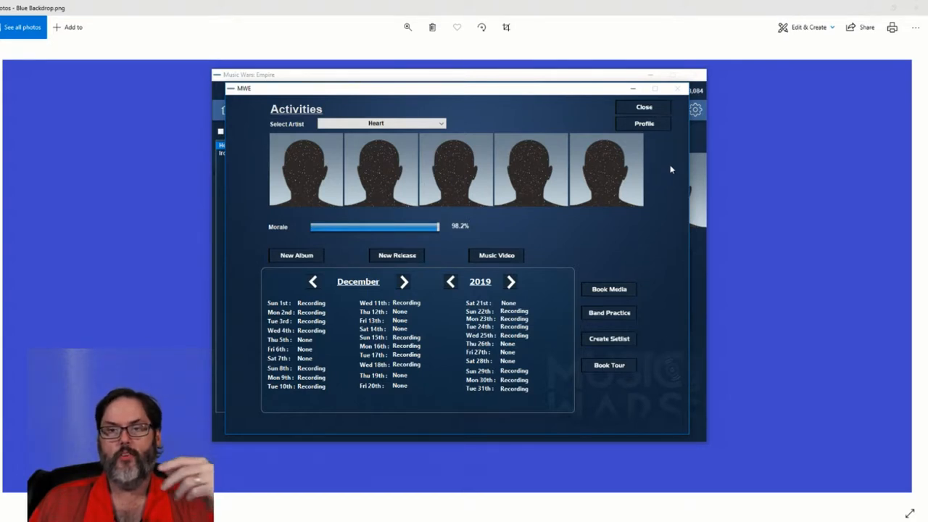
mouse_move(647, 264)
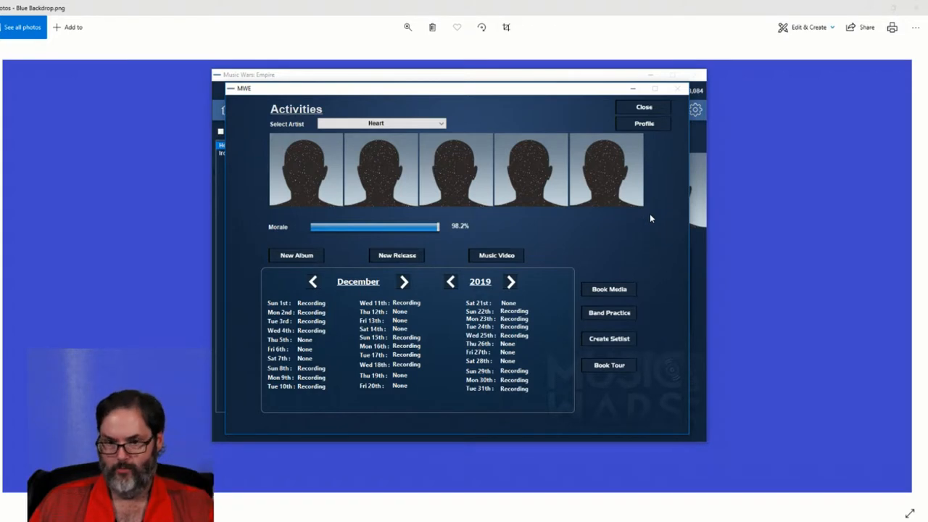
mouse_move(644, 221)
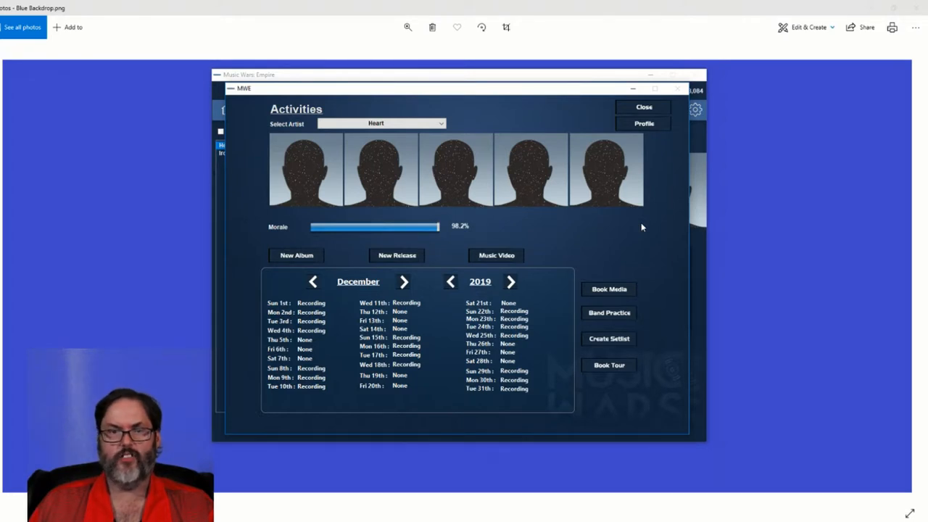
mouse_move(655, 245)
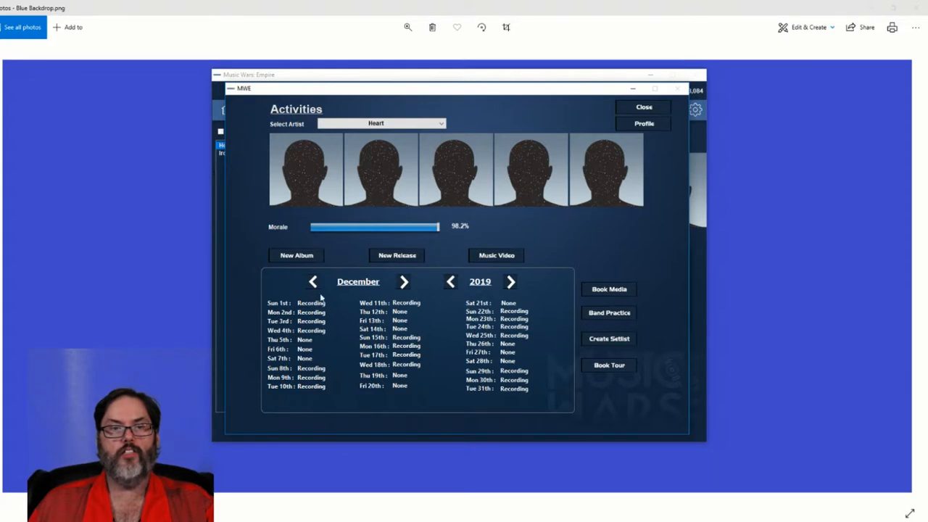
mouse_move(426, 322)
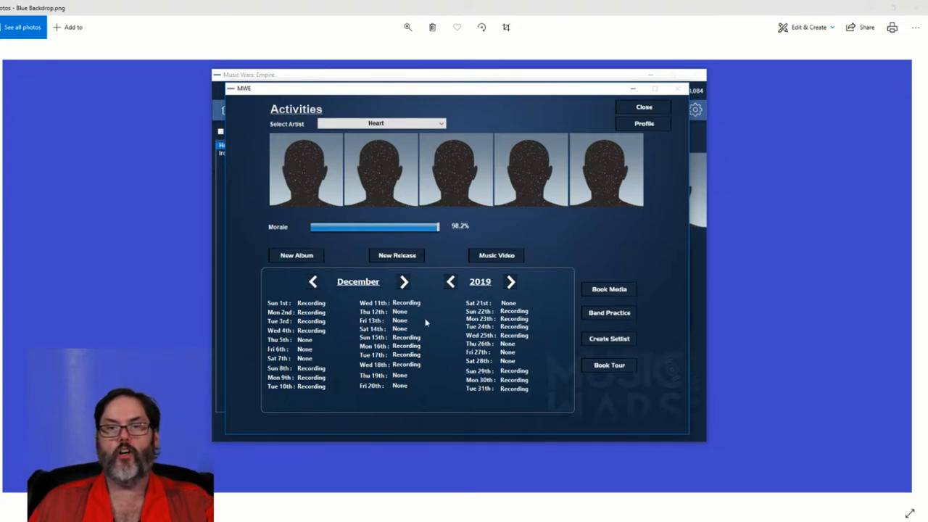
- Page Heart's schedule to January and February 2020, close it, and select Iron Maiden
click(403, 281)
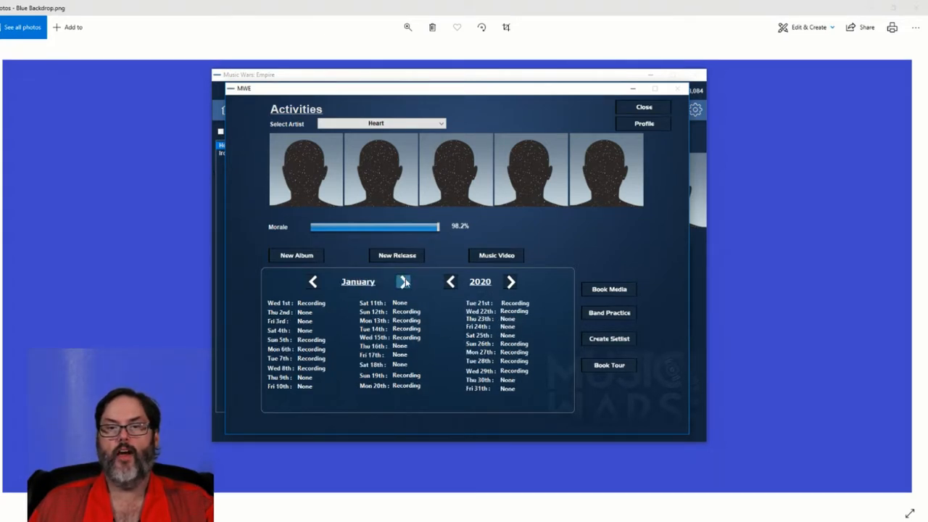
click(401, 282)
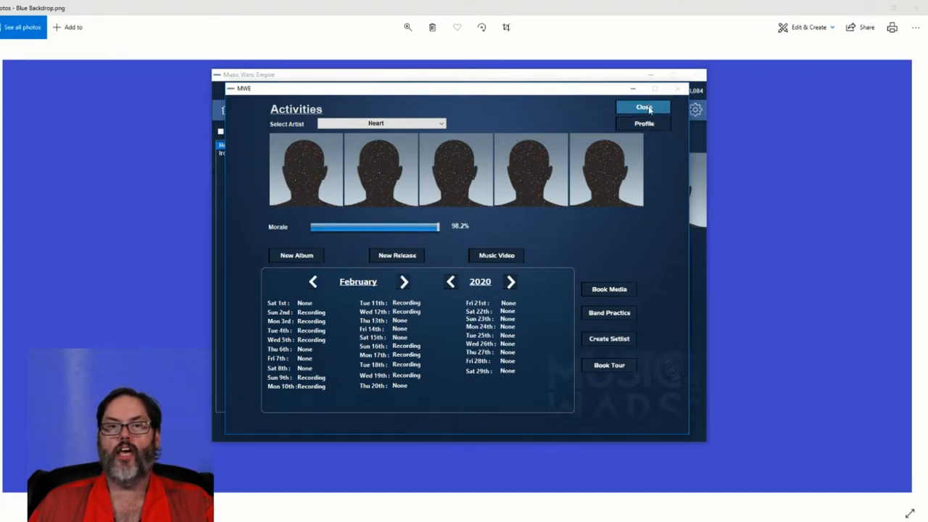
click(642, 108)
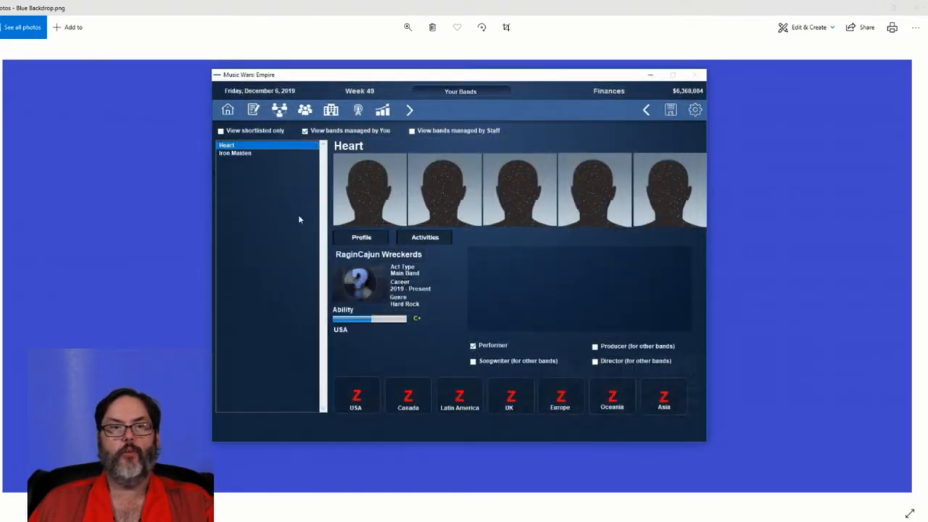
click(234, 154)
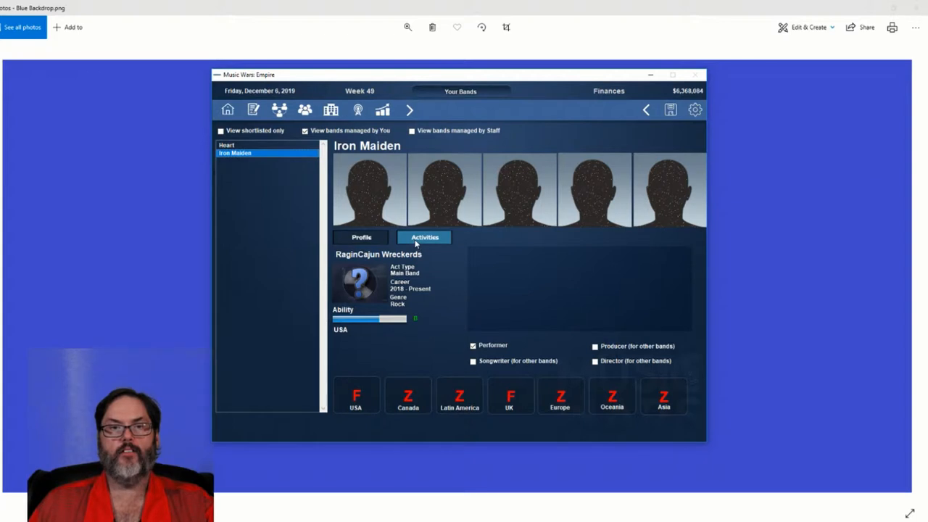
click(423, 238)
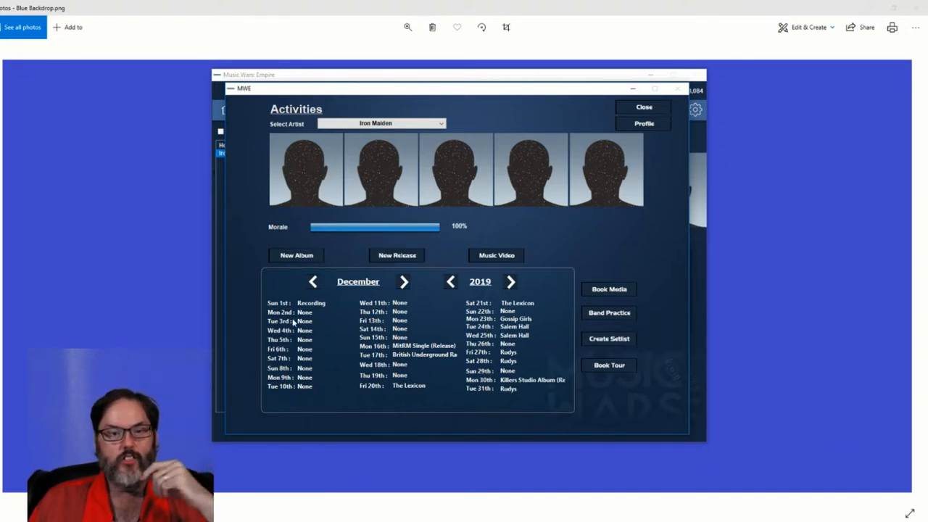
mouse_move(413, 345)
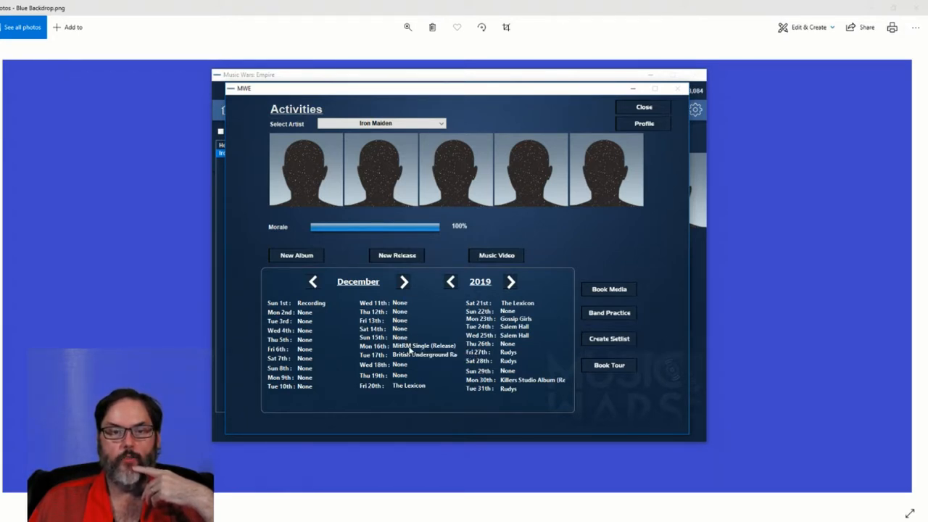
mouse_move(424, 345)
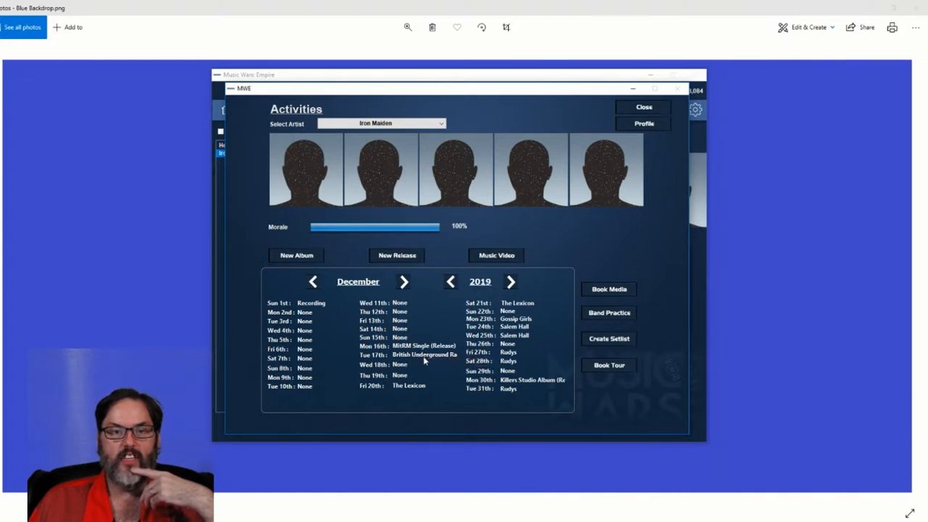
mouse_move(434, 357)
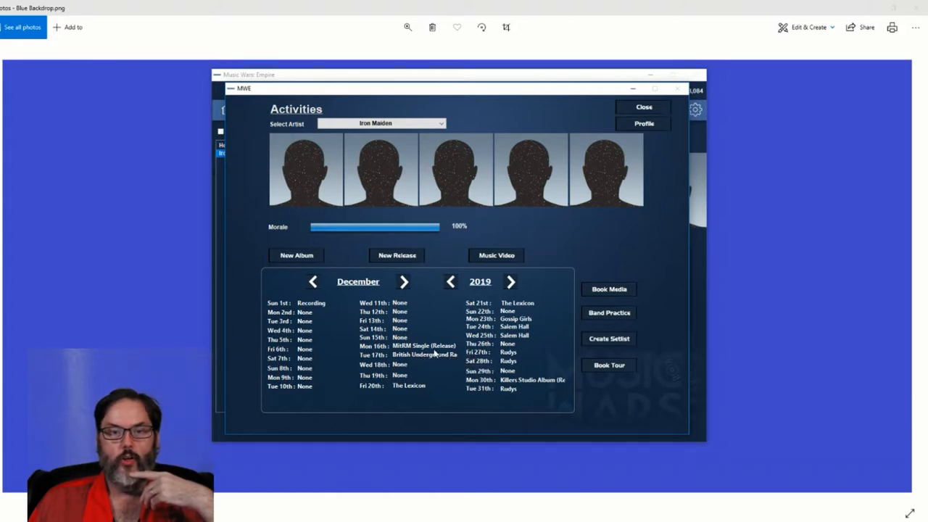
mouse_move(429, 355)
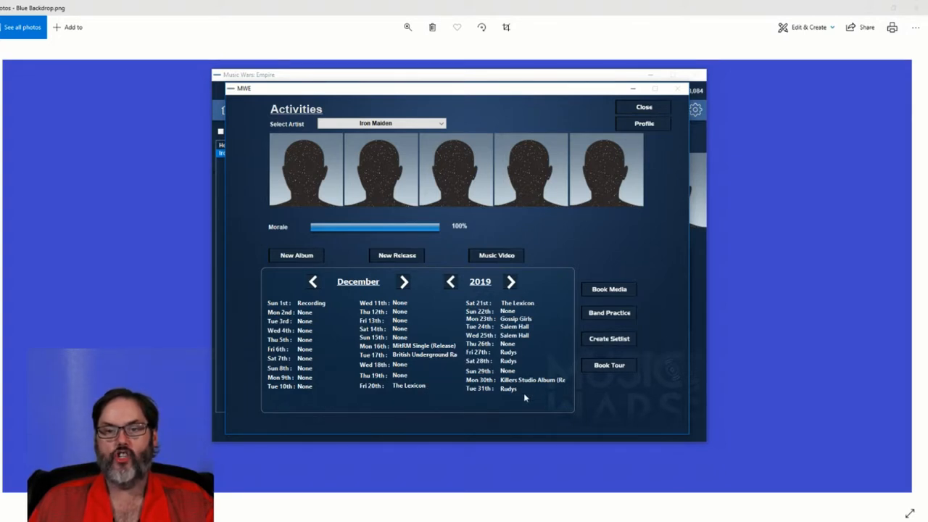
mouse_move(525, 397)
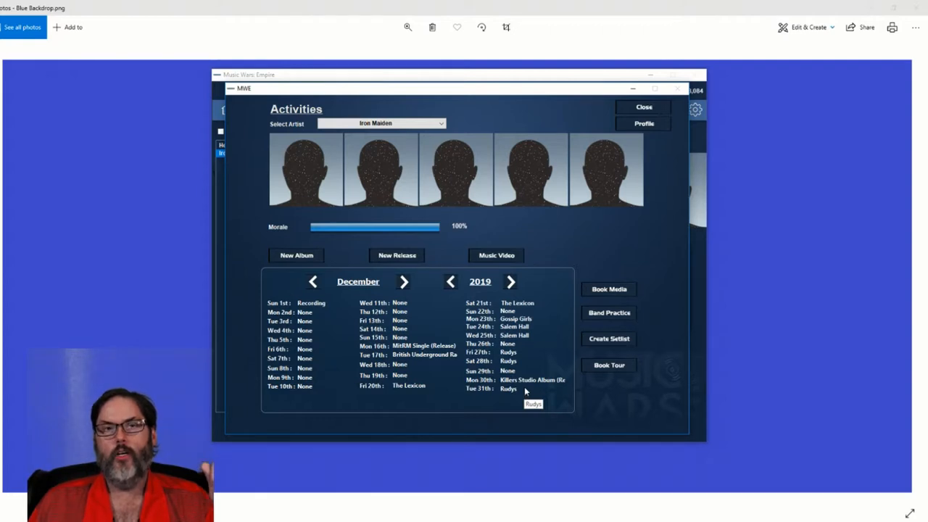
mouse_move(525, 391)
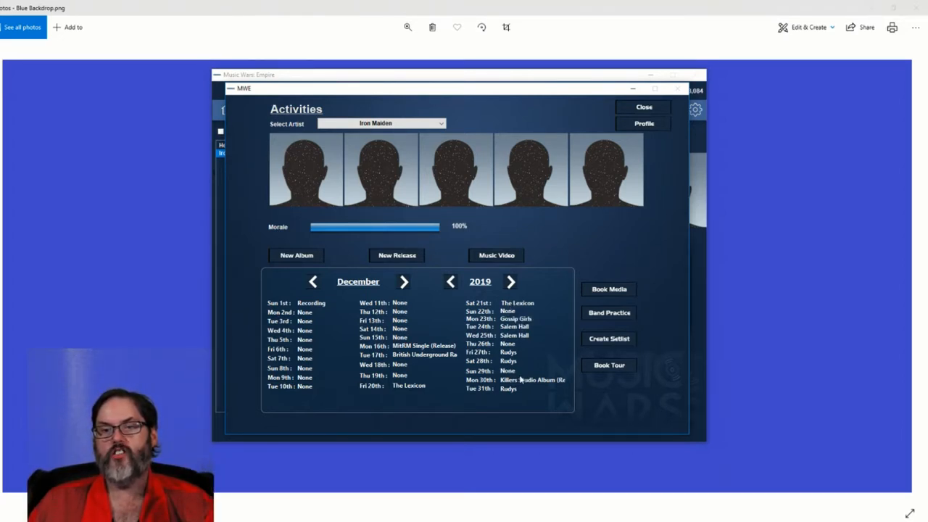
mouse_move(522, 380)
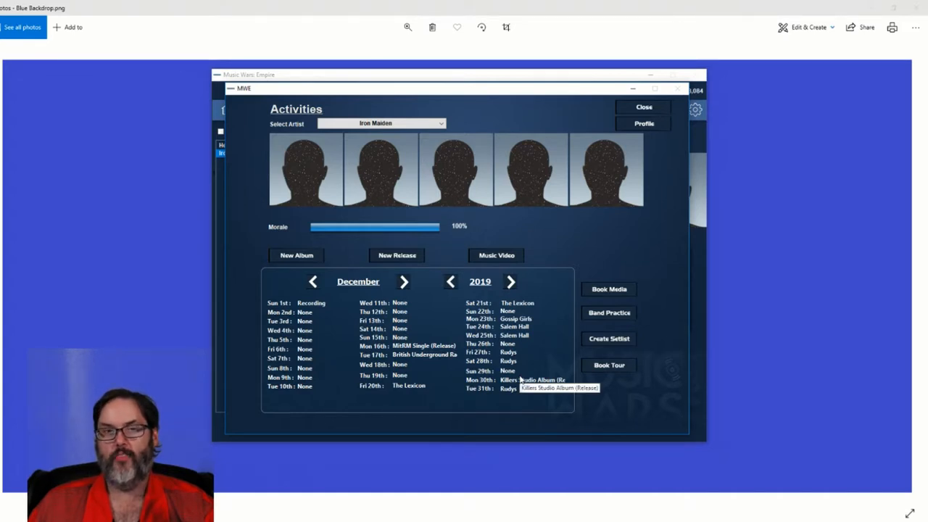
mouse_move(522, 370)
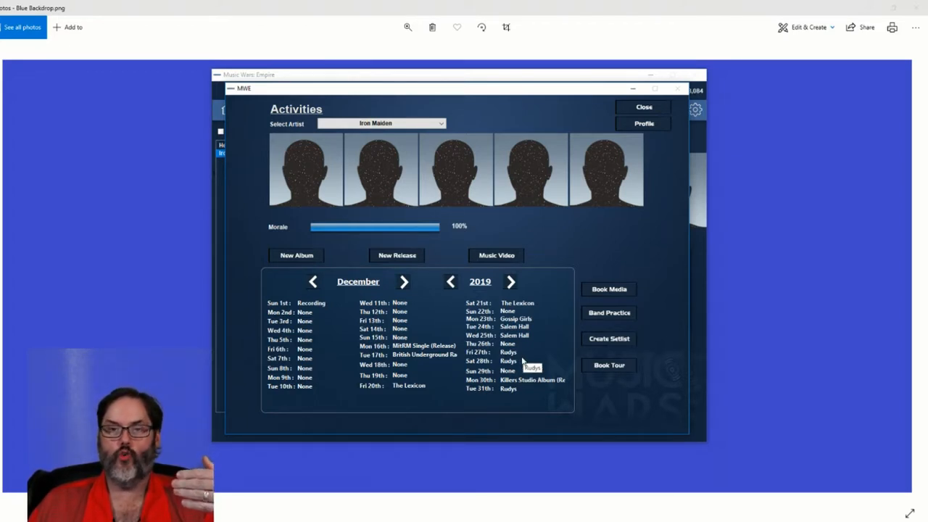
mouse_move(541, 354)
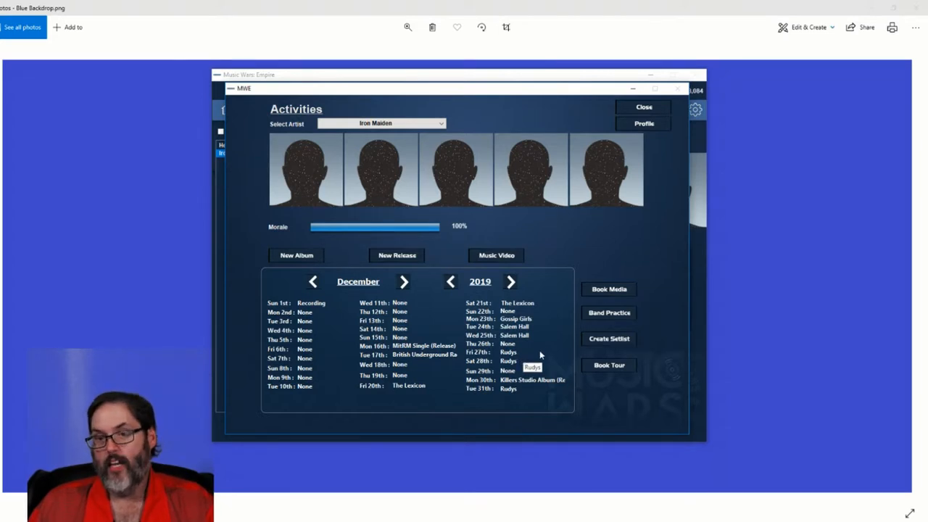
- Enter Iron Maiden's setlist builder and back out to the band overview without making a setlist
click(607, 339)
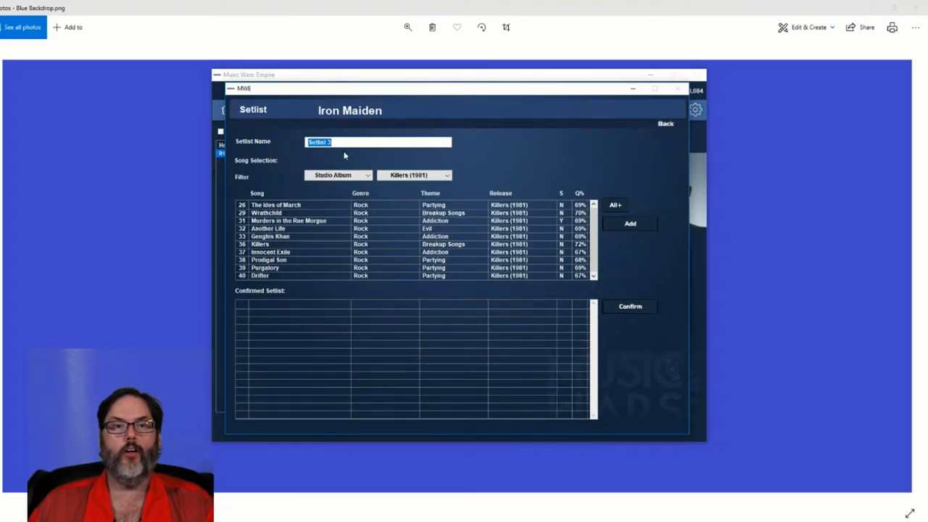
mouse_move(656, 270)
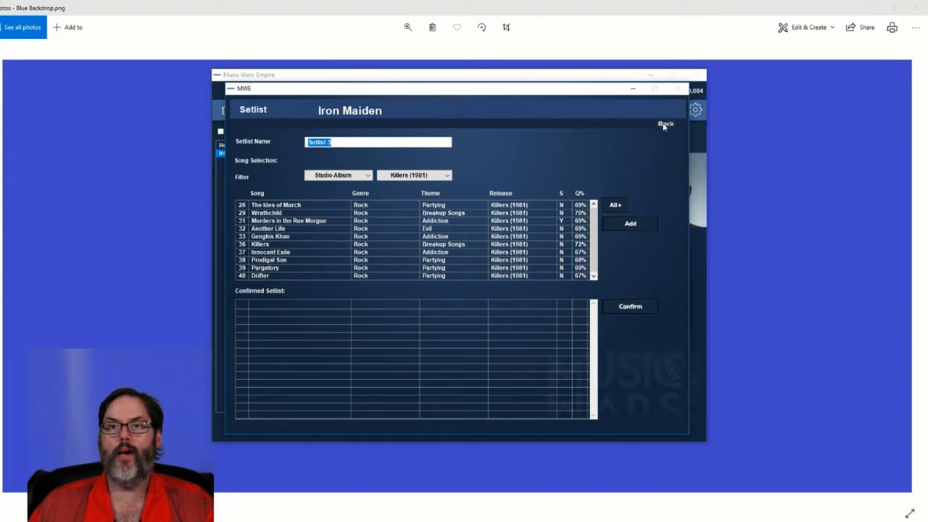
click(664, 125)
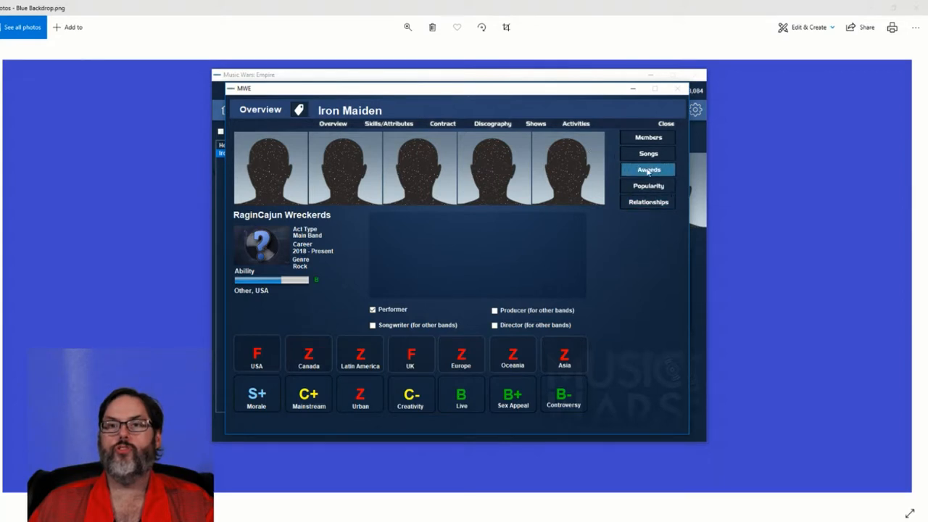
mouse_move(529, 135)
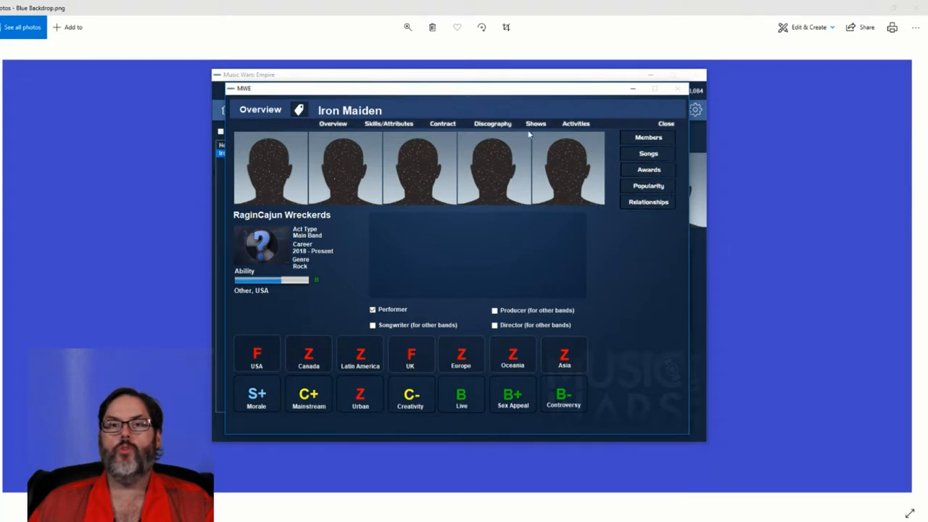
- Show Iron Maiden's discography and inspect the Iron Maiden studio album's chart results and sales
click(492, 123)
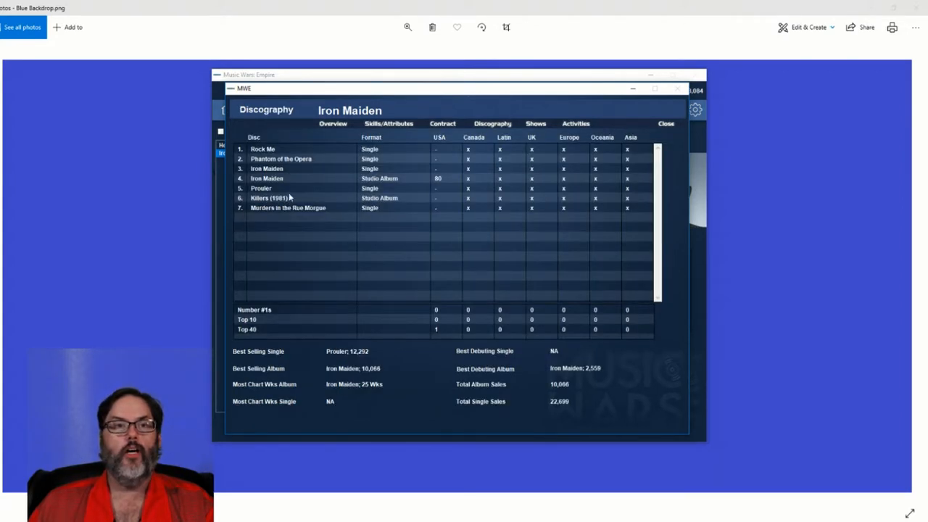
mouse_move(272, 149)
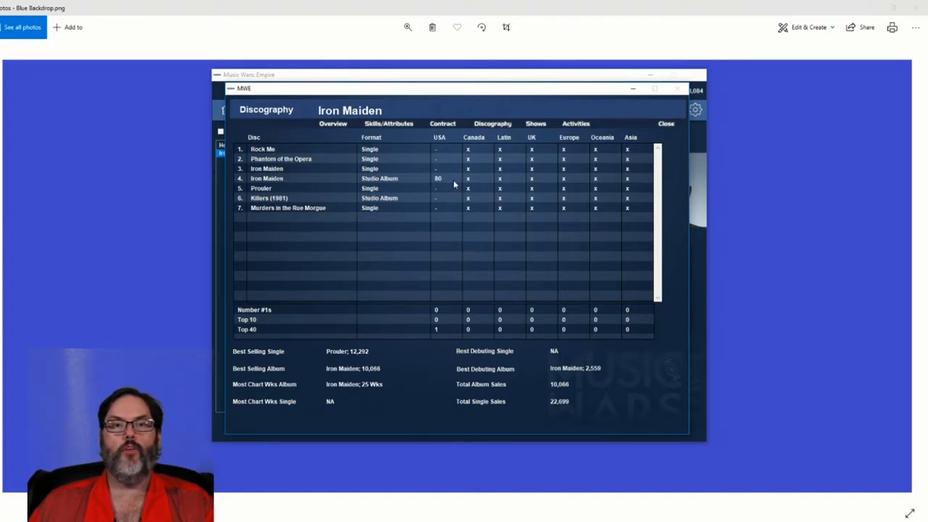
mouse_move(458, 171)
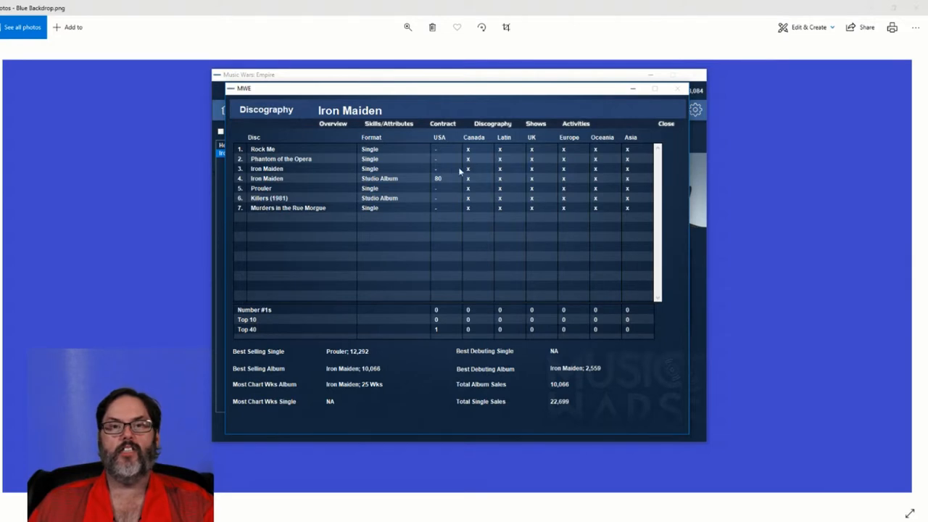
click(305, 178)
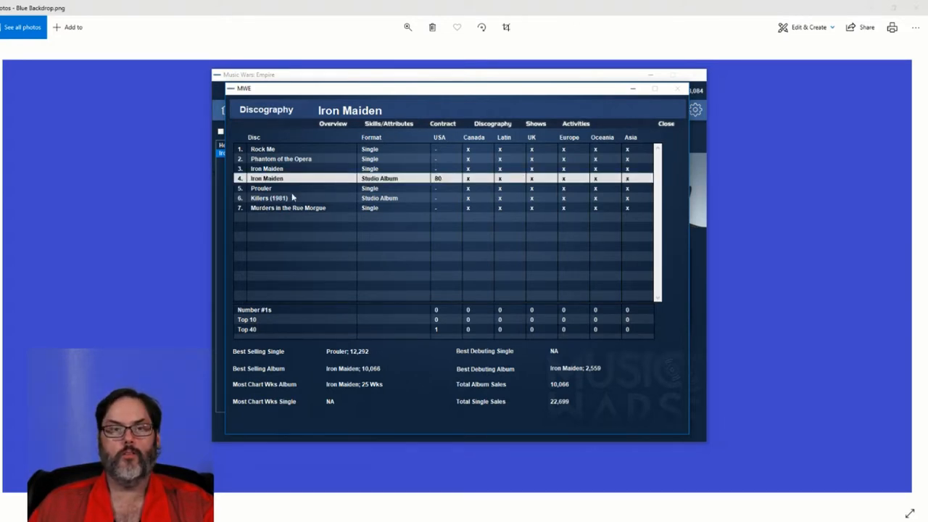
mouse_move(383, 374)
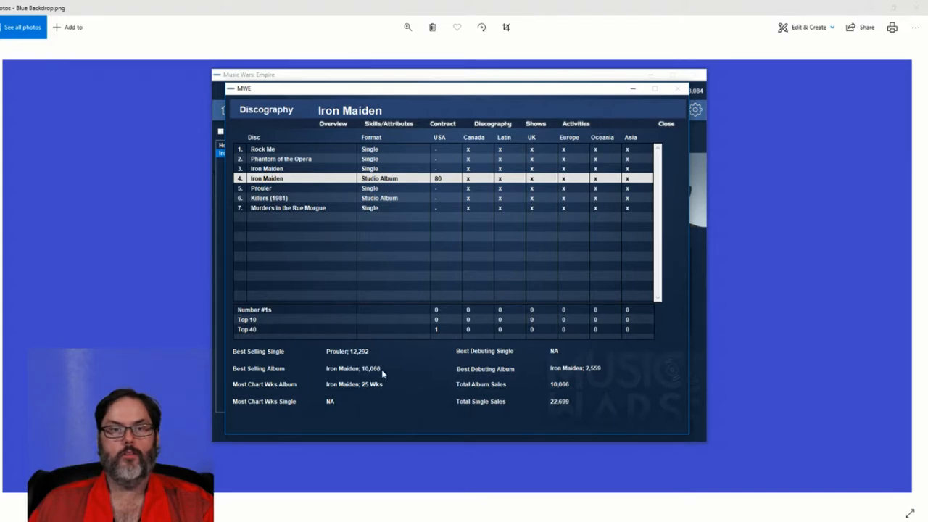
mouse_move(386, 376)
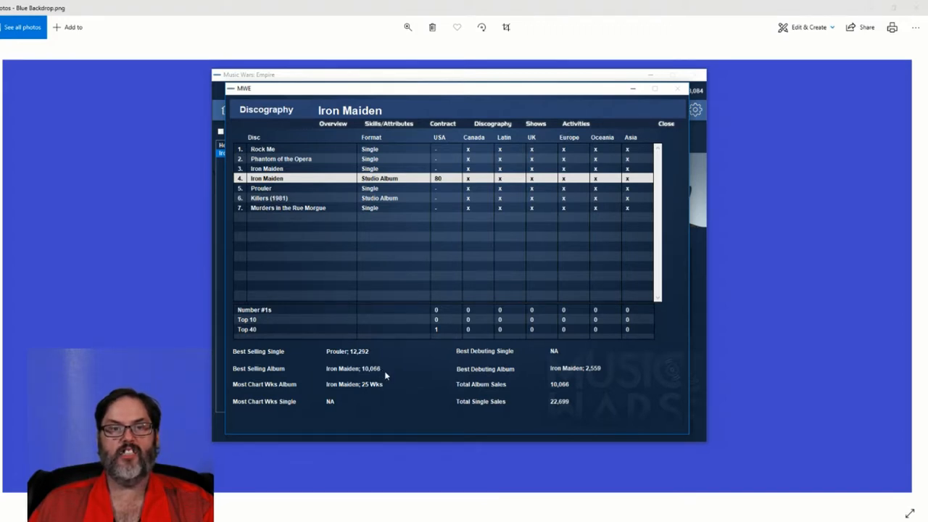
mouse_move(377, 362)
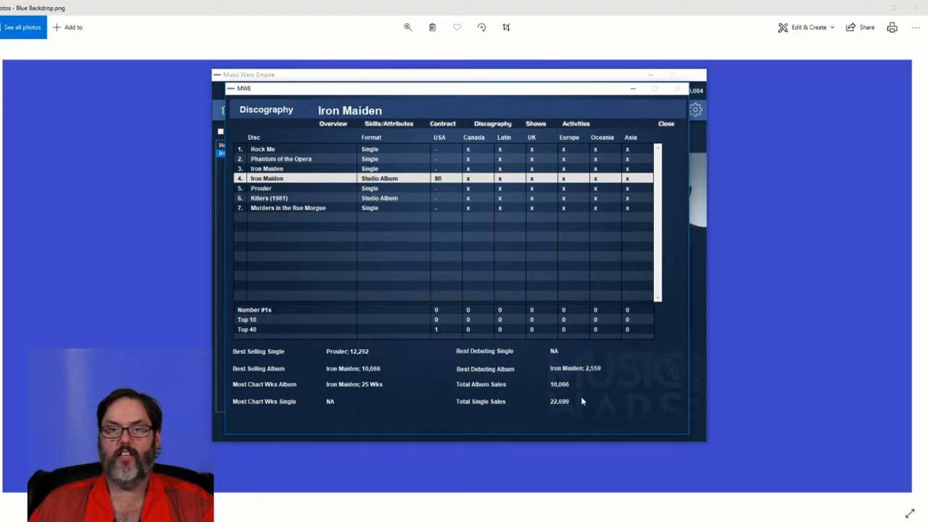
mouse_move(568, 392)
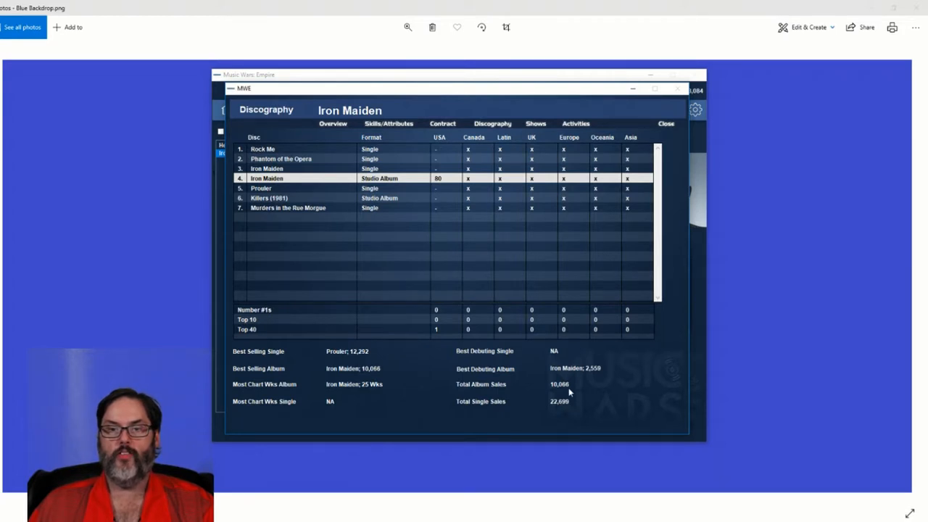
mouse_move(575, 412)
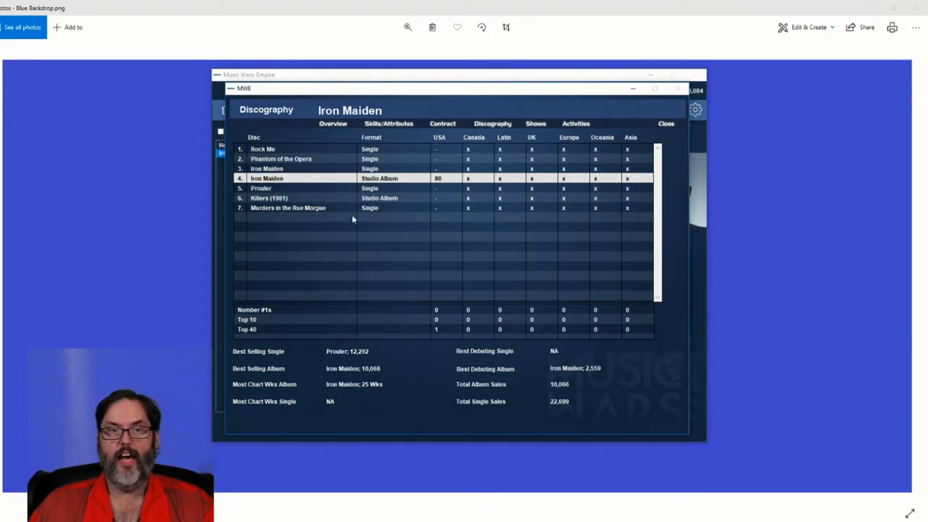
mouse_move(357, 213)
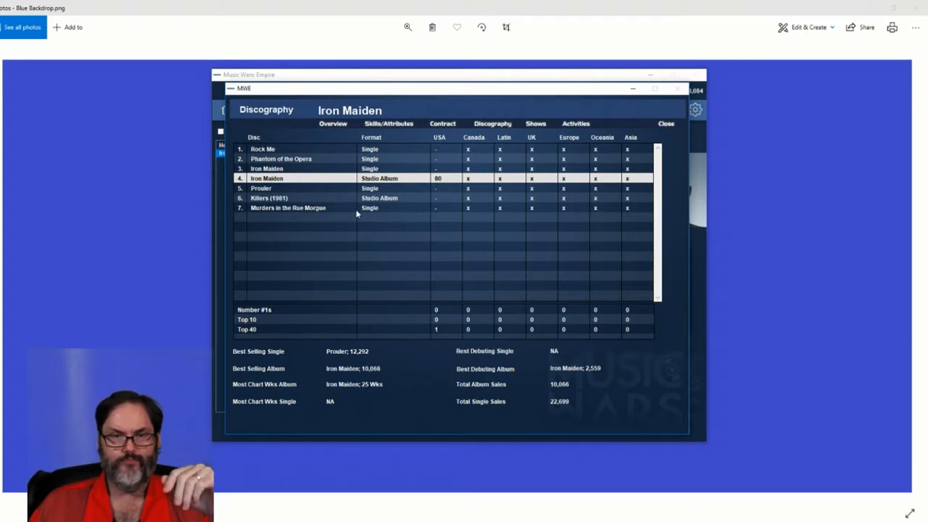
mouse_move(363, 213)
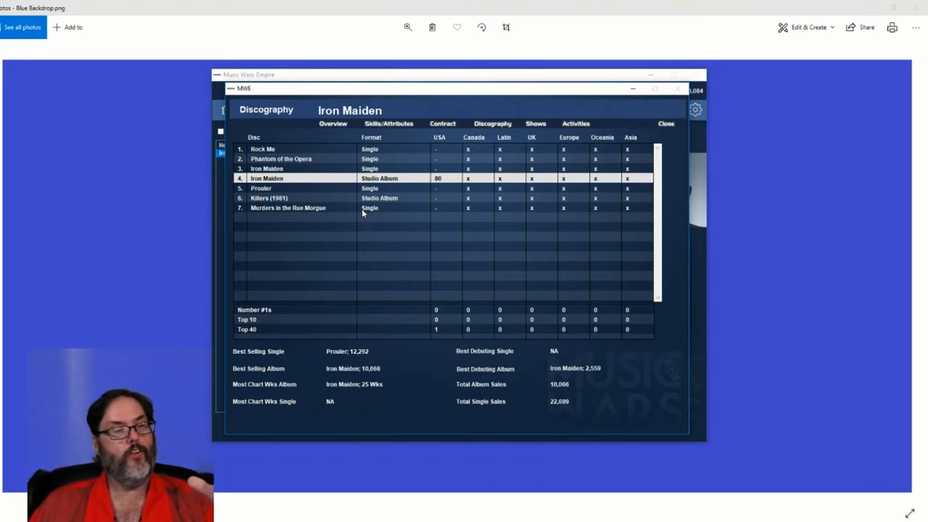
mouse_move(450, 174)
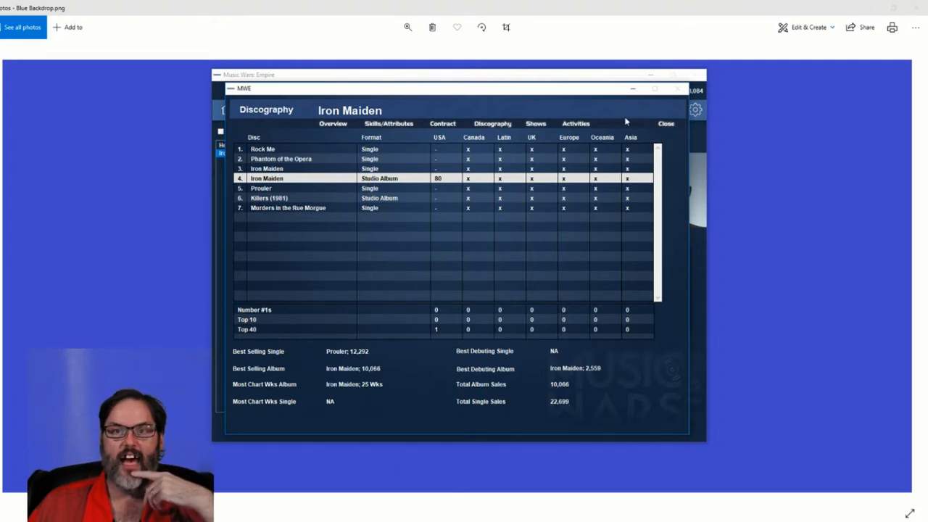
mouse_move(664, 129)
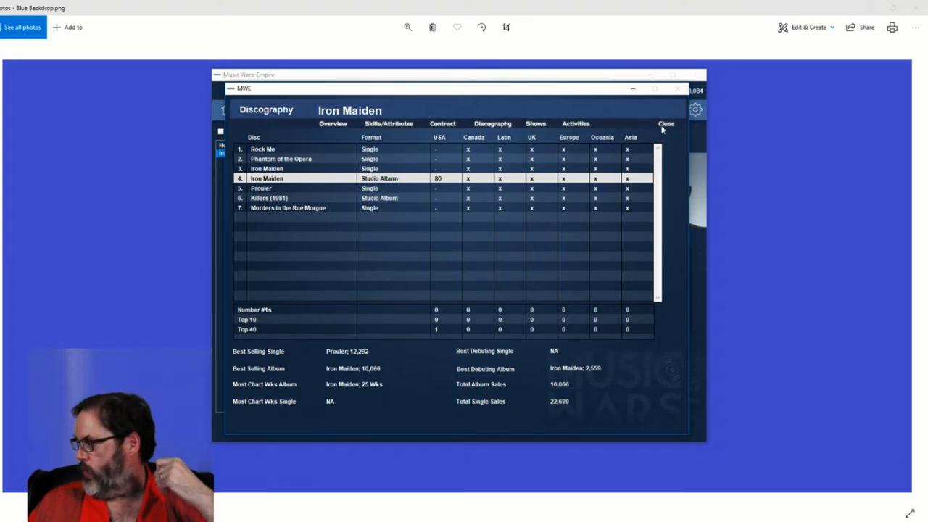
- Return to the band list and show Iron Maiden's December 2019 calendar with 100% morale
click(665, 124)
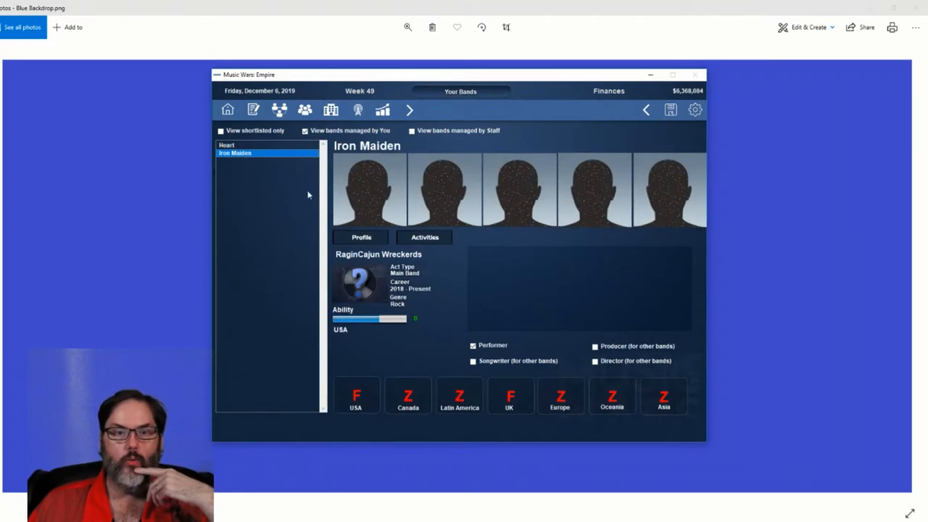
mouse_move(459, 250)
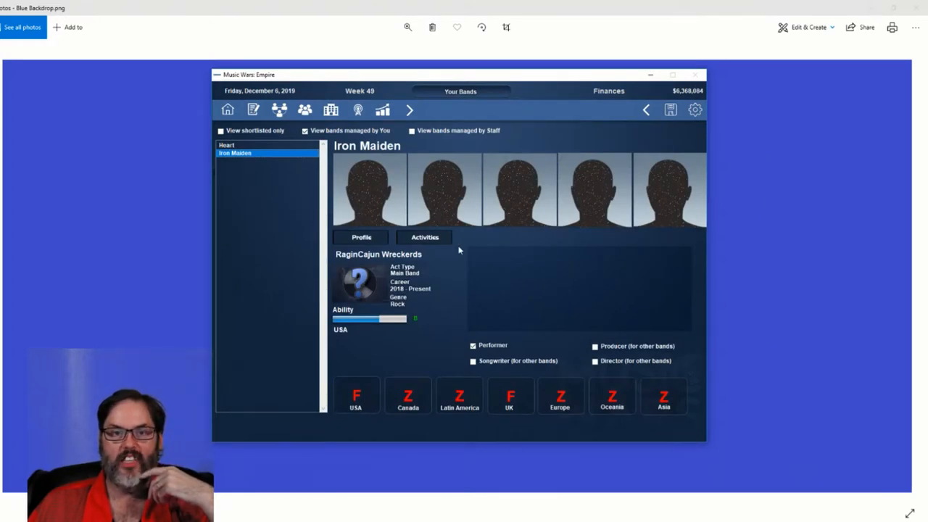
click(423, 238)
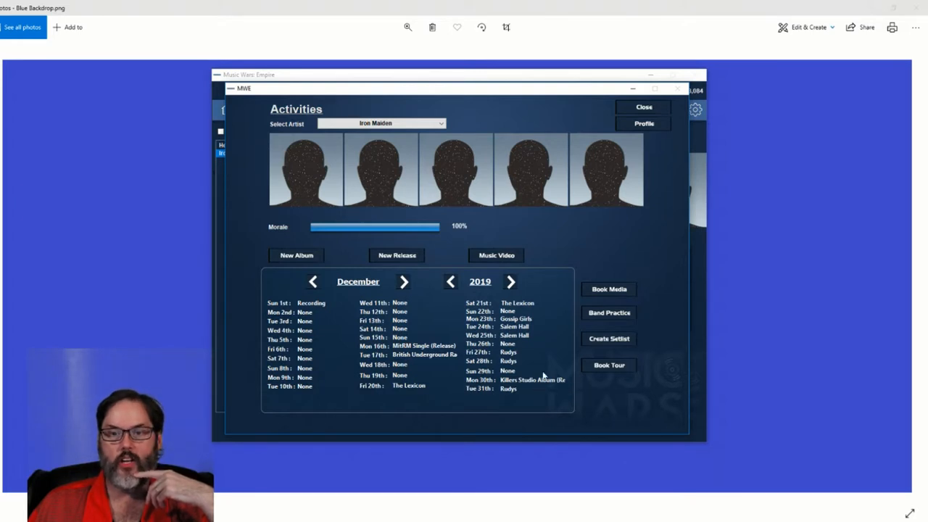
mouse_move(615, 184)
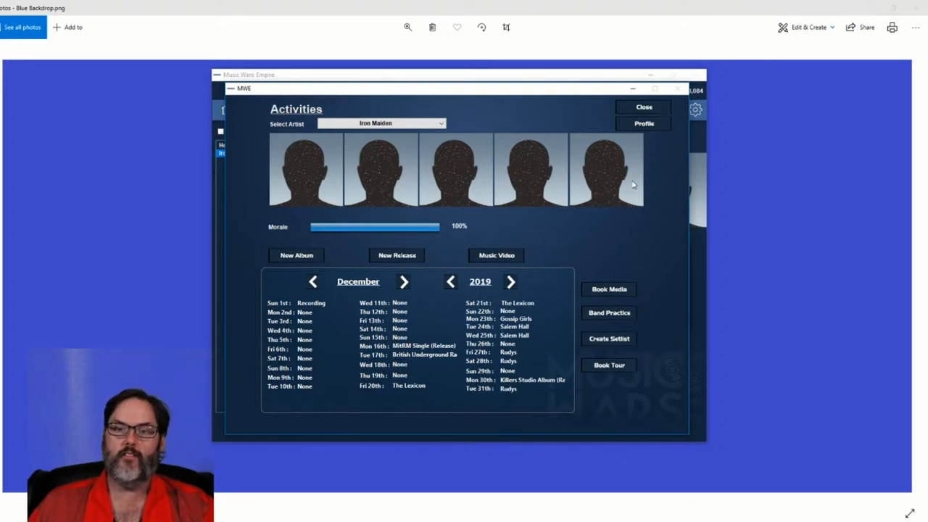
mouse_move(638, 148)
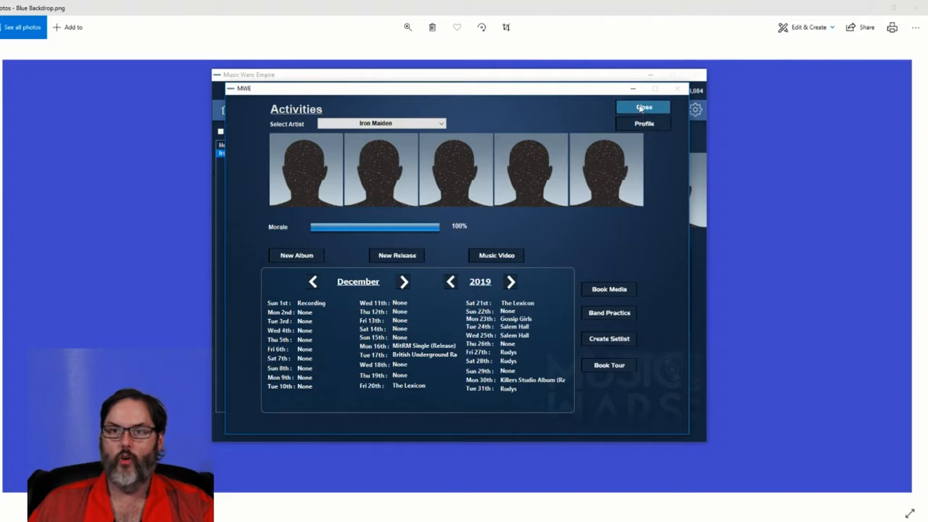
- Close the activities calendar and advance the calendar to week 52, December 27, 2019
click(644, 107)
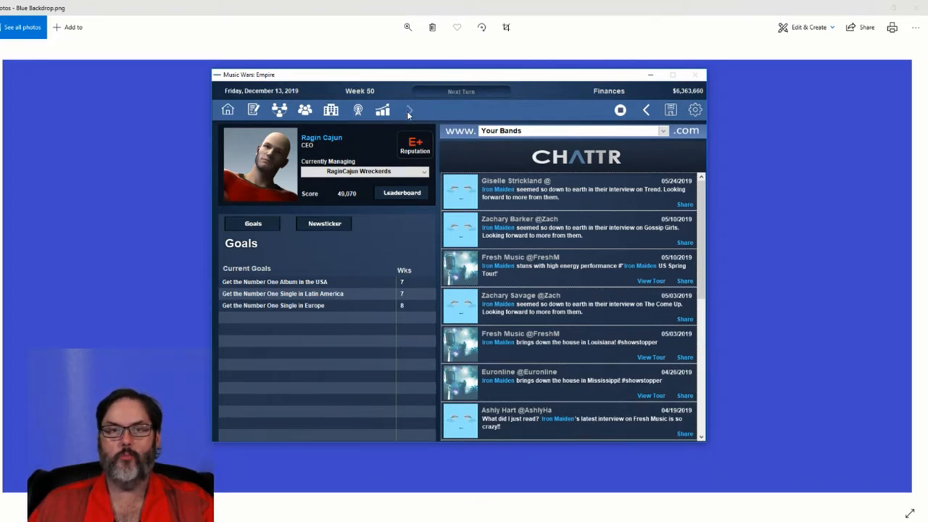
mouse_move(417, 122)
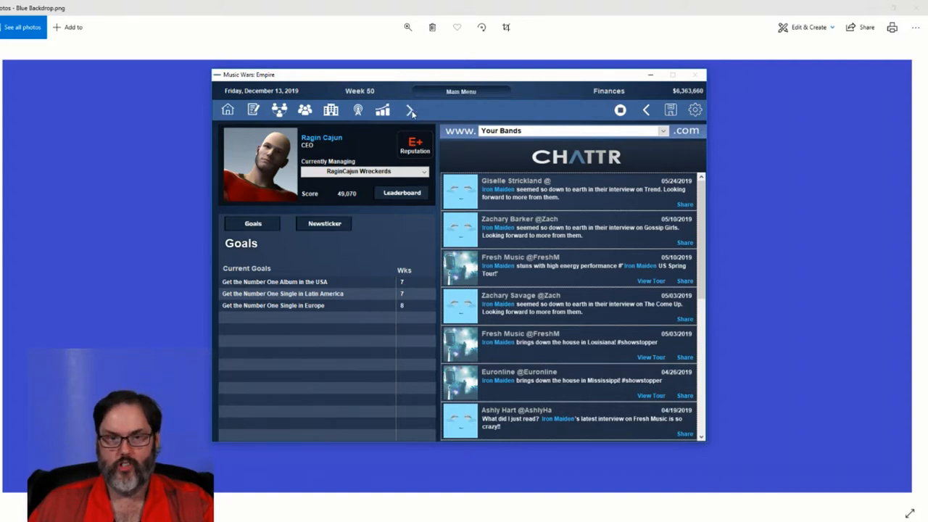
click(410, 111)
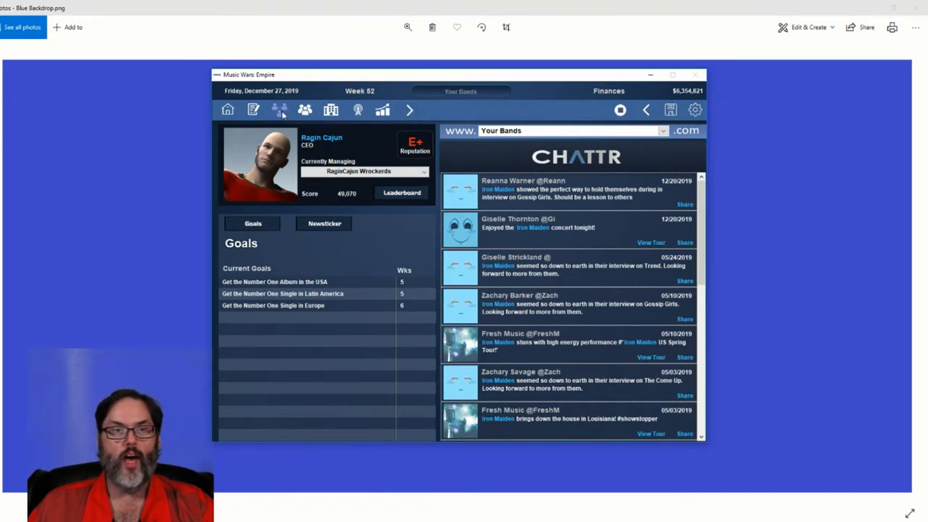
click(304, 110)
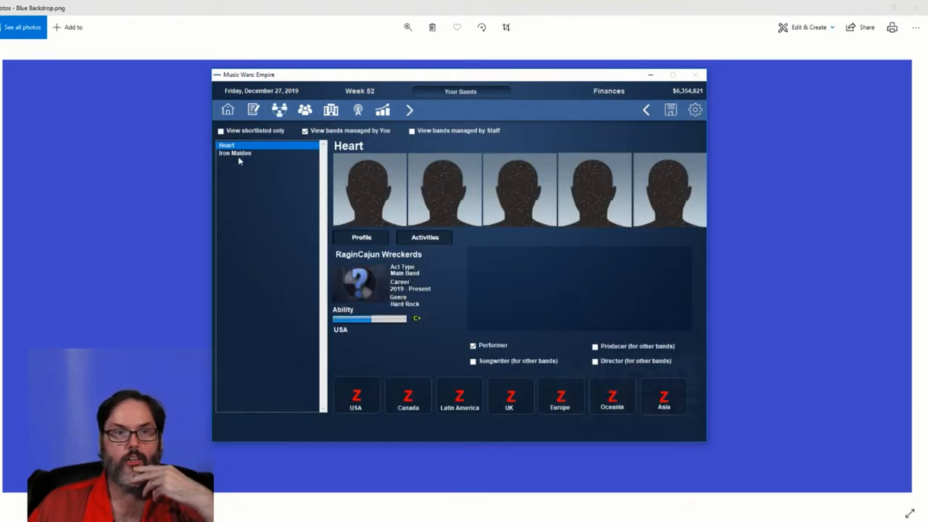
click(235, 154)
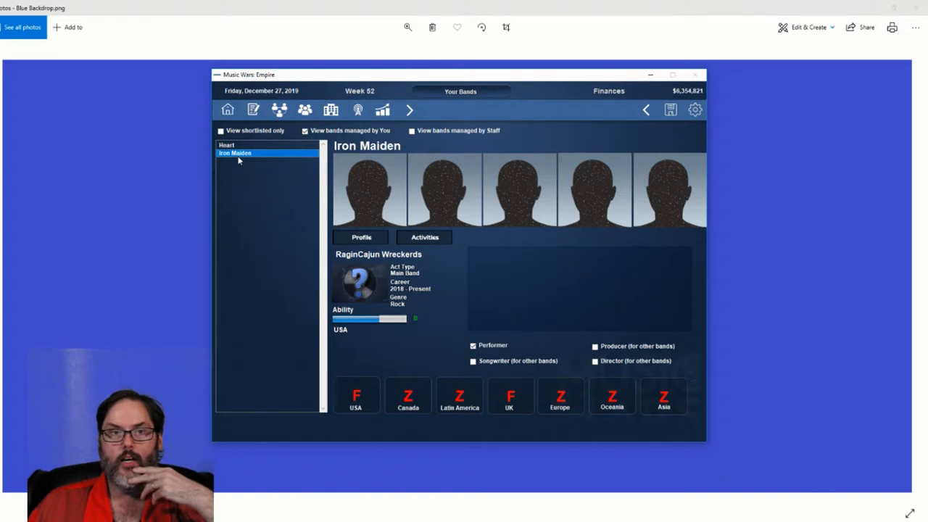
mouse_move(241, 158)
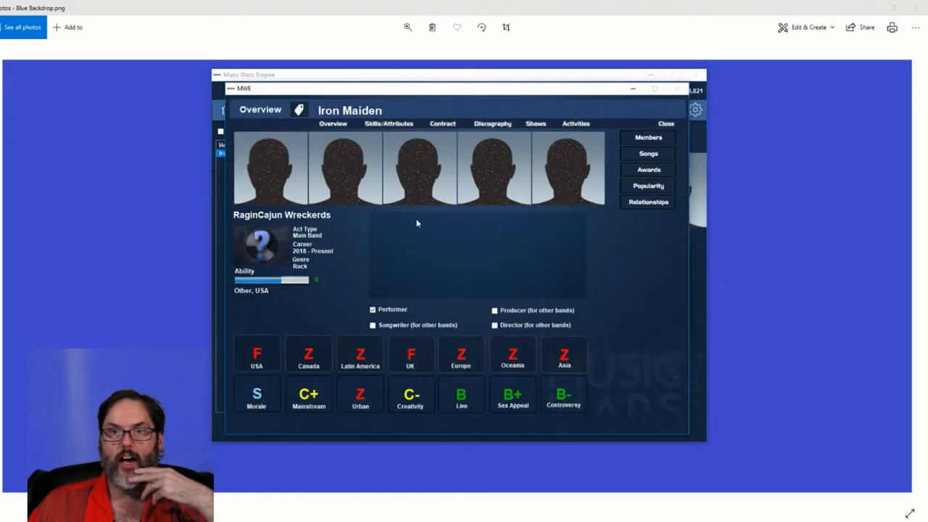
click(647, 136)
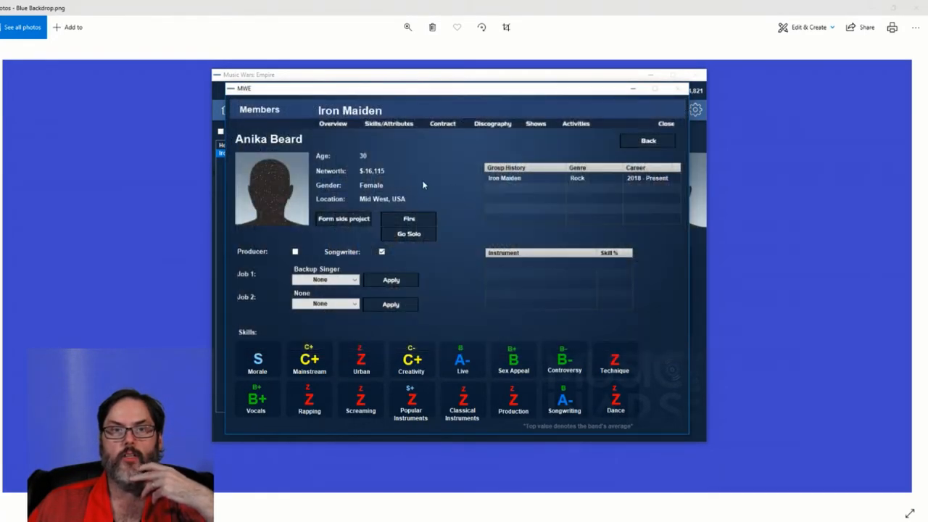
mouse_move(401, 174)
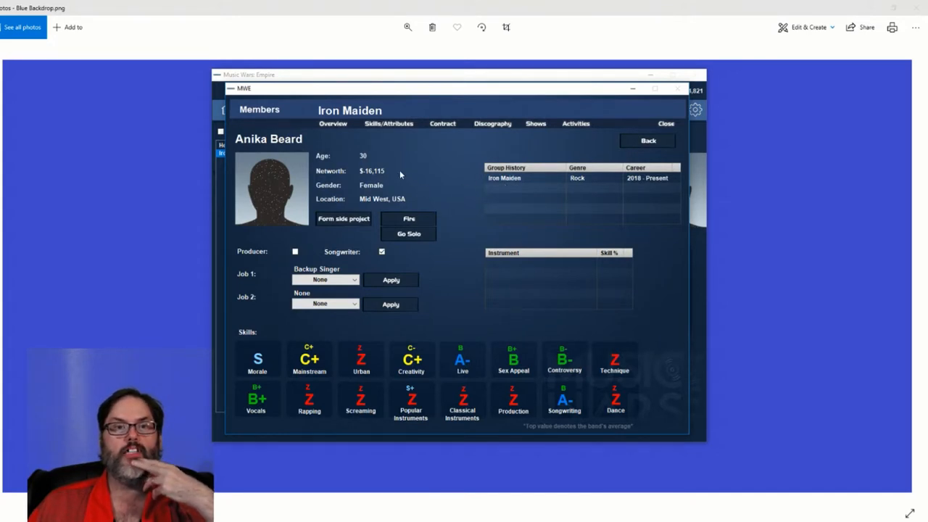
mouse_move(408, 190)
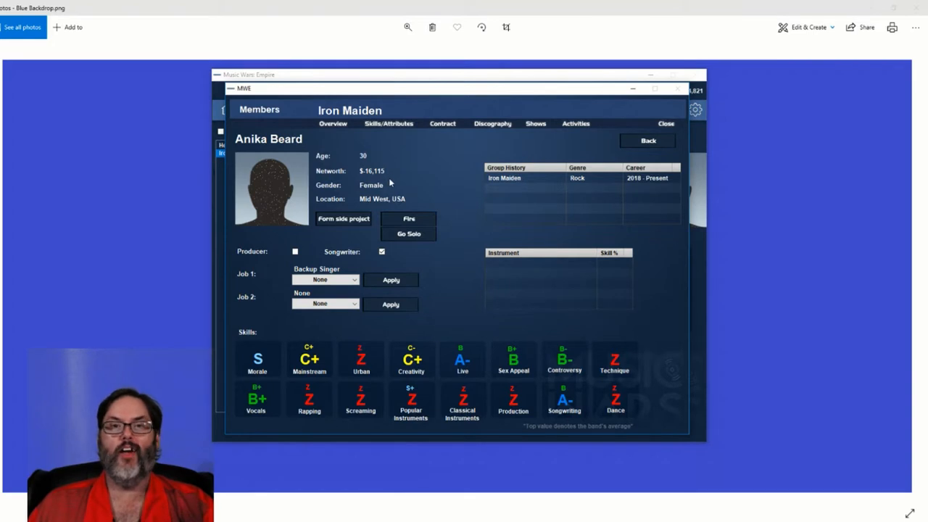
mouse_move(455, 167)
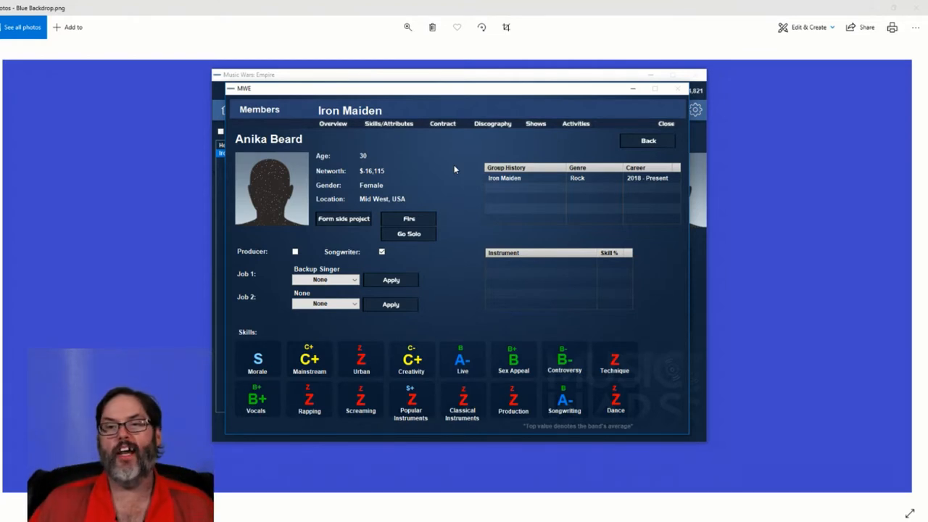
mouse_move(407, 217)
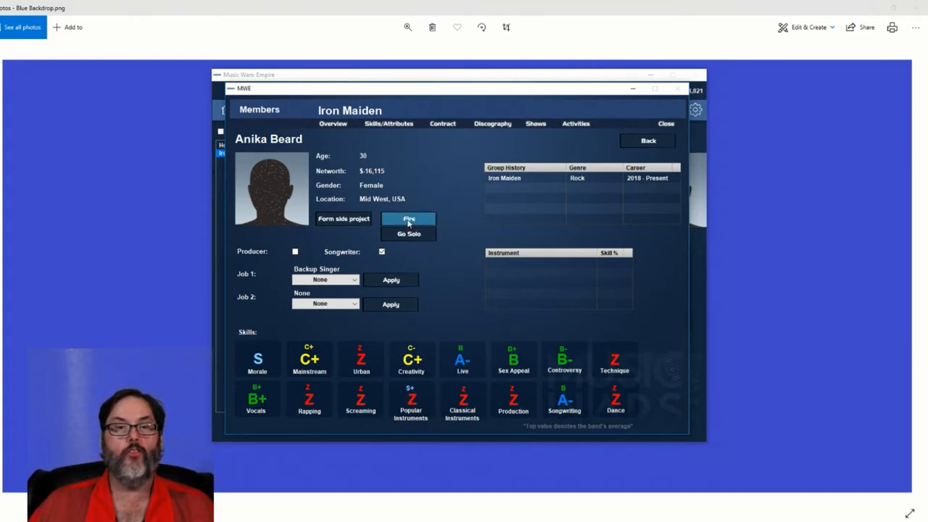
mouse_move(363, 227)
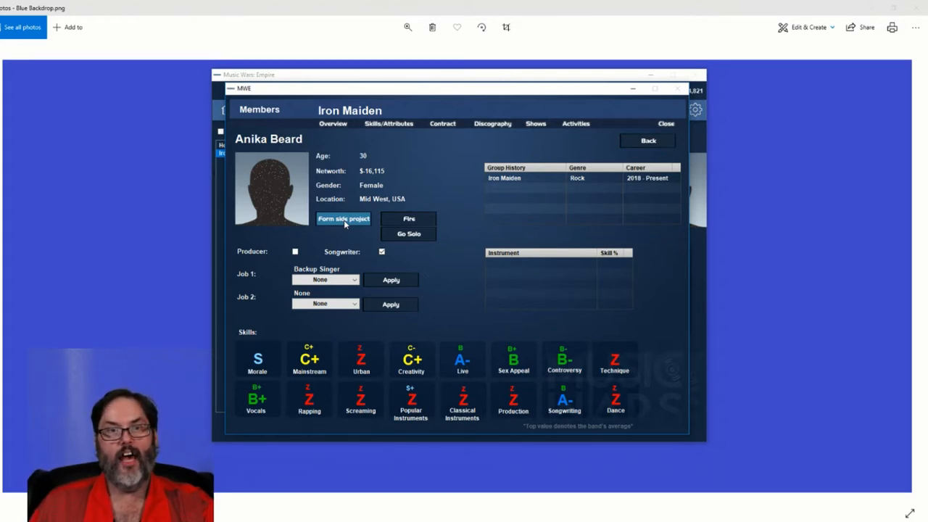
mouse_move(409, 222)
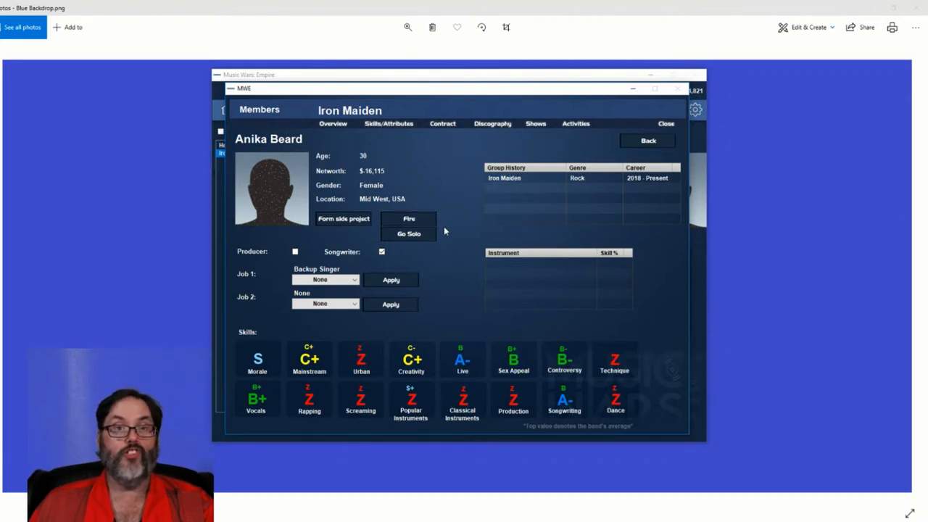
mouse_move(445, 232)
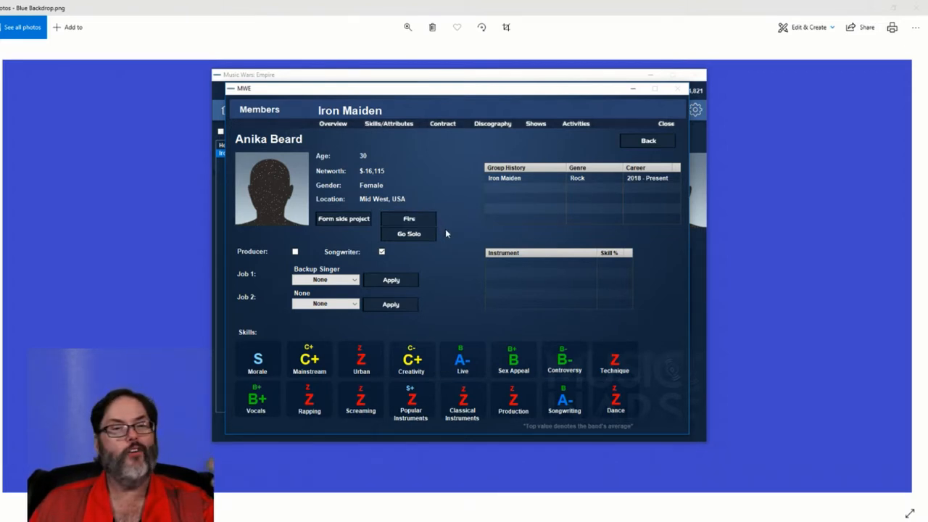
mouse_move(443, 229)
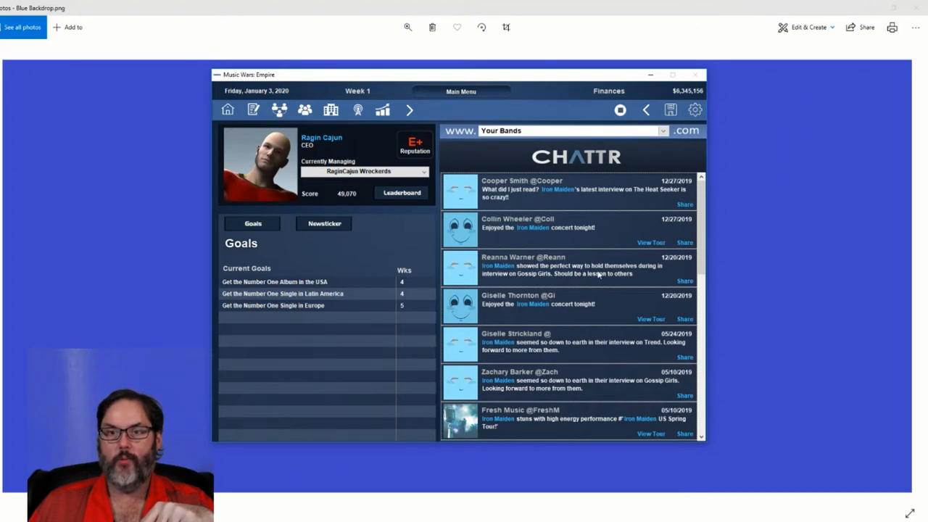
mouse_move(591, 278)
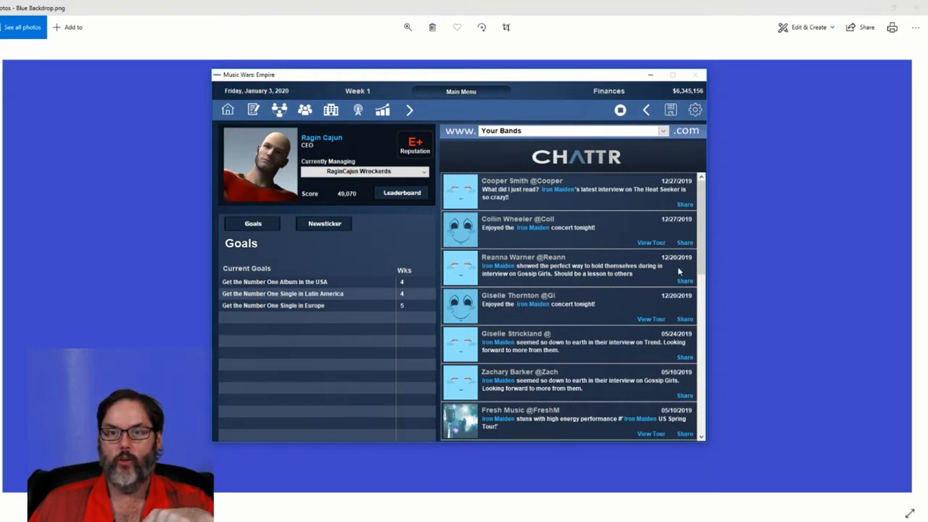
mouse_move(612, 310)
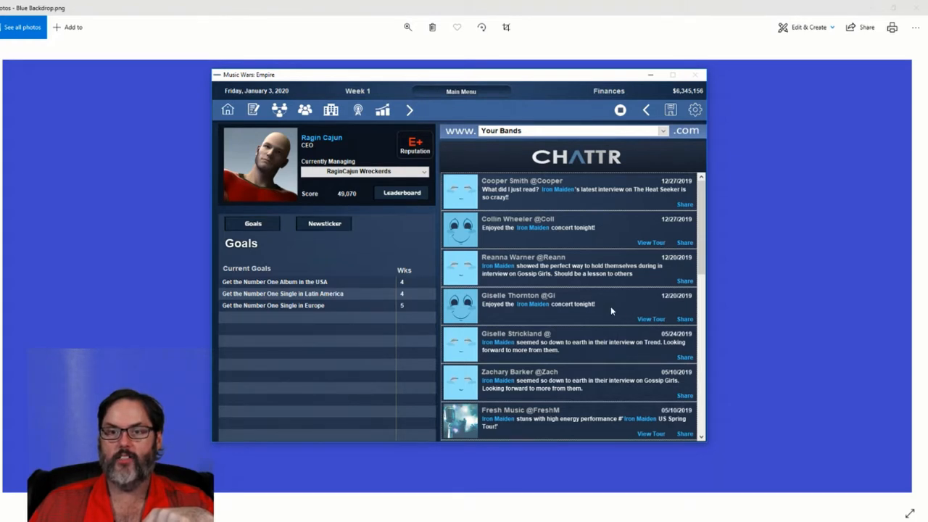
mouse_move(644, 319)
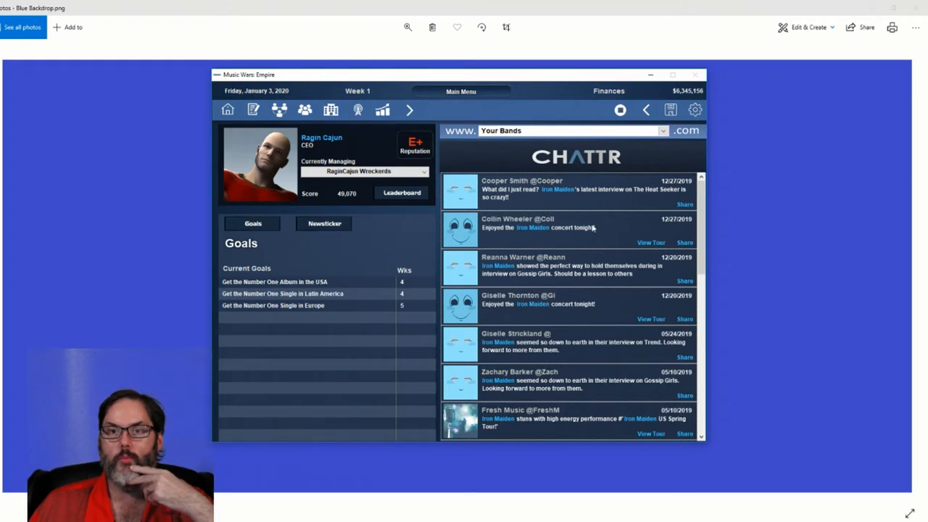
mouse_move(589, 217)
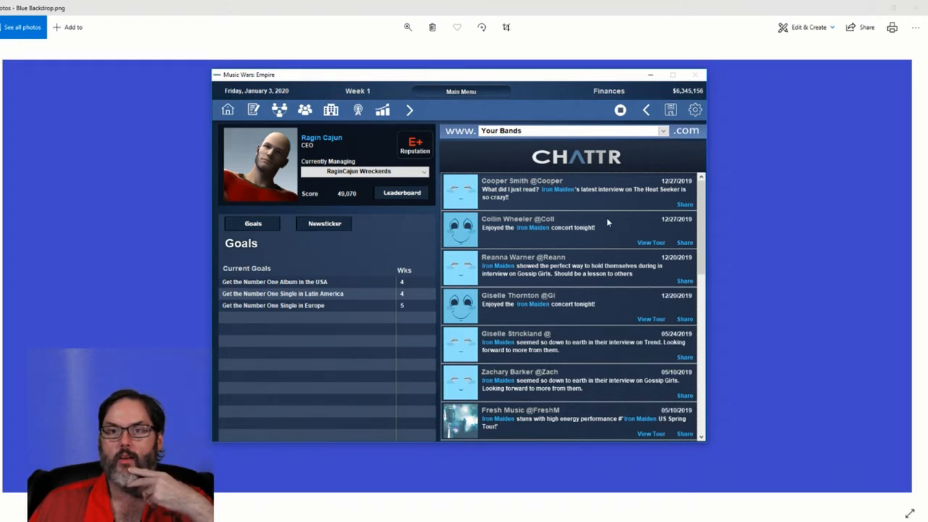
mouse_move(653, 322)
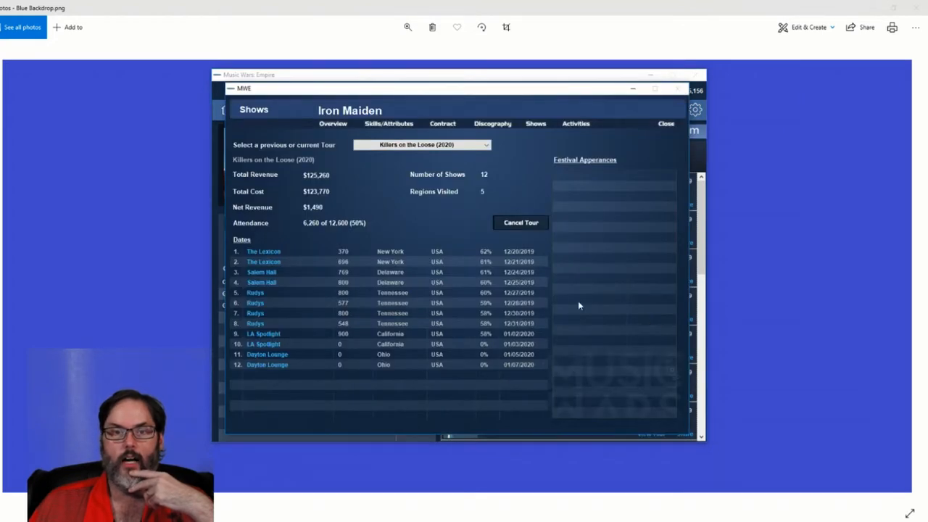
mouse_move(438, 313)
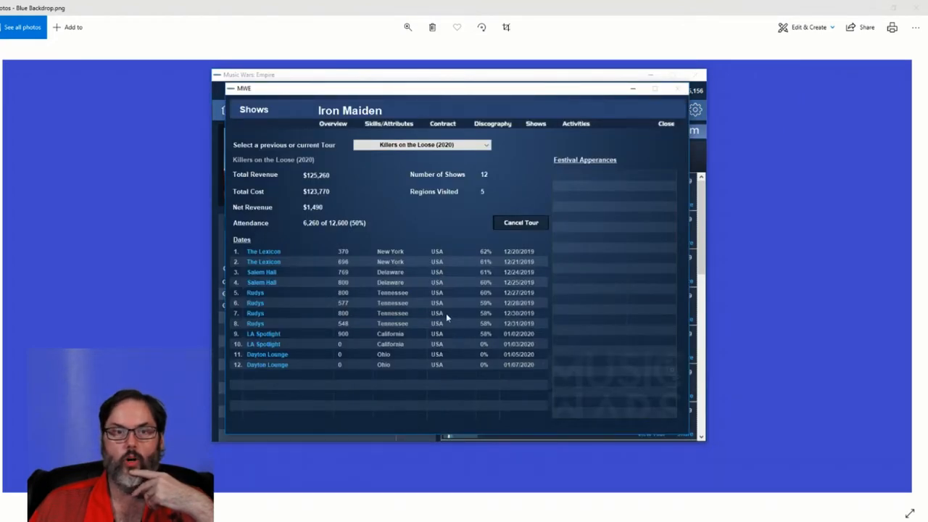
mouse_move(458, 330)
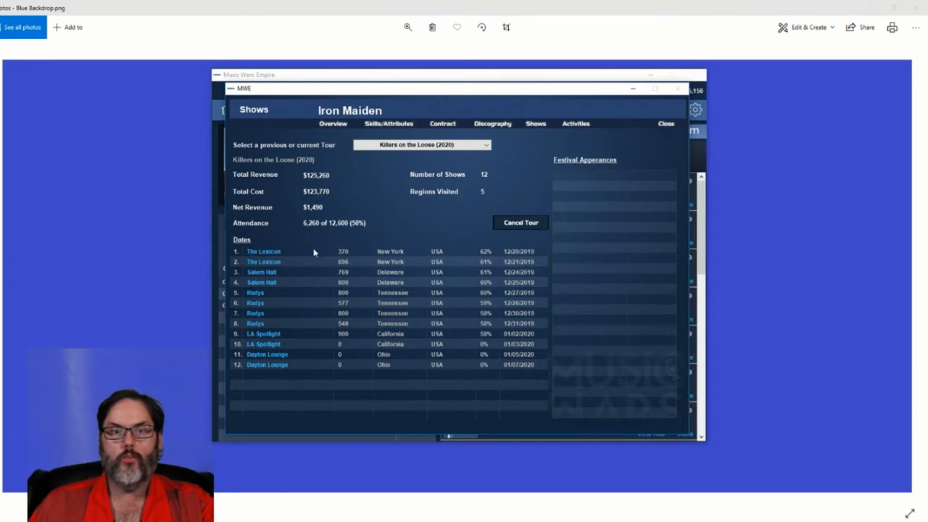
- Review the two Lexicon shows and the Salem Hall show, checking opening act Rainy Monday
click(284, 252)
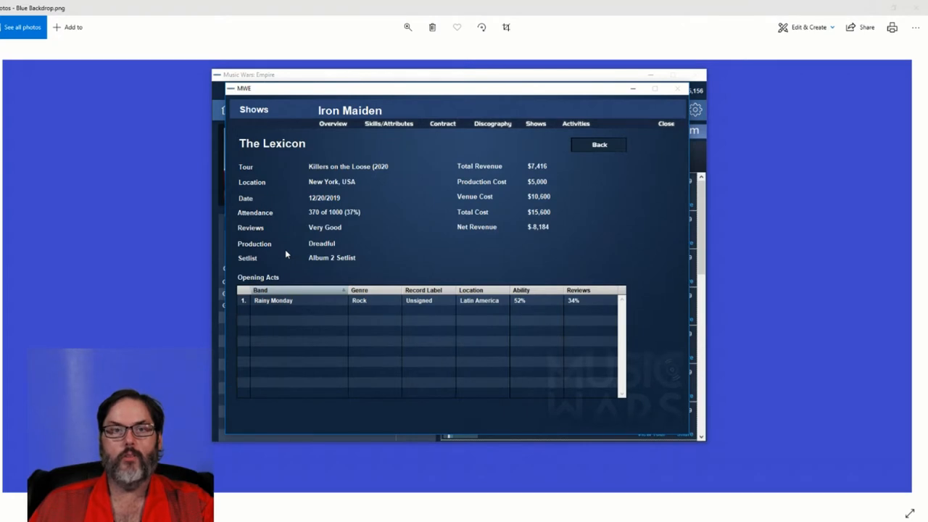
mouse_move(342, 216)
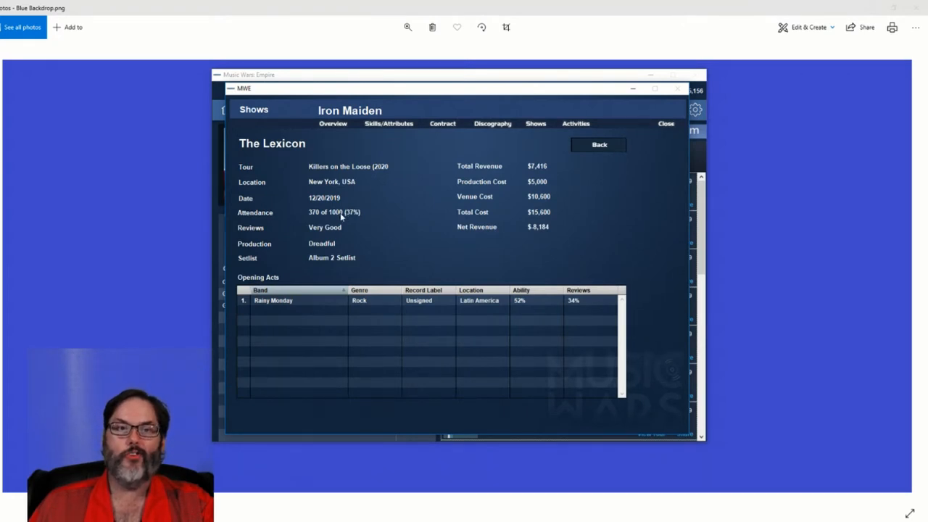
mouse_move(667, 129)
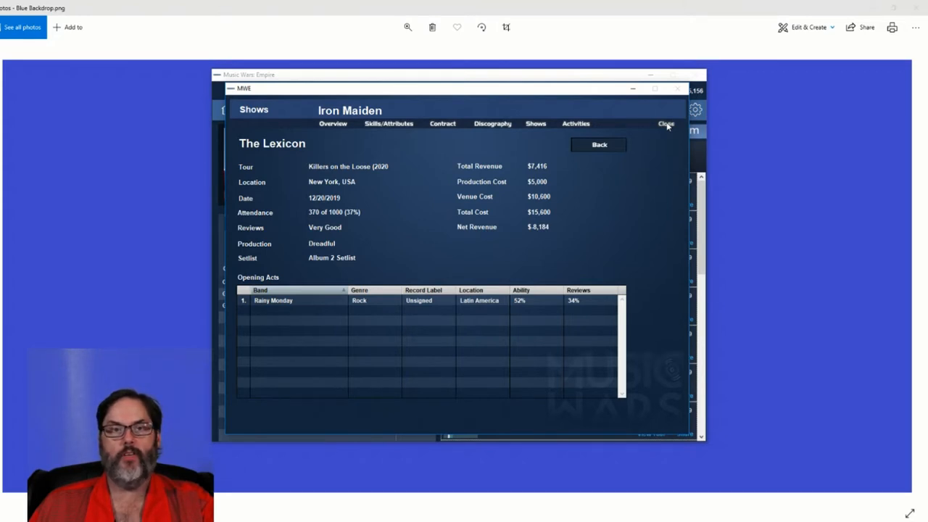
mouse_move(345, 216)
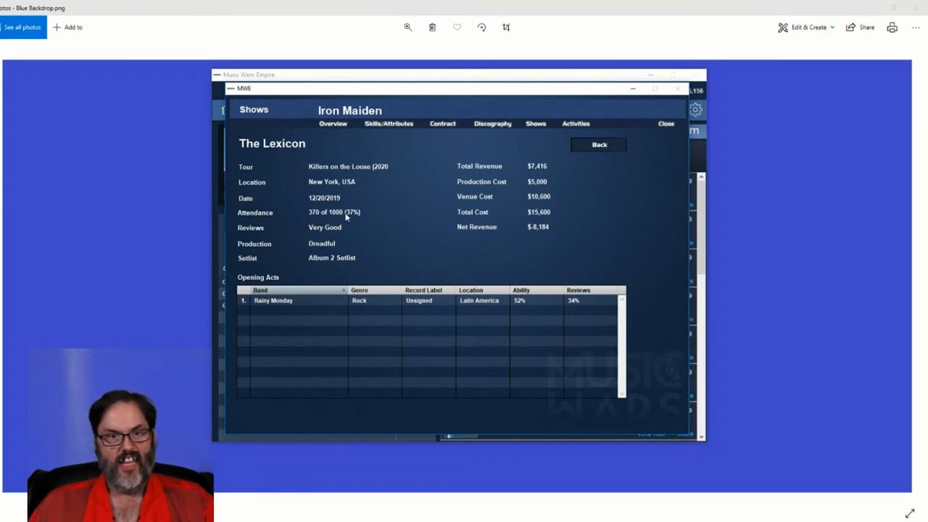
mouse_move(620, 149)
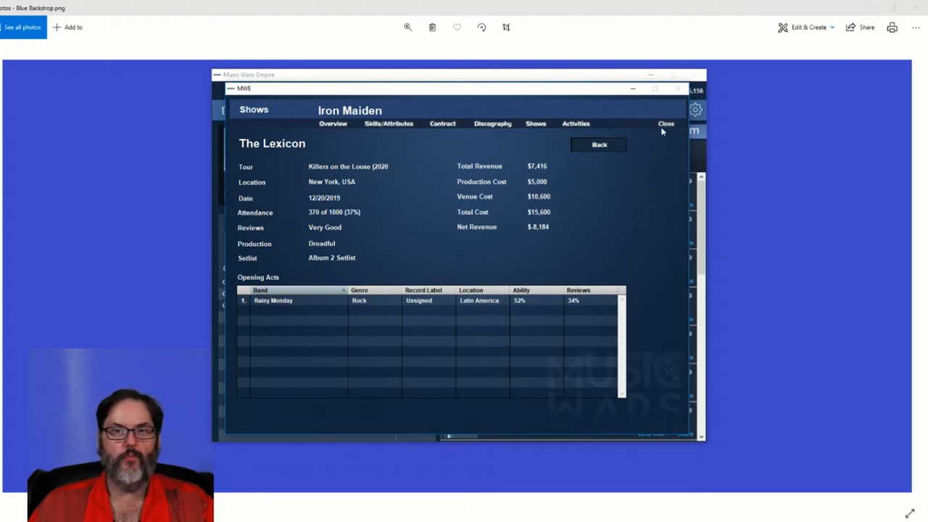
click(598, 145)
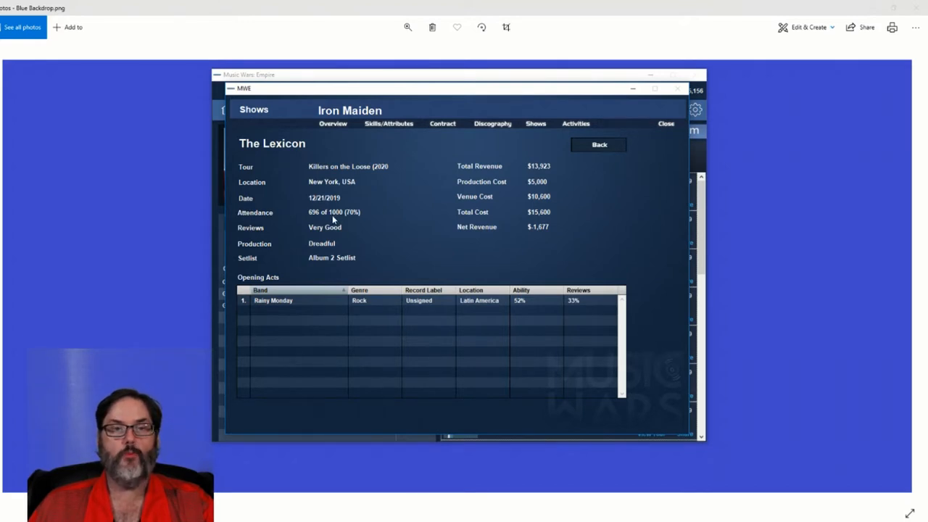
mouse_move(564, 215)
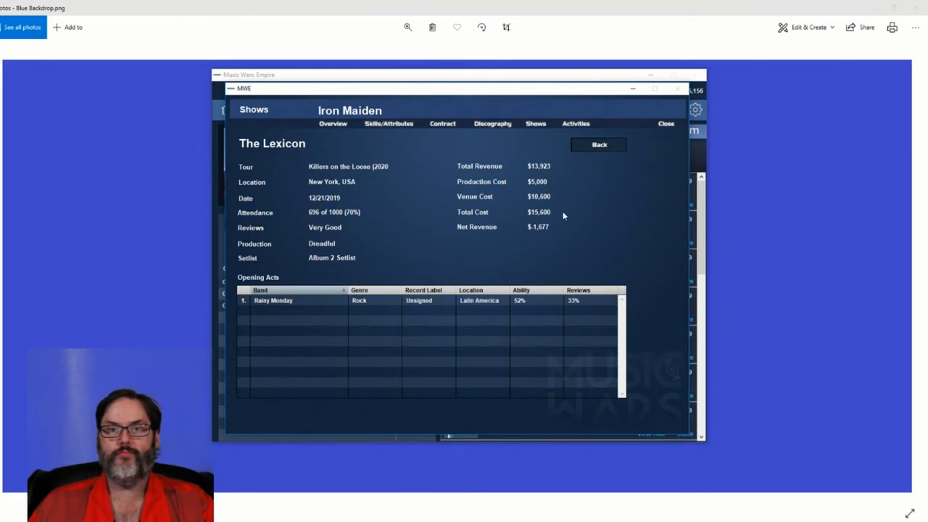
mouse_move(589, 162)
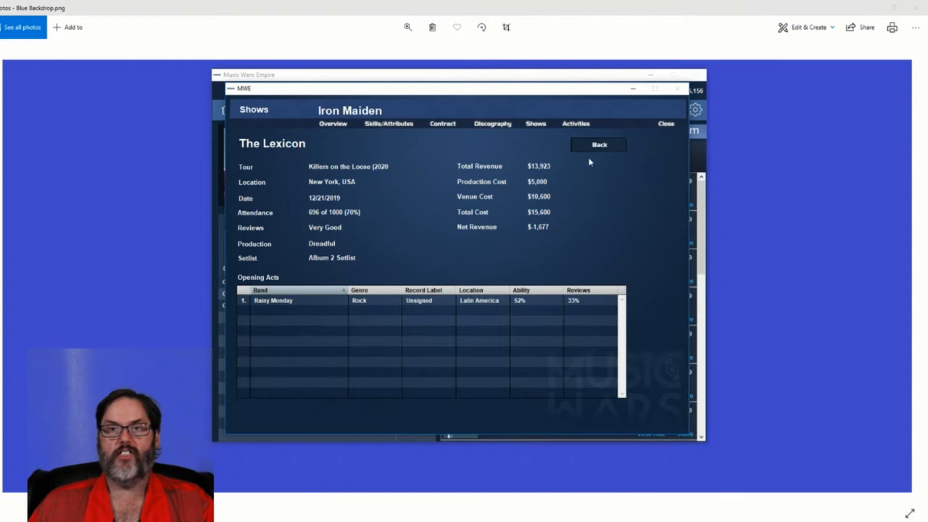
click(597, 145)
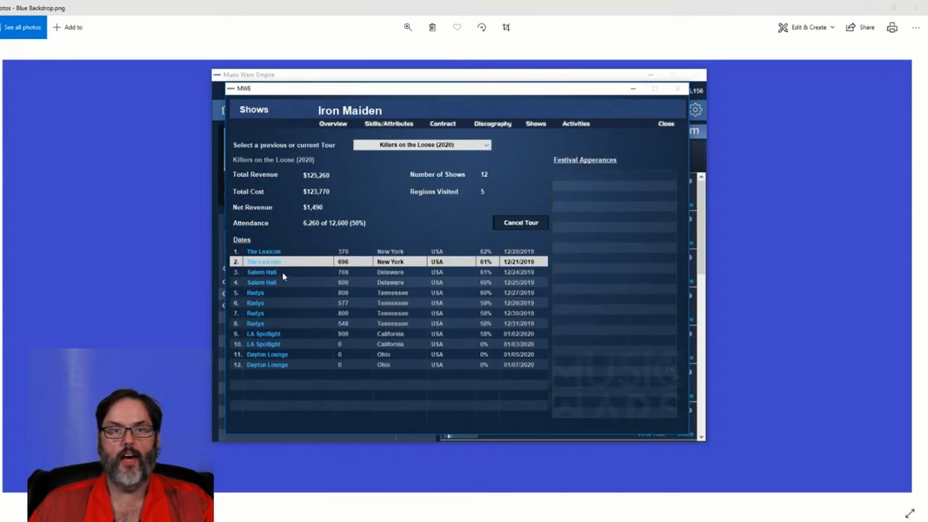
click(261, 273)
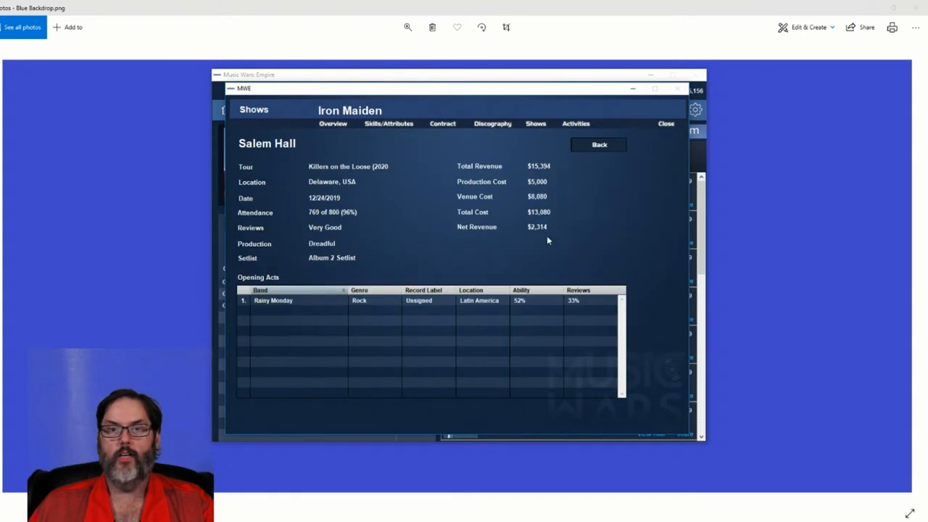
mouse_move(544, 234)
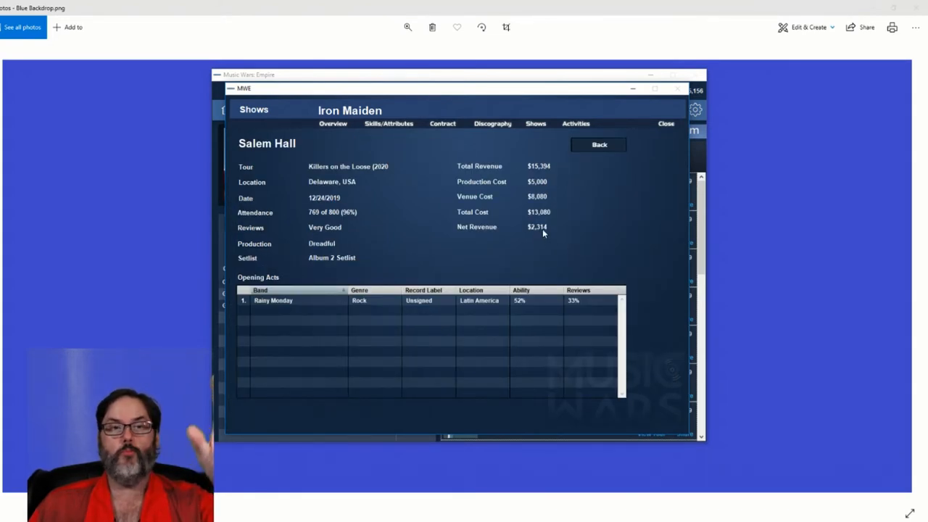
mouse_move(361, 217)
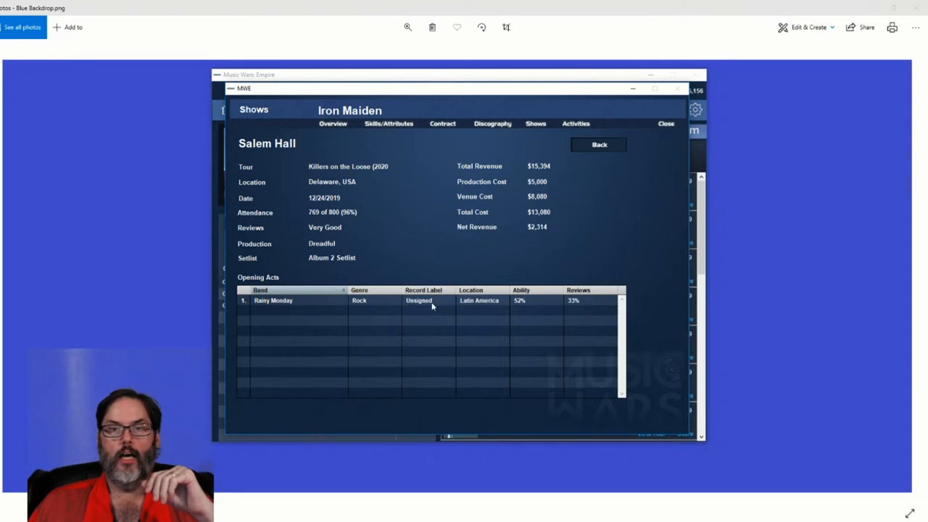
mouse_move(464, 308)
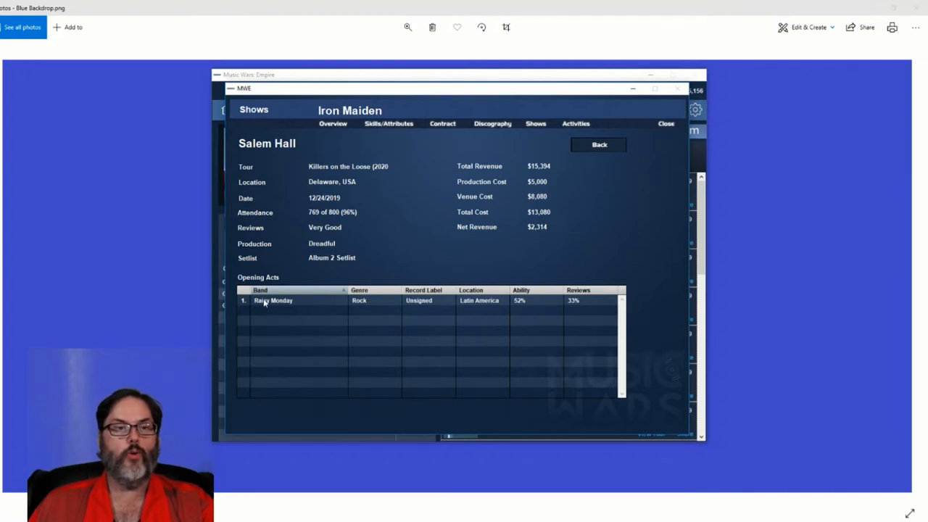
click(274, 300)
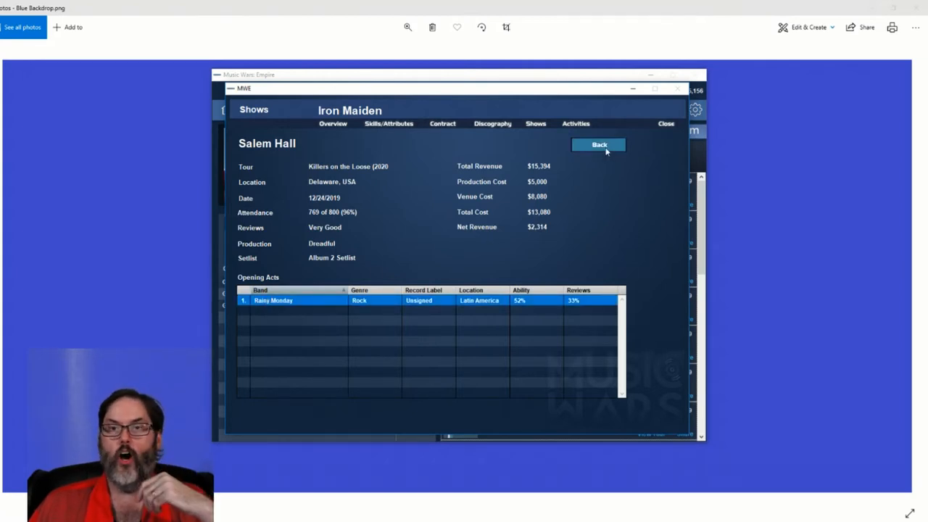
click(599, 145)
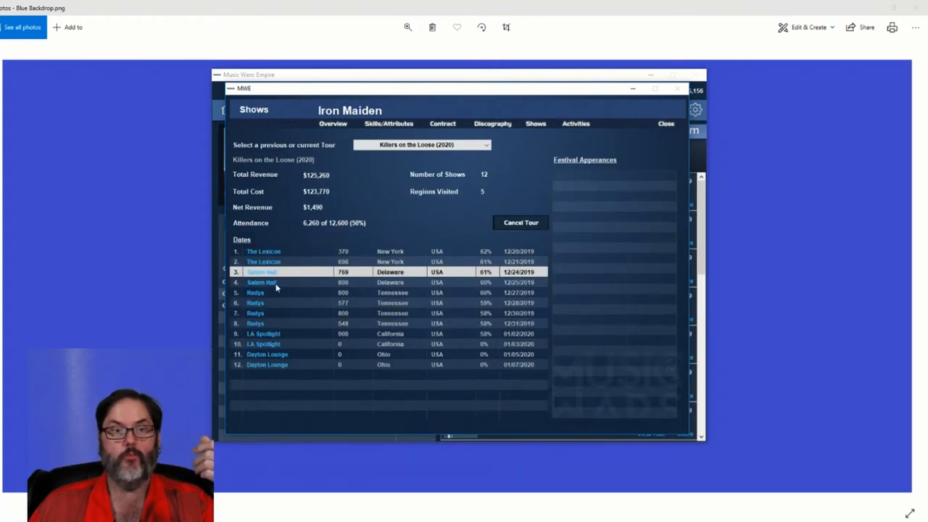
- Check the 12/25 Salem Hall, 01/02 LA Spotlight and 01/05 Dayton Lounge shows, returning to the tour dates
click(275, 282)
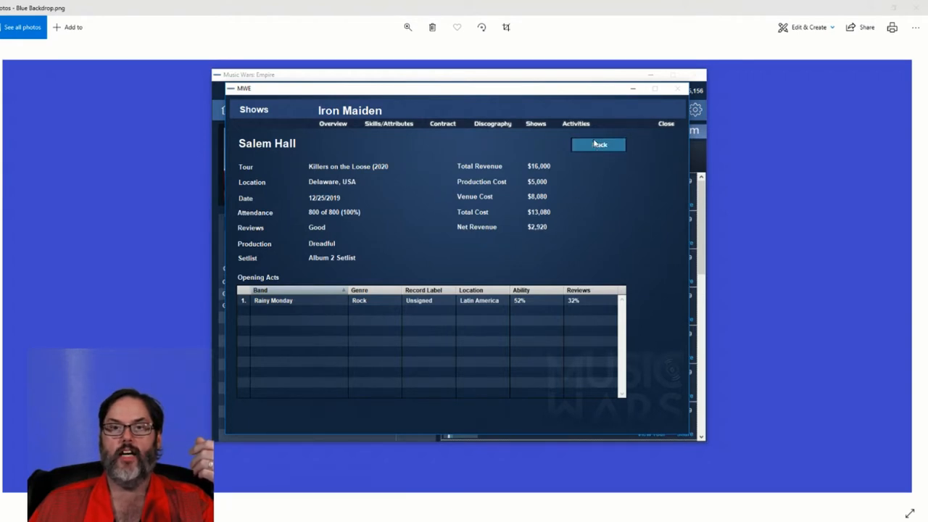
click(598, 145)
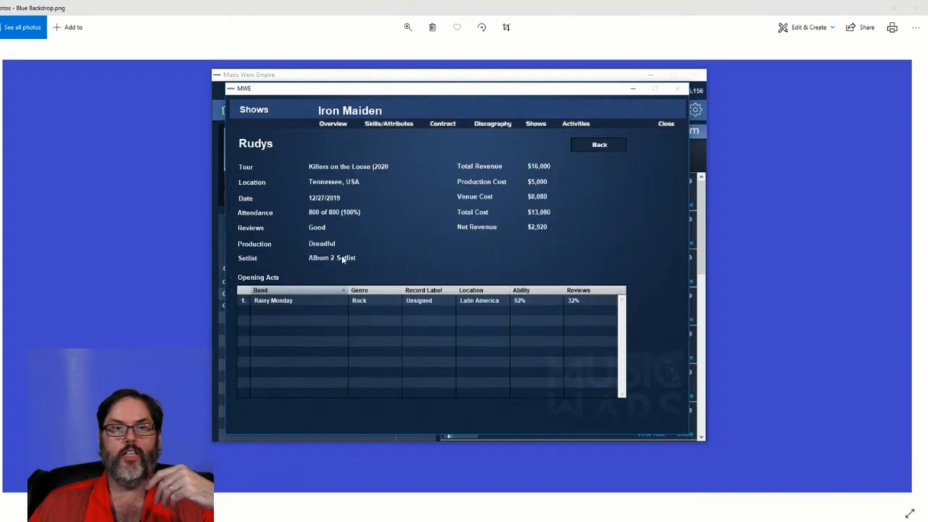
click(599, 145)
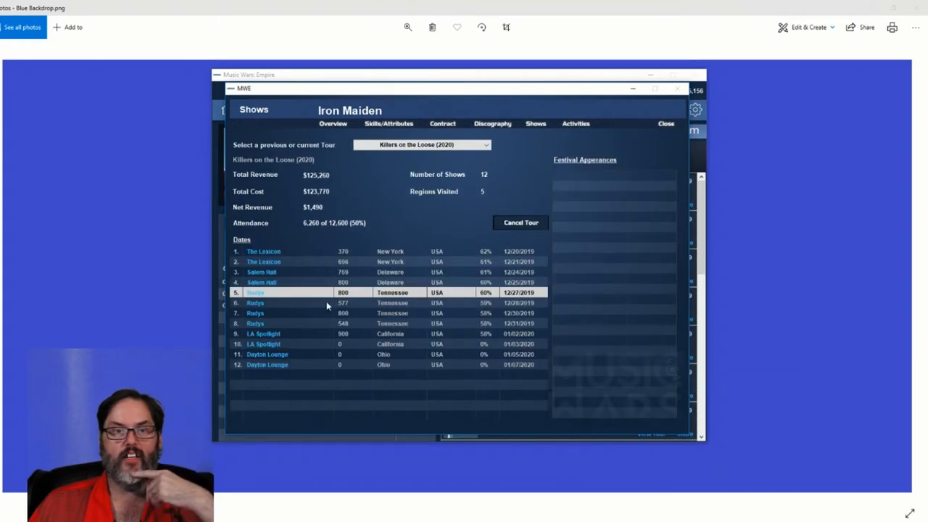
mouse_move(310, 308)
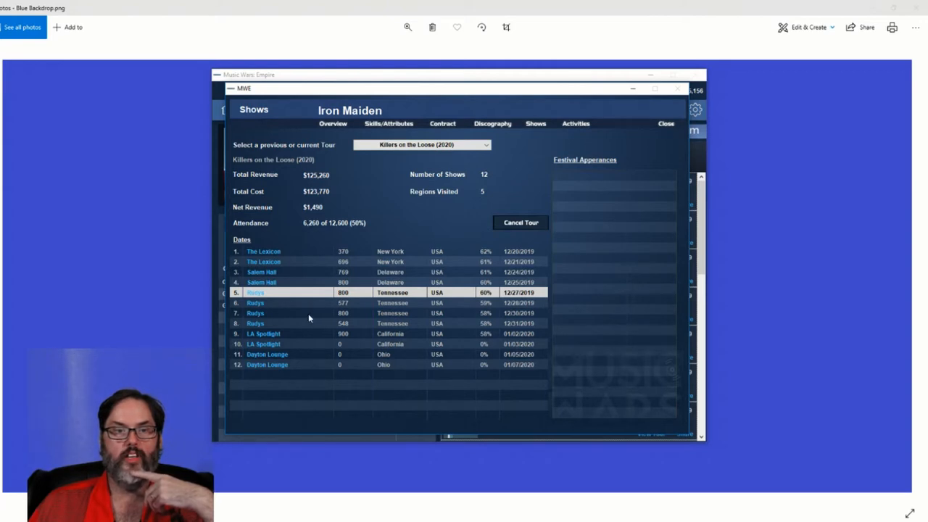
mouse_move(301, 337)
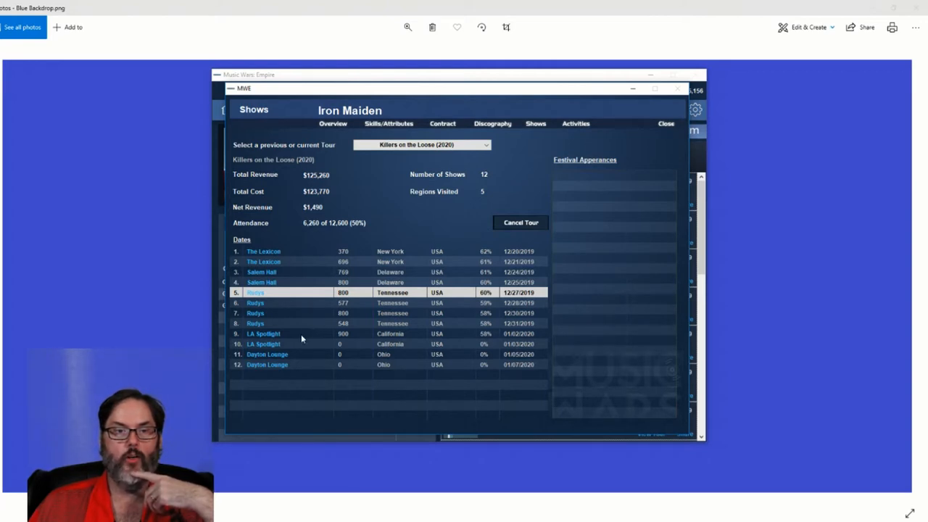
click(264, 333)
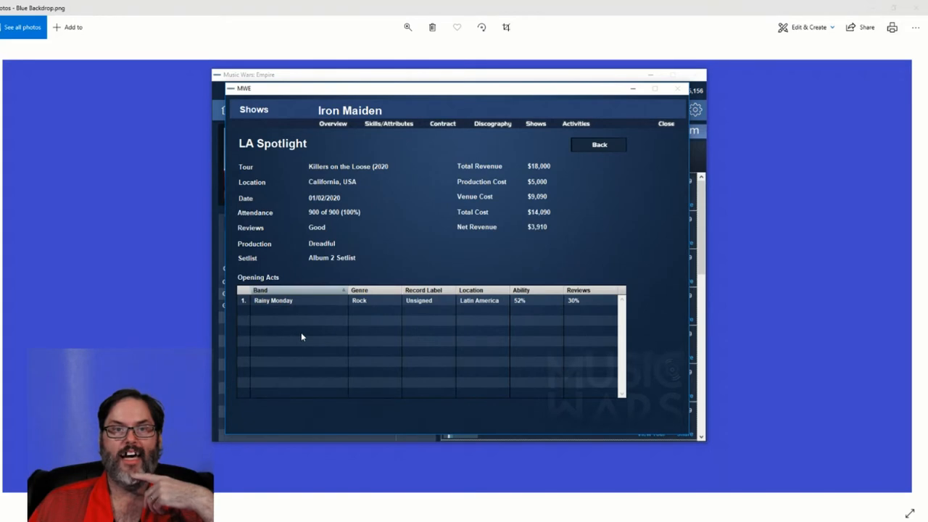
click(598, 145)
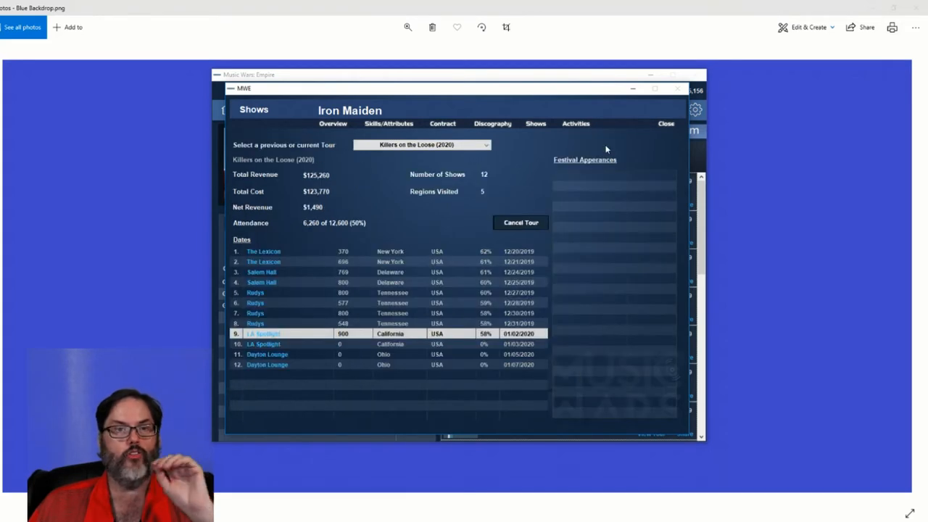
mouse_move(316, 342)
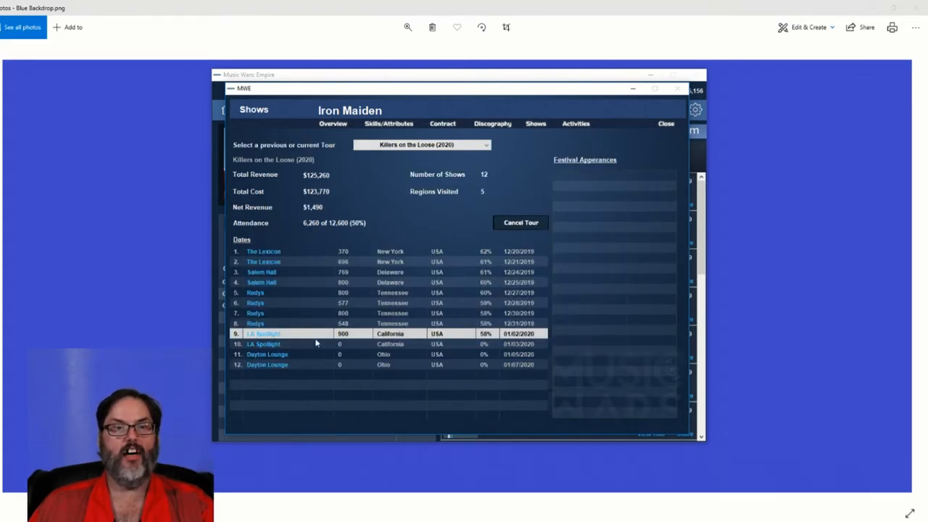
mouse_move(303, 339)
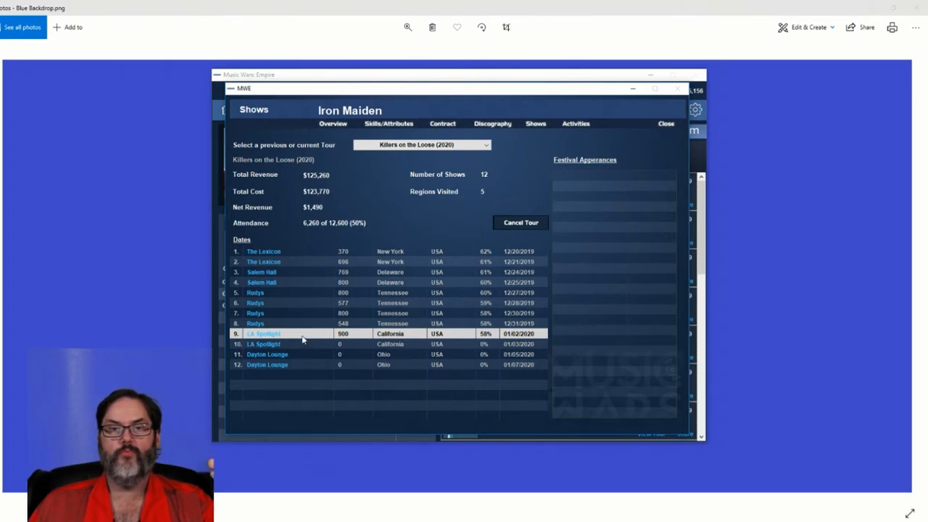
mouse_move(304, 348)
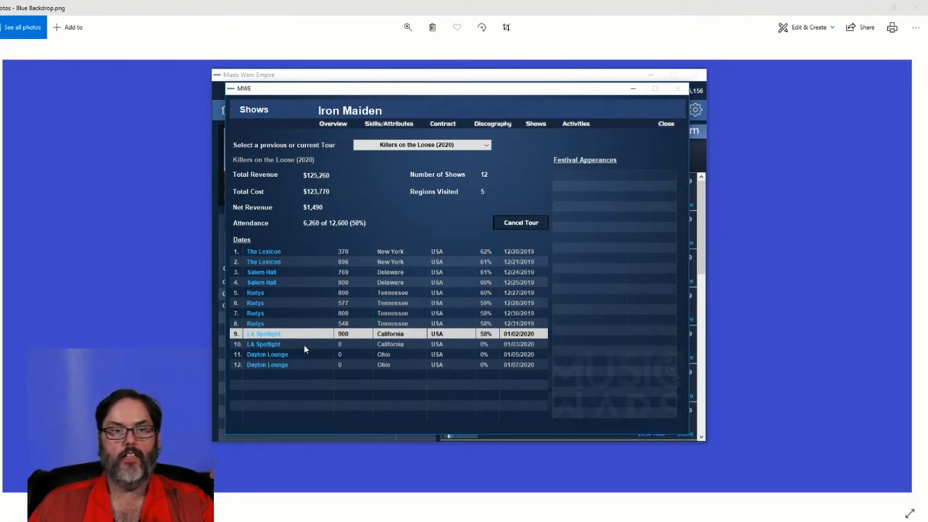
mouse_move(287, 348)
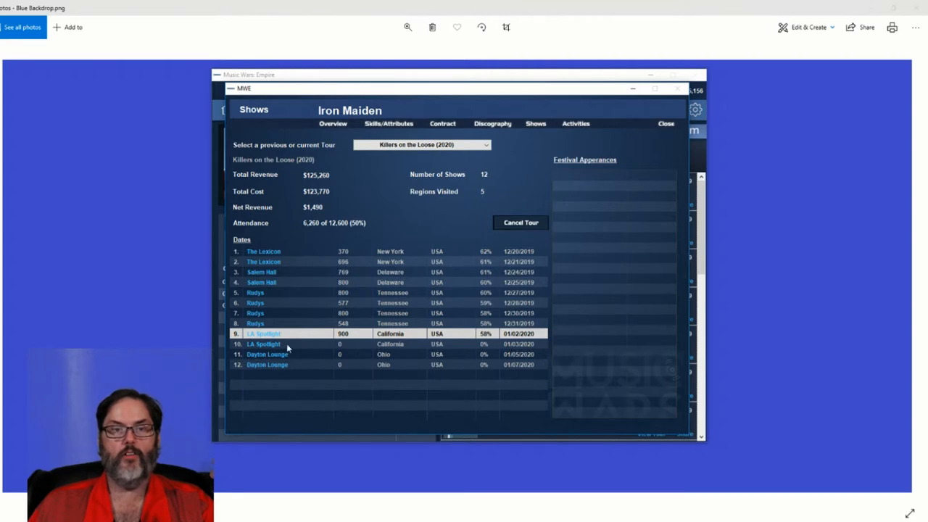
click(267, 354)
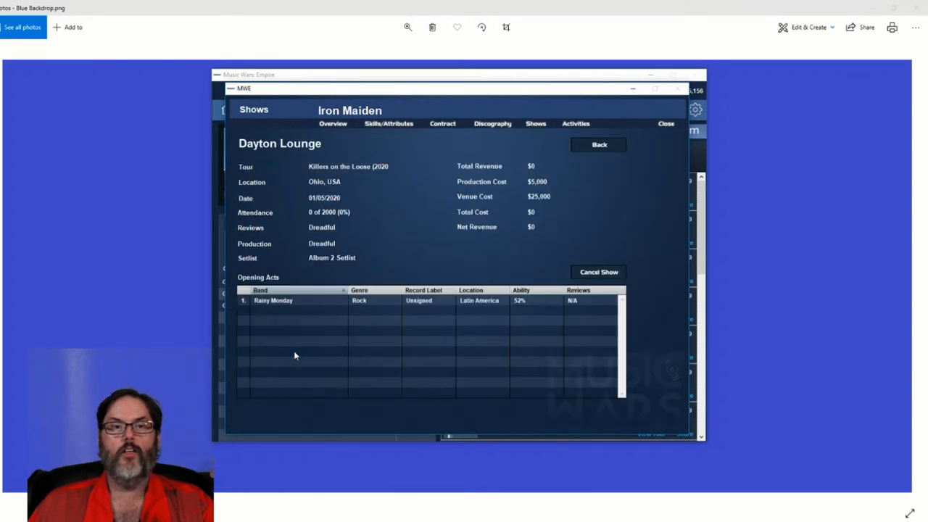
mouse_move(600, 148)
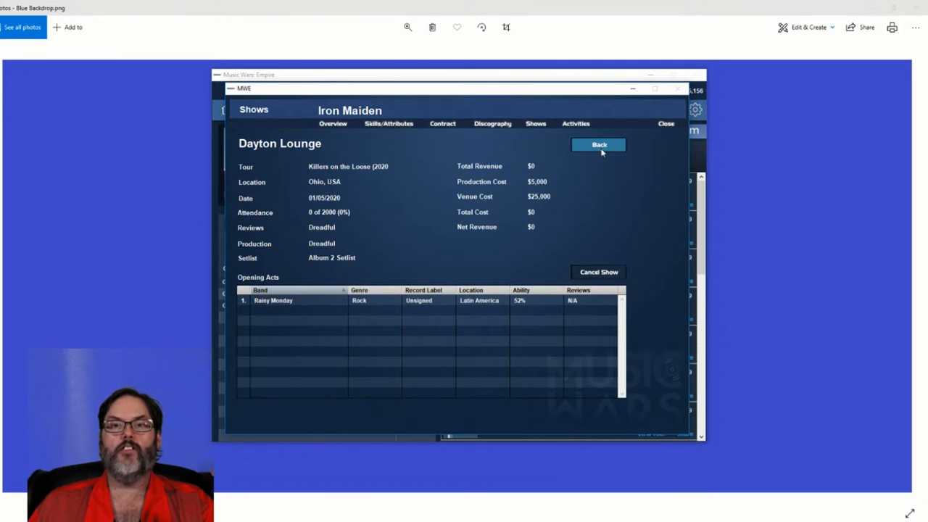
click(598, 145)
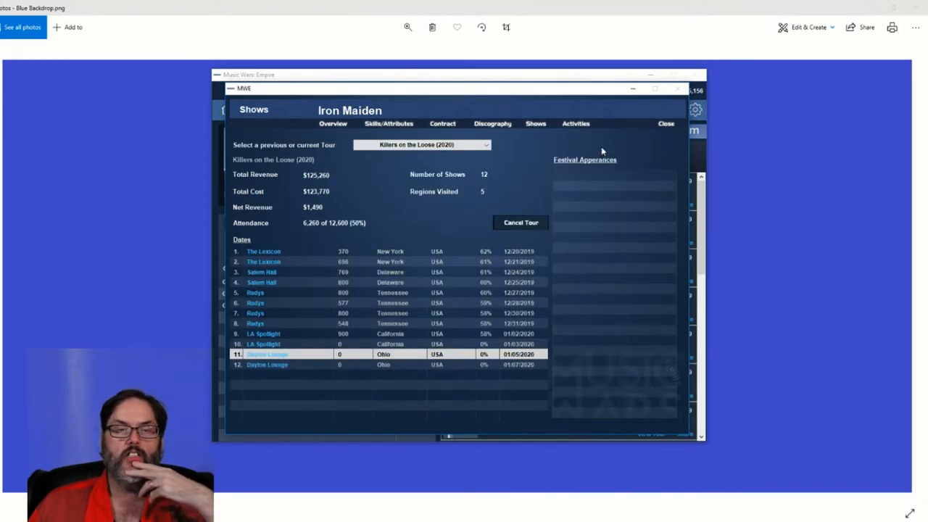
mouse_move(361, 270)
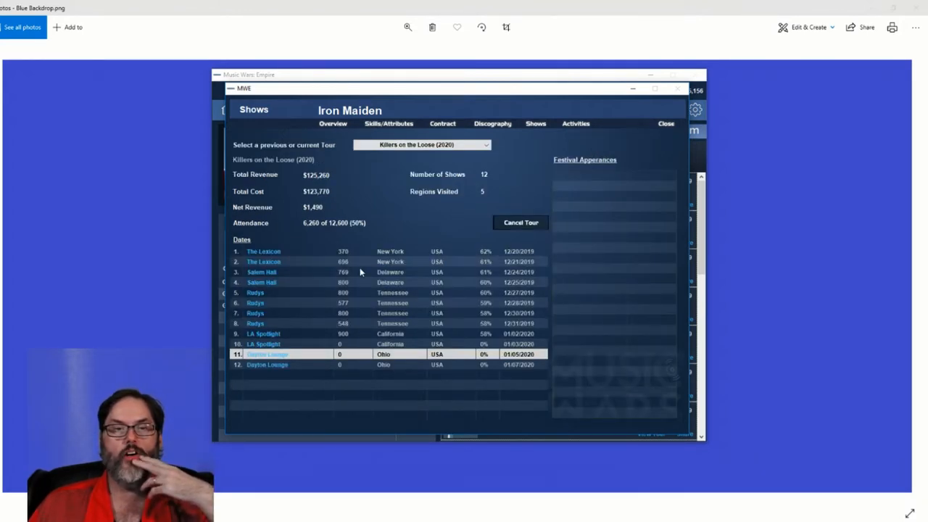
mouse_move(353, 298)
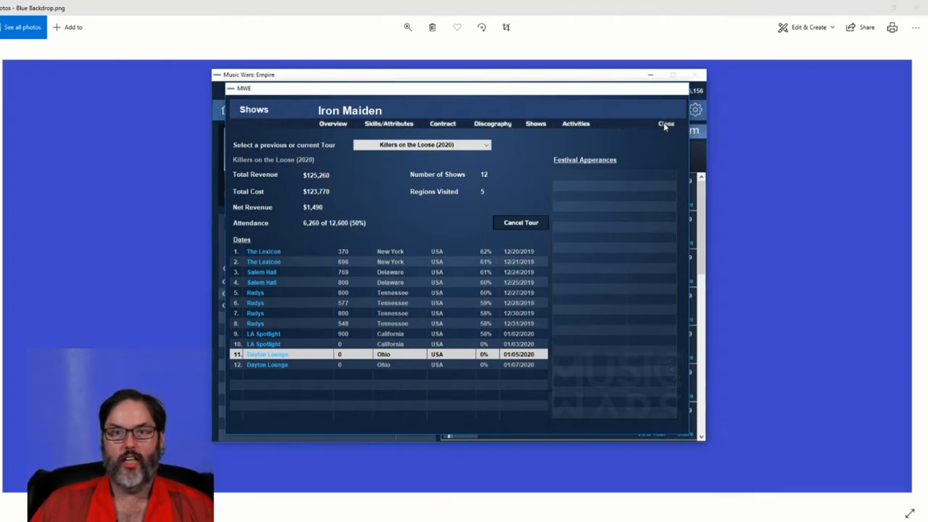
- Leave the Shows screen and bring up Iron Maiden's January 2020 activities calendar
click(663, 124)
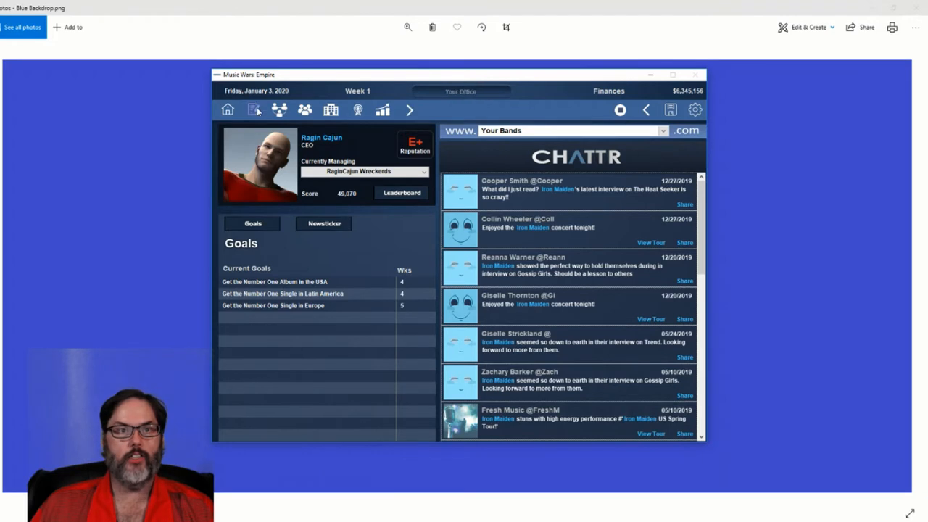
click(279, 111)
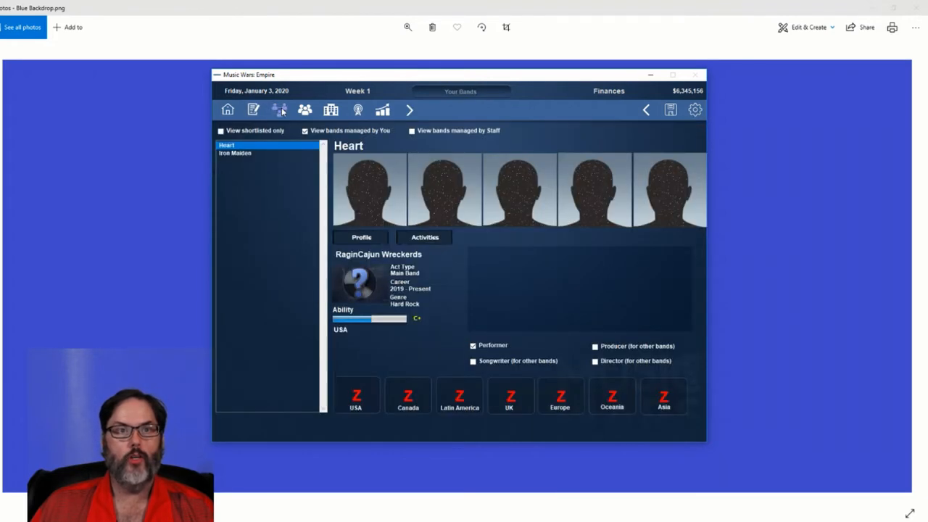
click(234, 153)
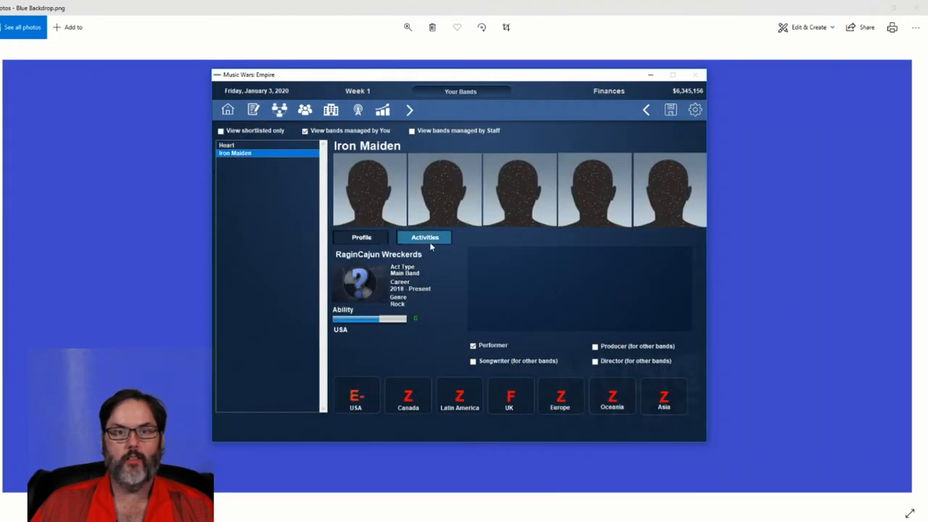
click(423, 238)
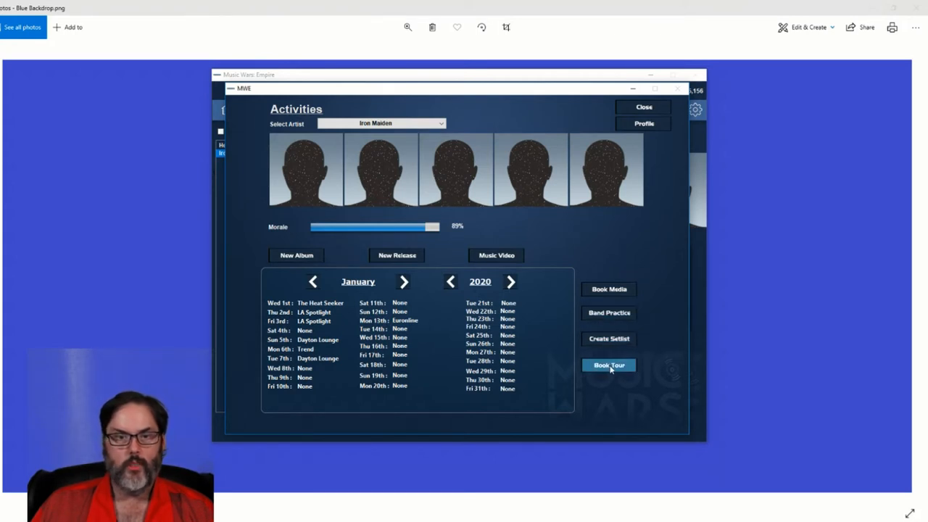
- Start a new tour and name it 'Killers on the Loose Pt.2'
click(608, 365)
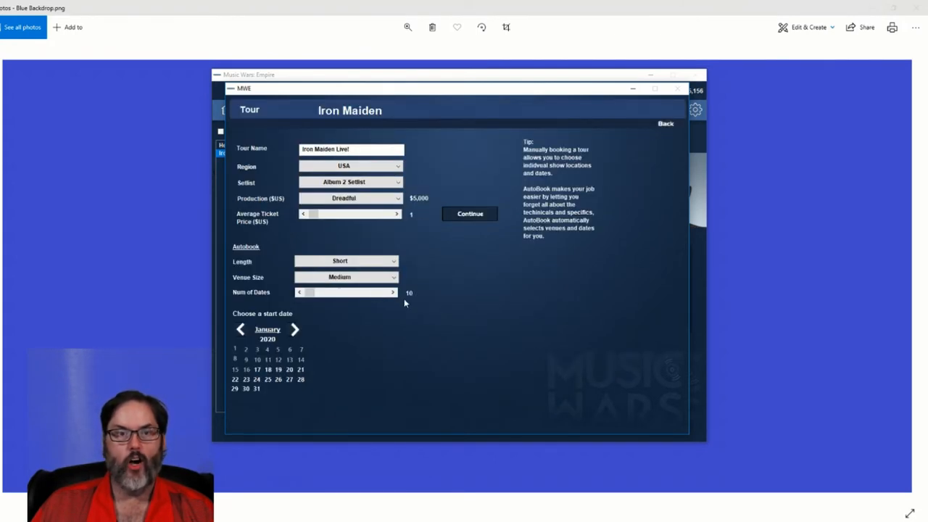
click(360, 148)
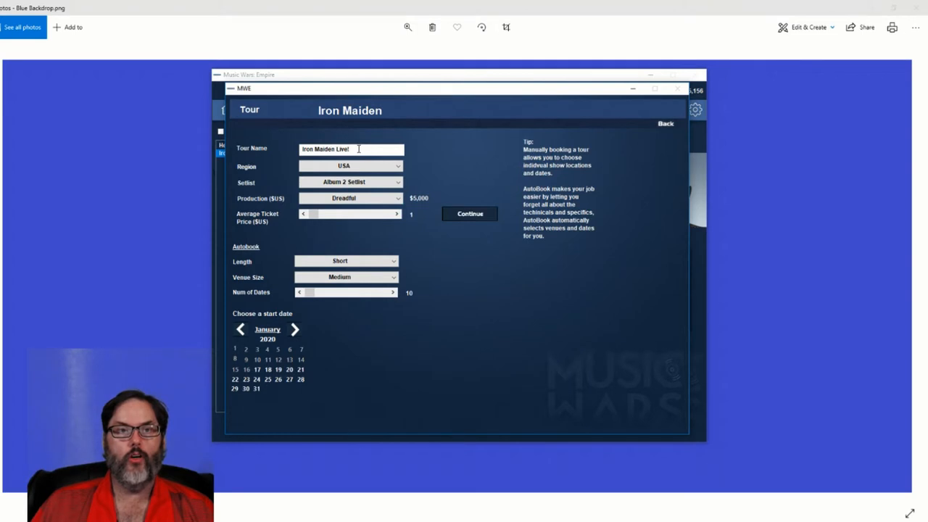
key(Backspace)
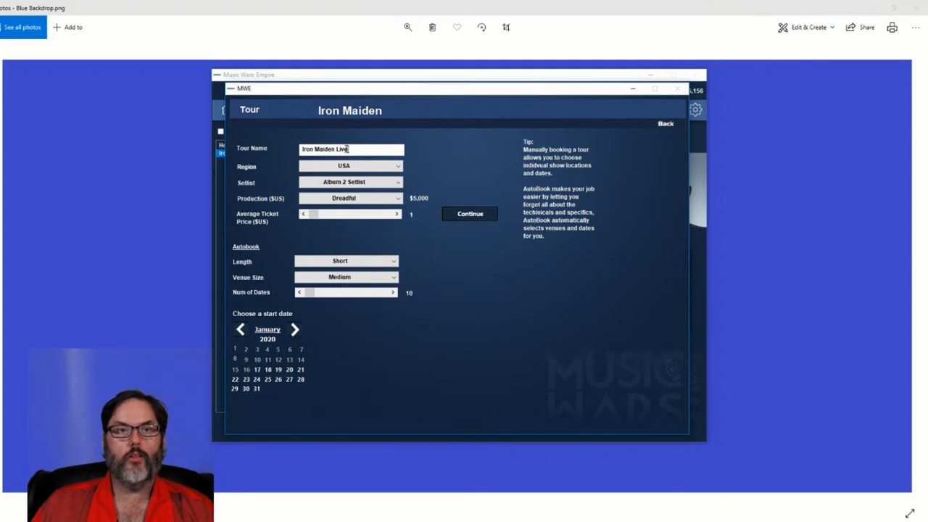
text(K)
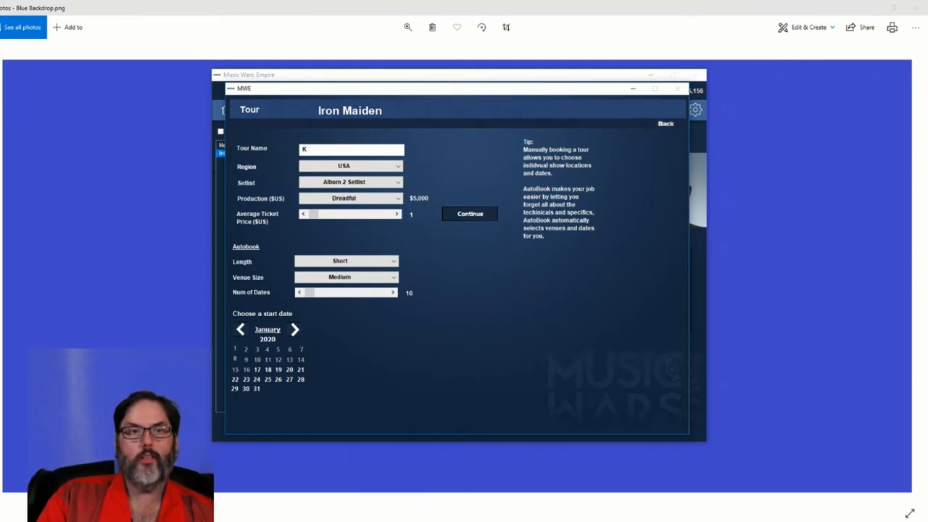
text(illers on the)
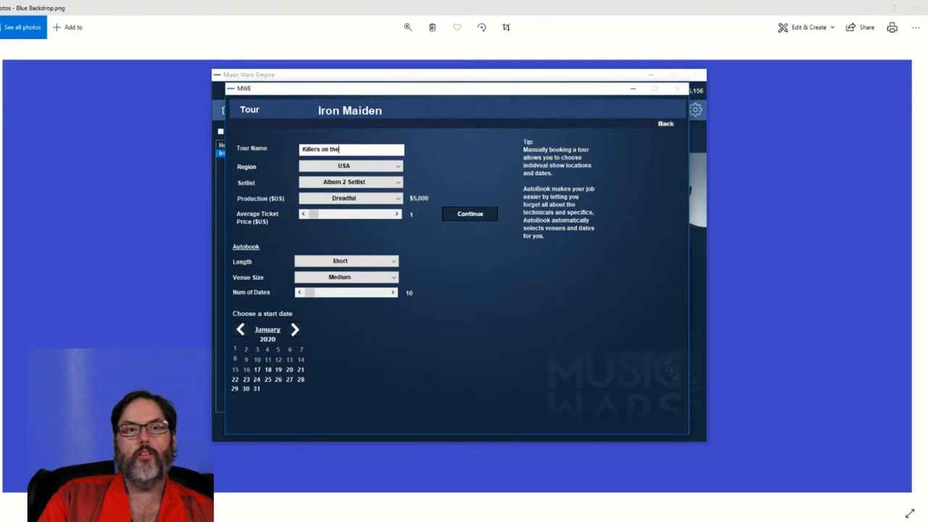
text(Loose Pt)
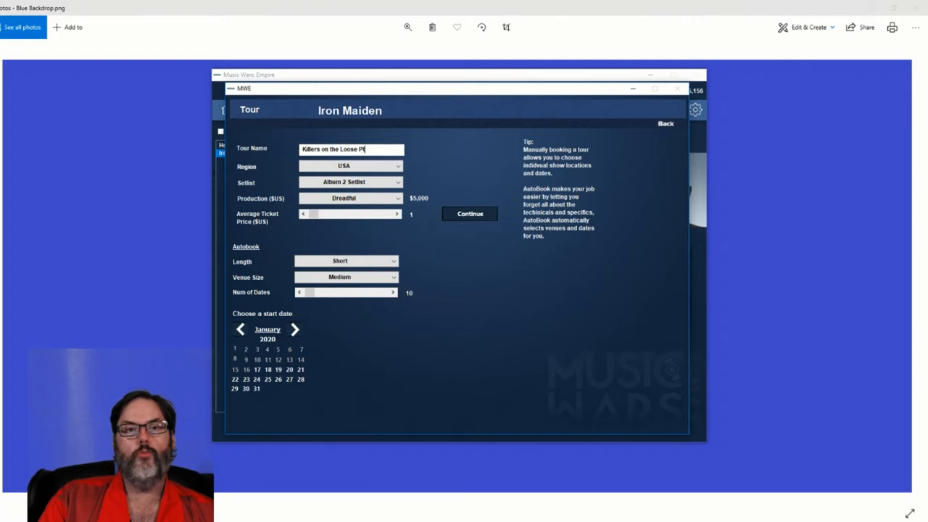
text(.2)
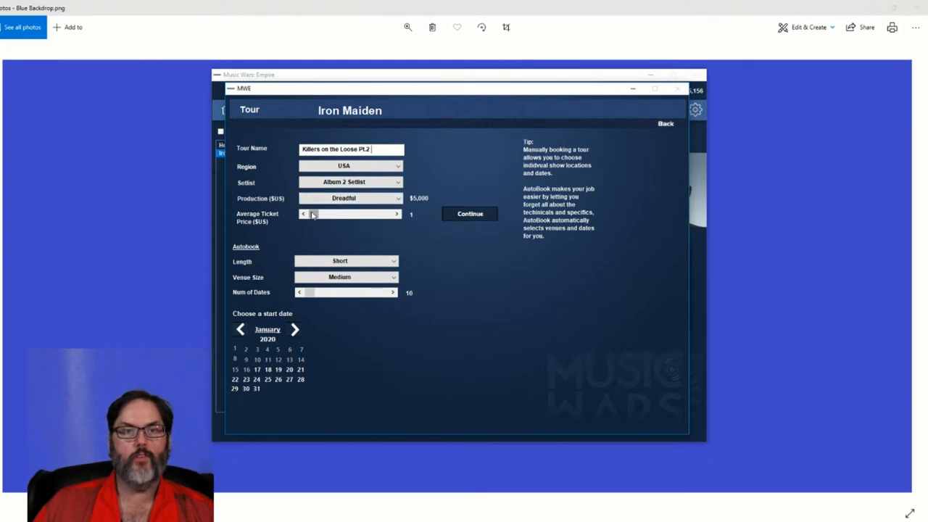
- Raise the average ticket price to 20 and continue to the interested opening bands
drag(311, 215, 377, 215)
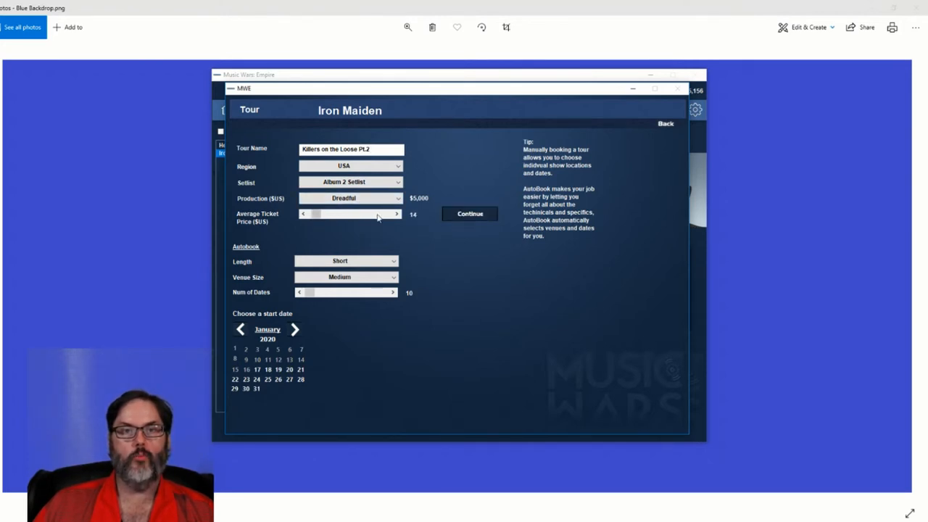
click(398, 213)
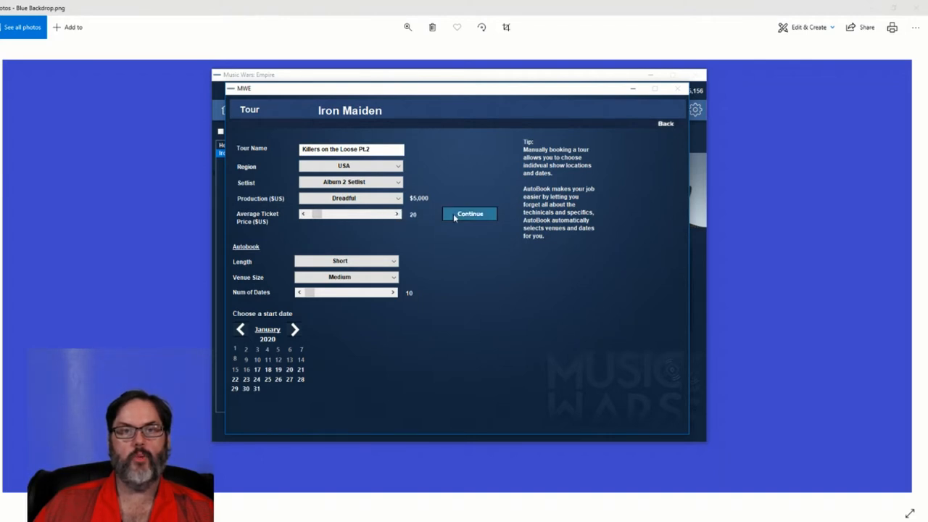
click(469, 213)
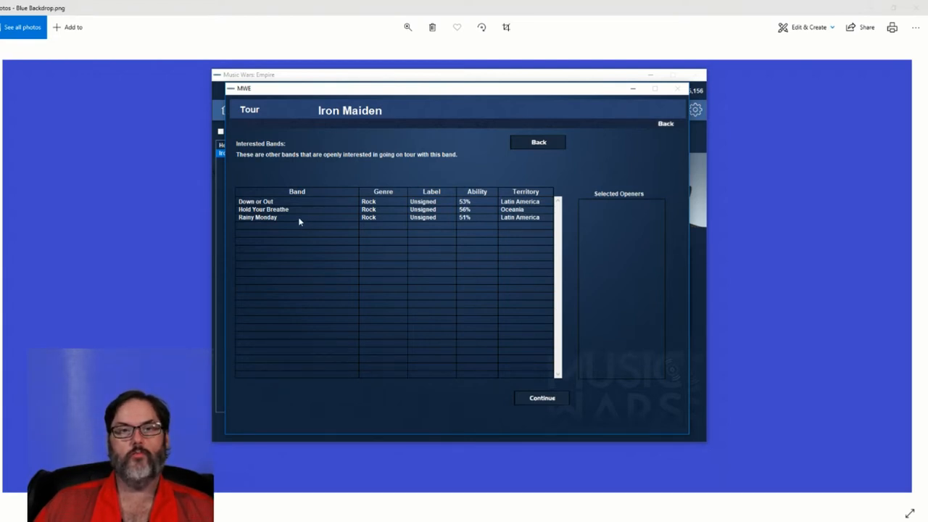
mouse_move(298, 212)
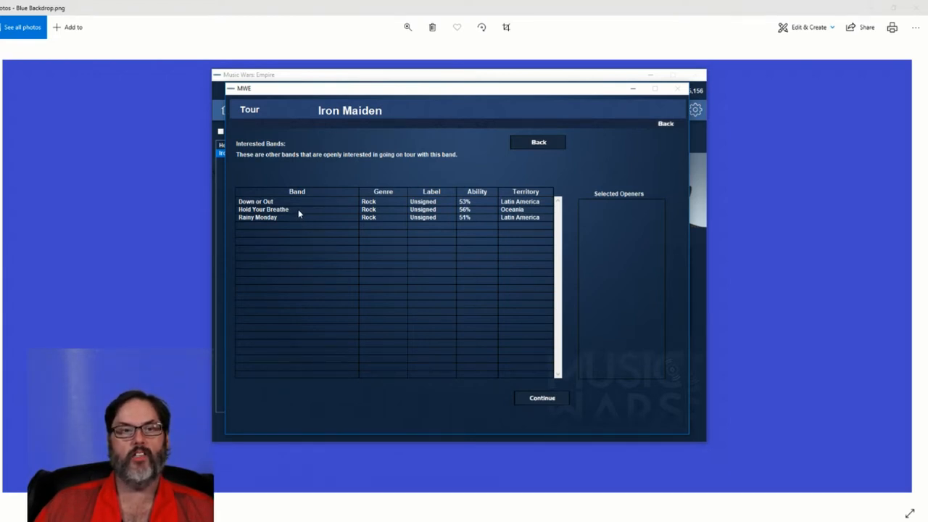
- Add Hold Your Breathe as the opening band and continue to venue selection
click(264, 208)
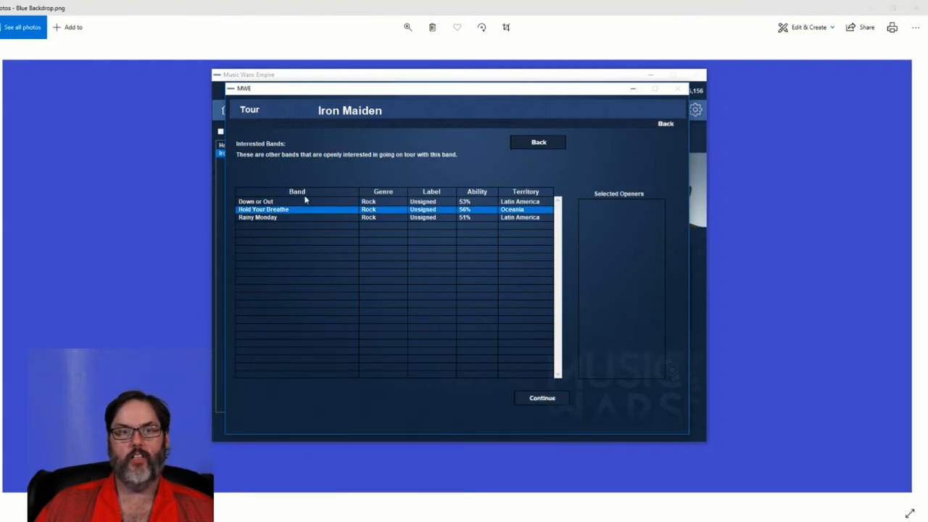
double_click(262, 209)
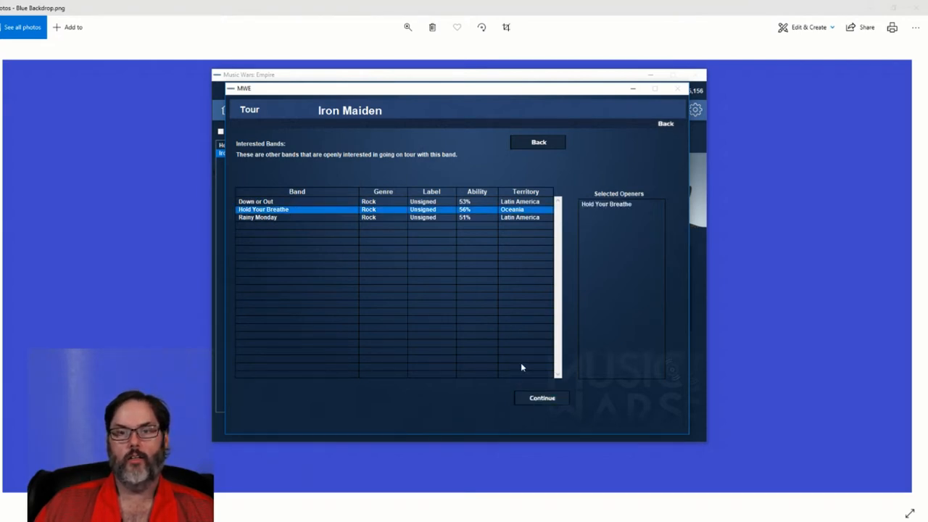
mouse_move(534, 406)
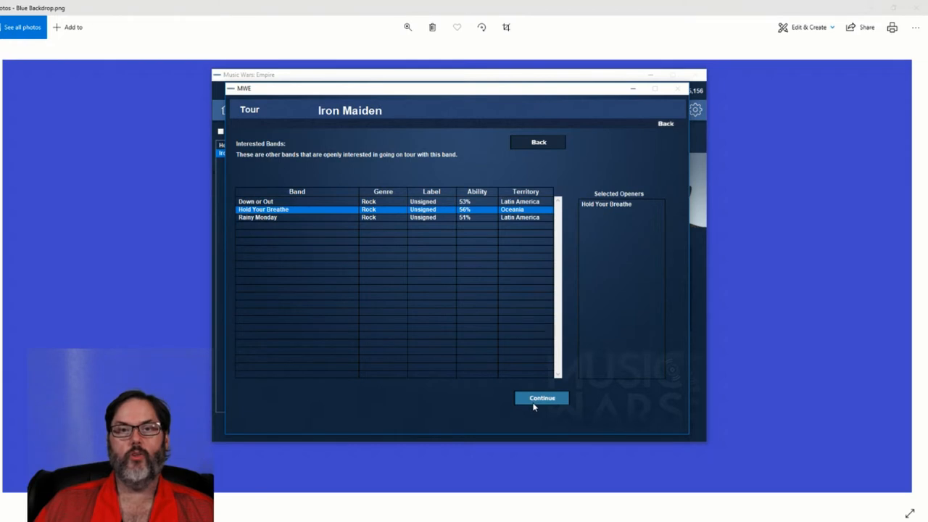
click(541, 398)
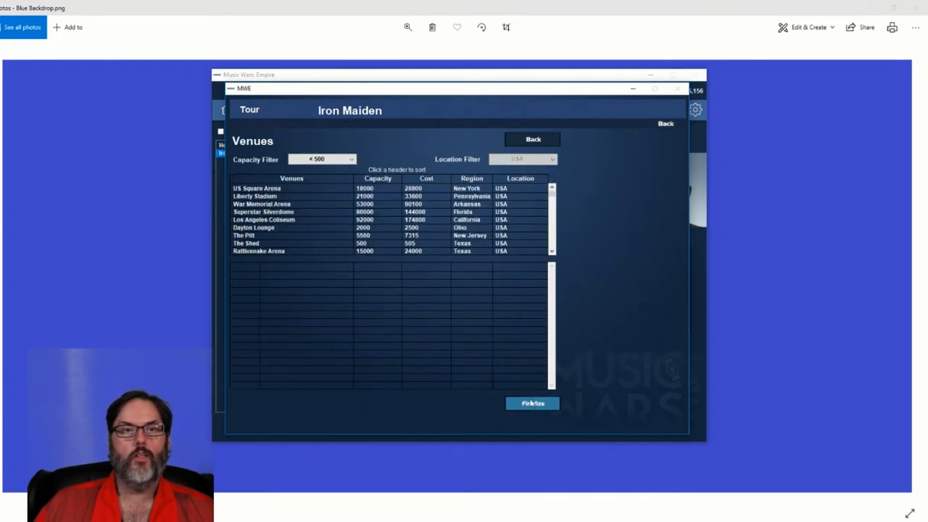
- Filter venues to under 1000, then under 10000 capacity, sorted by size
click(322, 158)
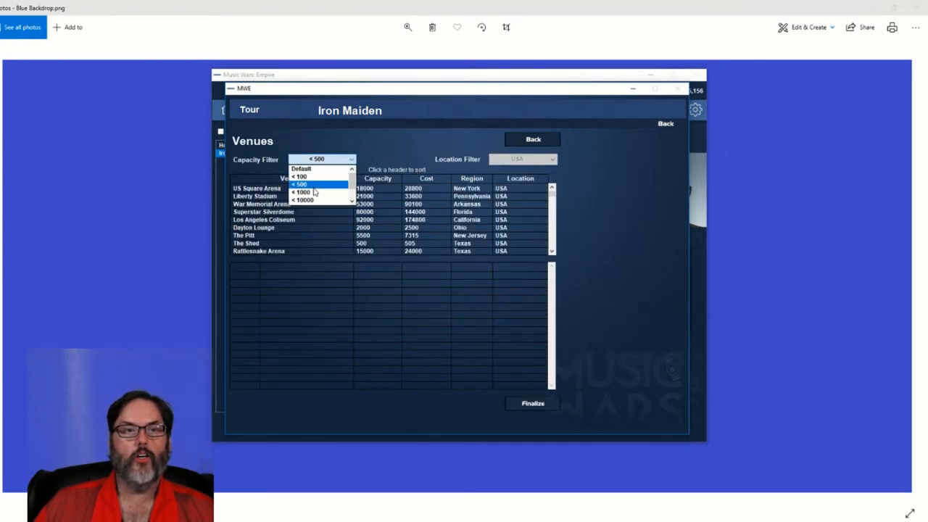
click(304, 191)
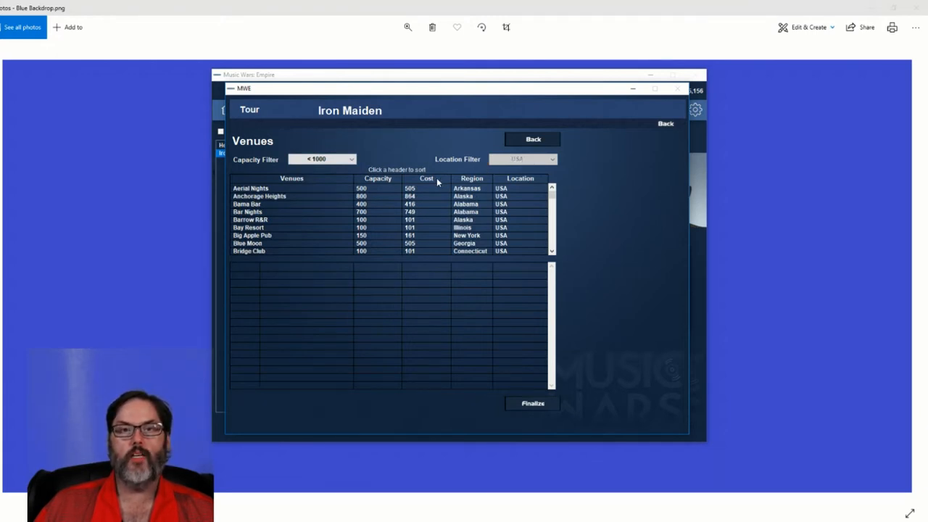
mouse_move(538, 226)
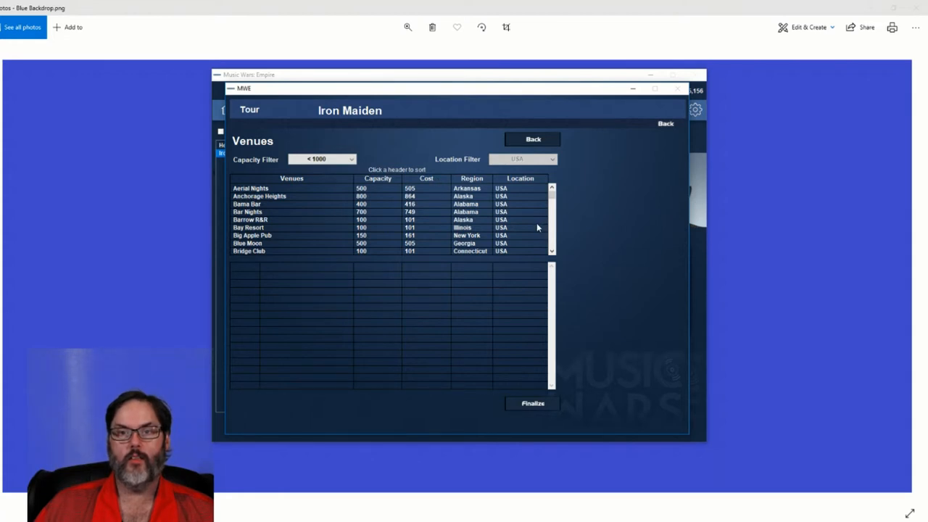
mouse_move(438, 188)
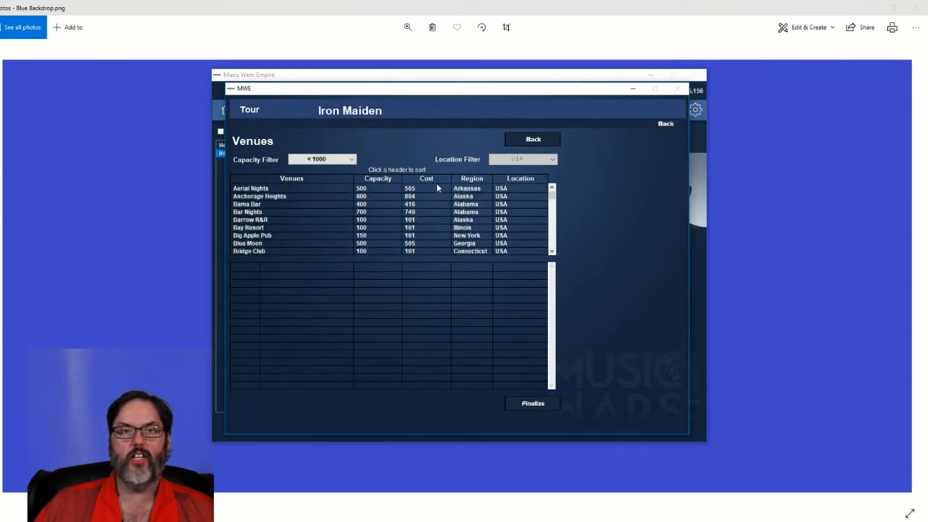
click(377, 179)
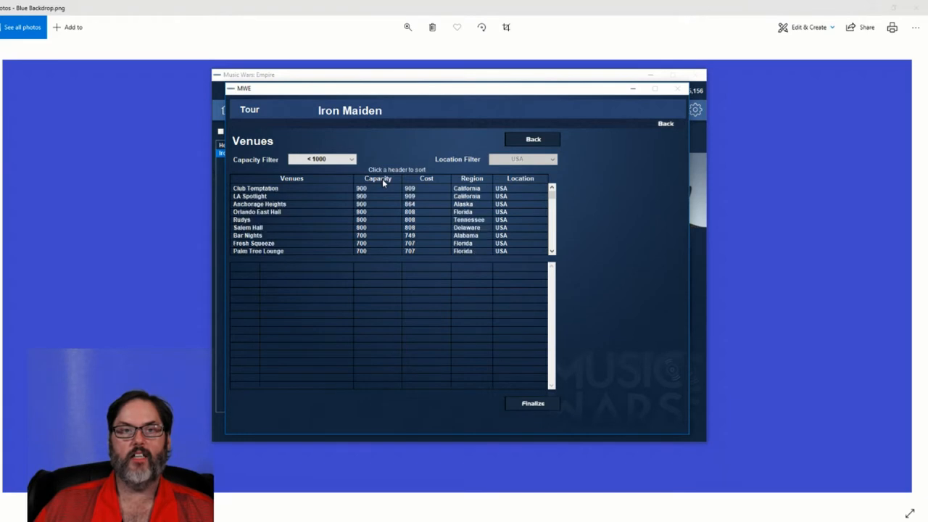
mouse_move(390, 209)
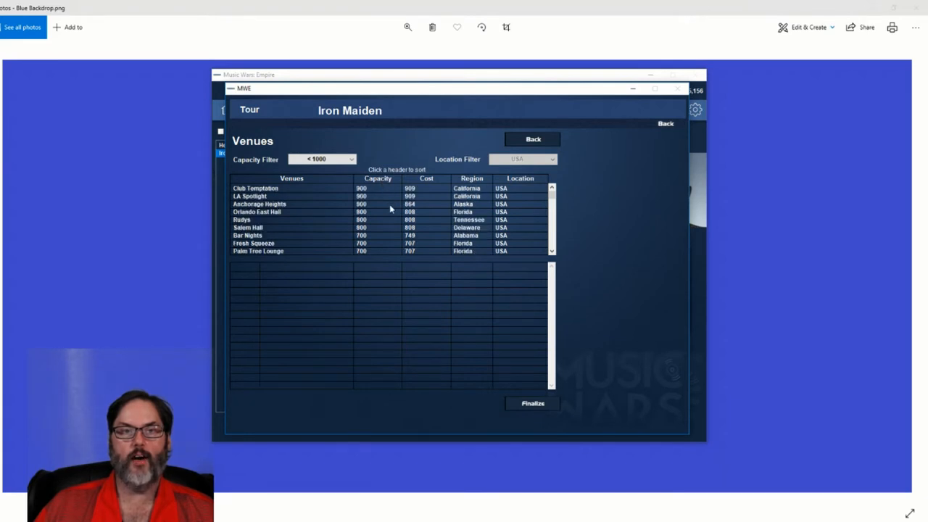
mouse_move(387, 206)
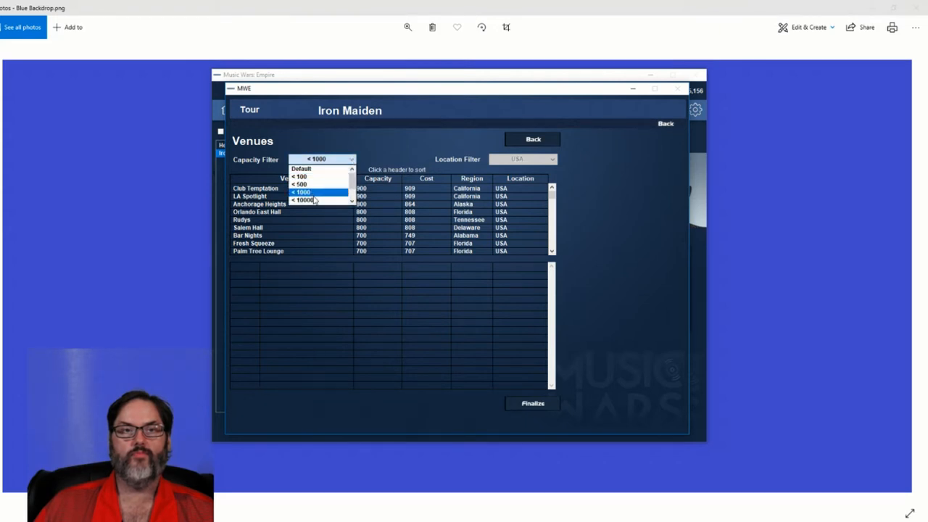
click(303, 200)
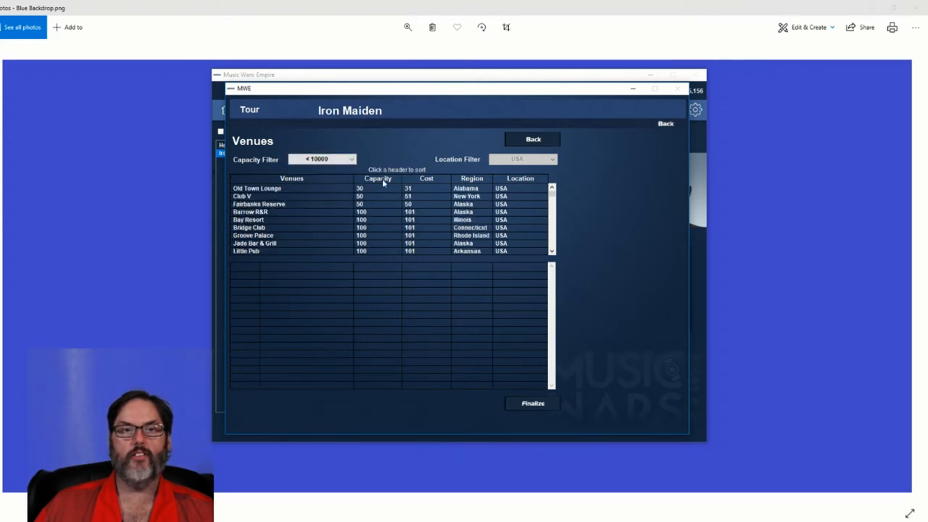
click(377, 179)
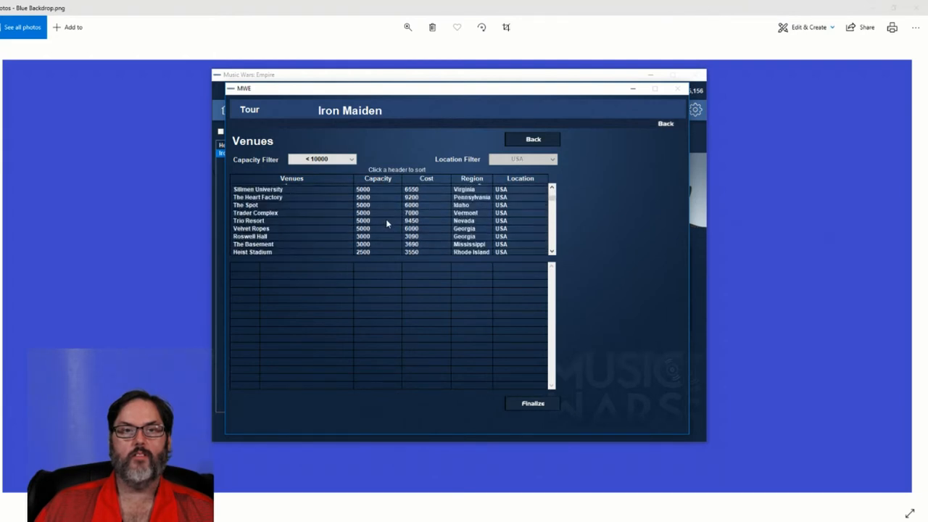
- Pick Black Rouge from the venue list to start booking it
scroll(down, 3)
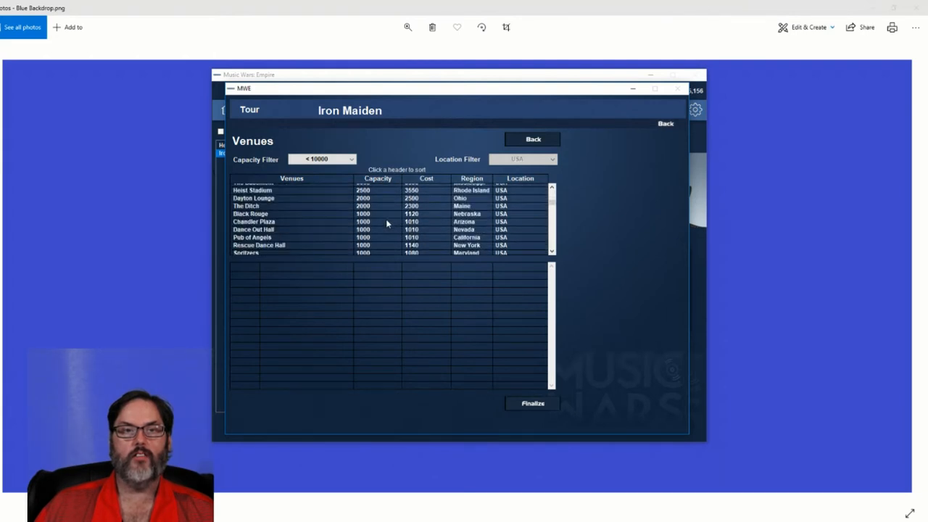
scroll(down, 3)
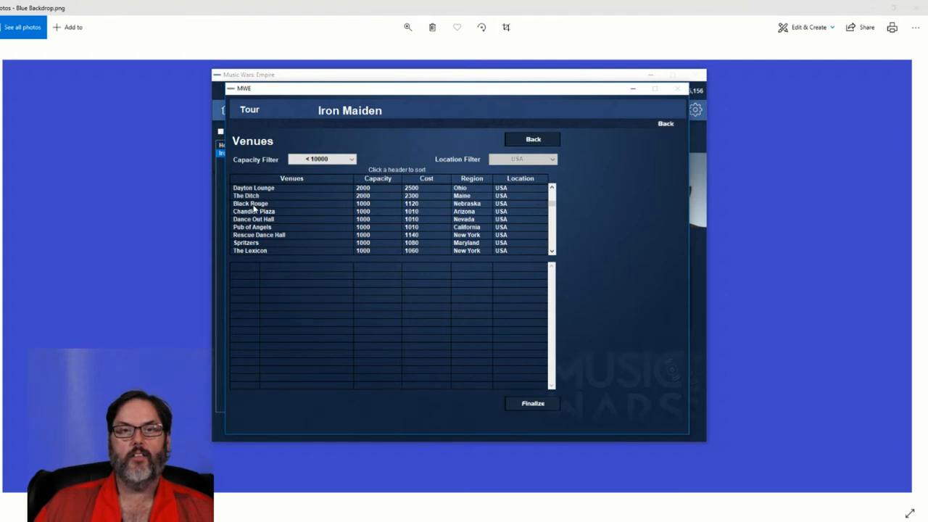
click(250, 203)
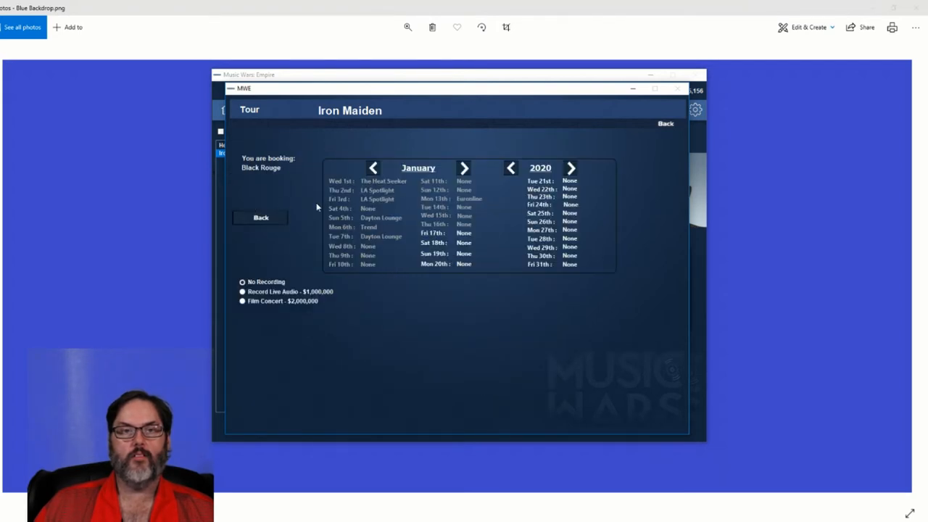
mouse_move(480, 197)
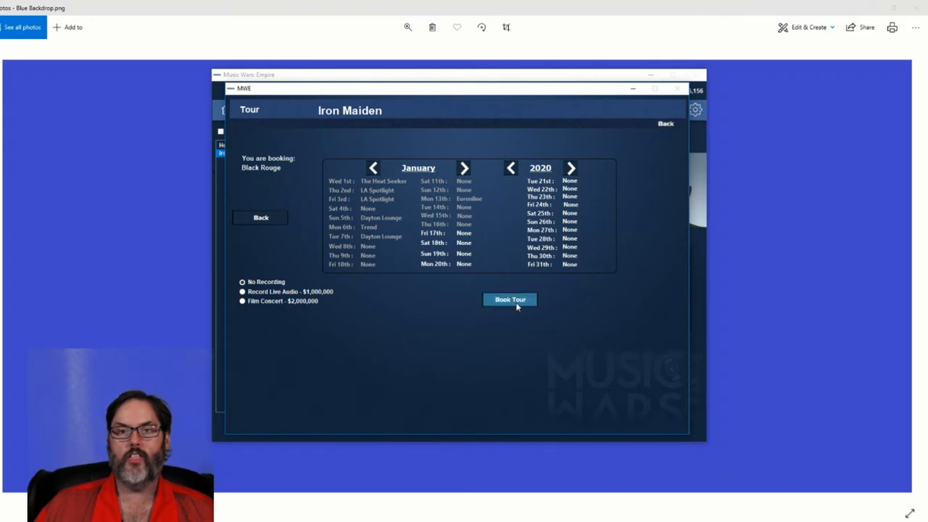
- Book Black Rouge, Chandler Plaza, Dance Out Hall, Pub of Angels and Rescue Dance Hall dates
click(509, 298)
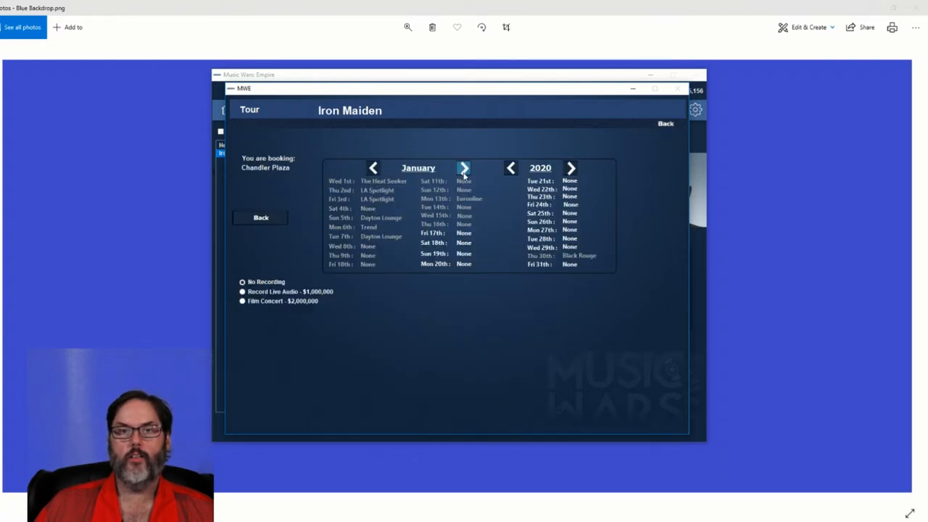
click(464, 168)
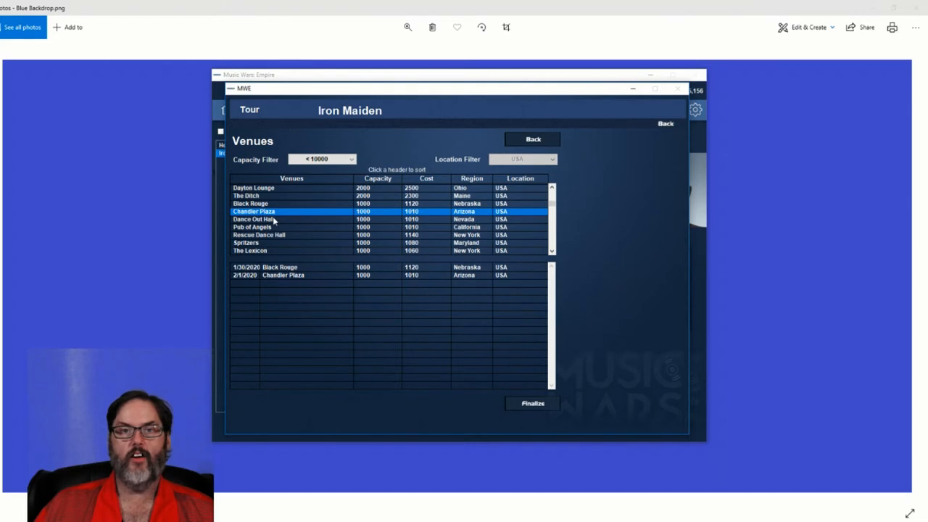
mouse_move(265, 220)
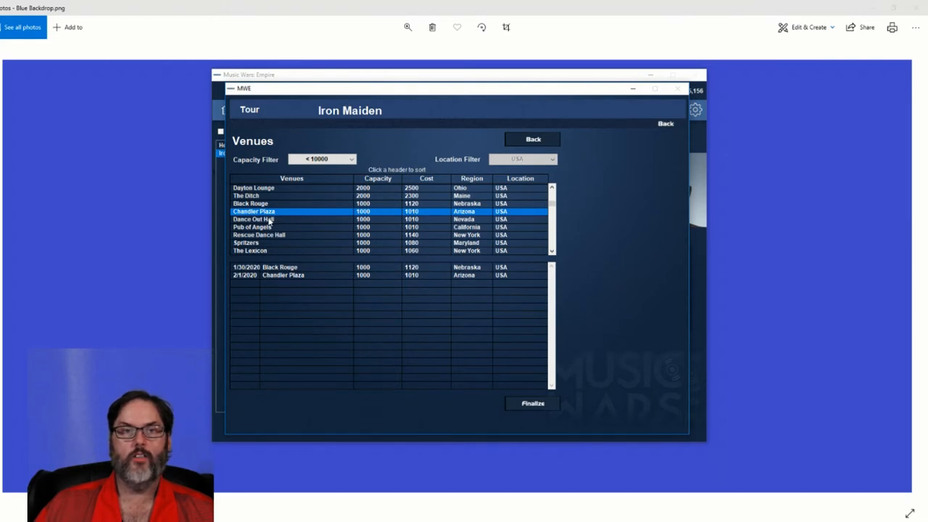
click(253, 219)
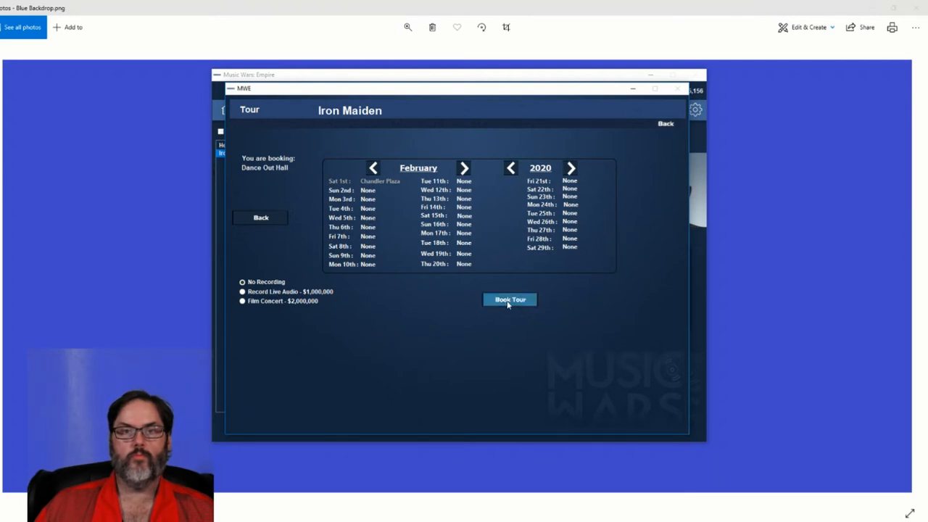
click(509, 298)
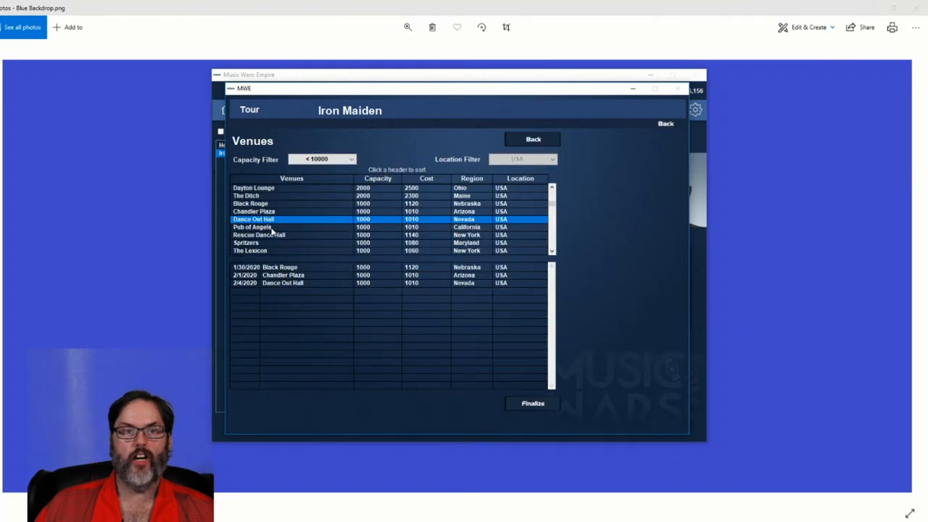
click(253, 226)
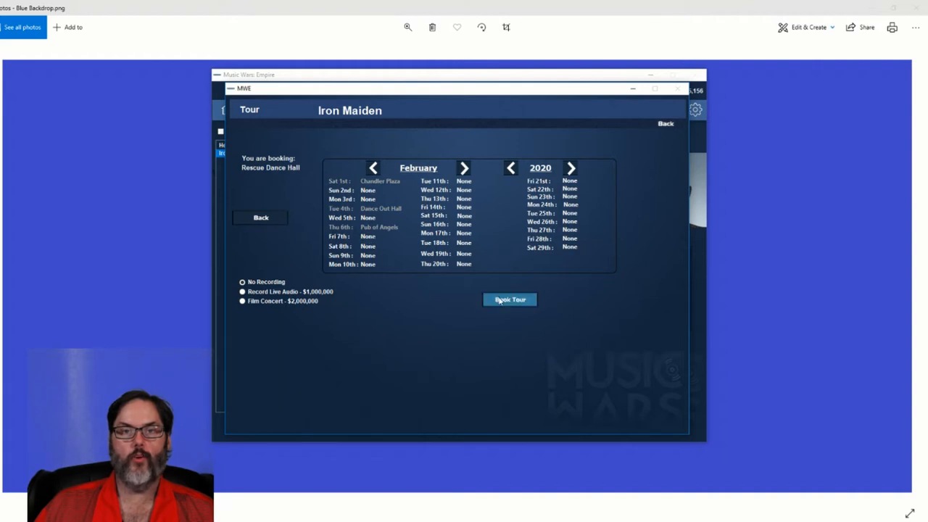
click(509, 299)
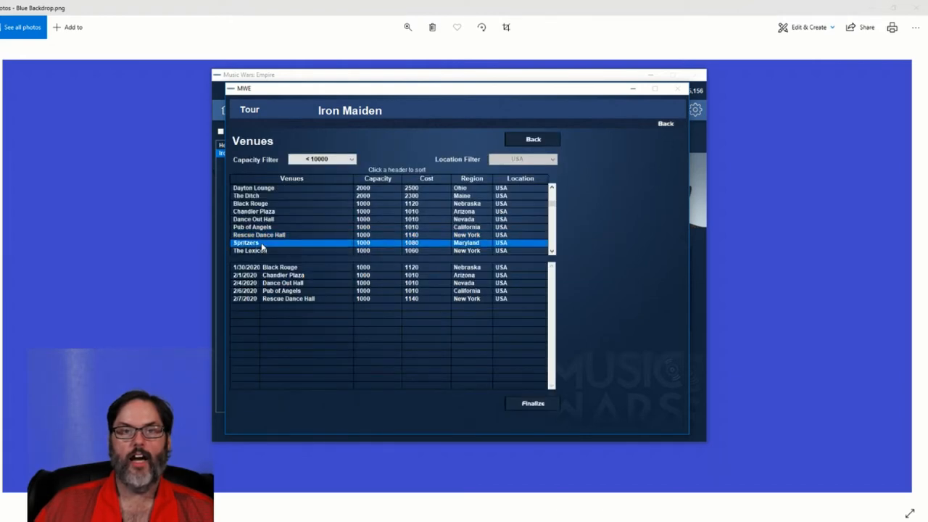
- Book Spritzers, The Lexicon, The Rag, The Ridge and The Stone Cafe, reaching ten tour dates
double_click(246, 243)
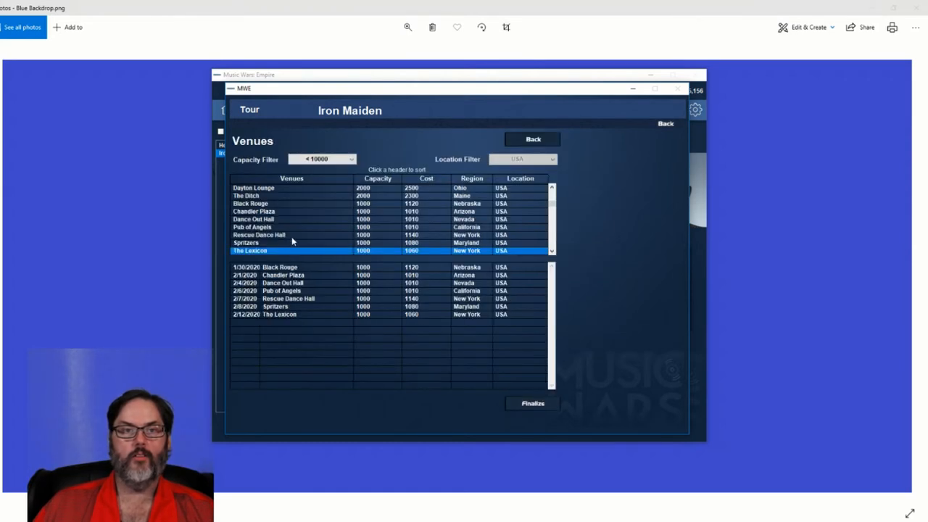
scroll(down, 3)
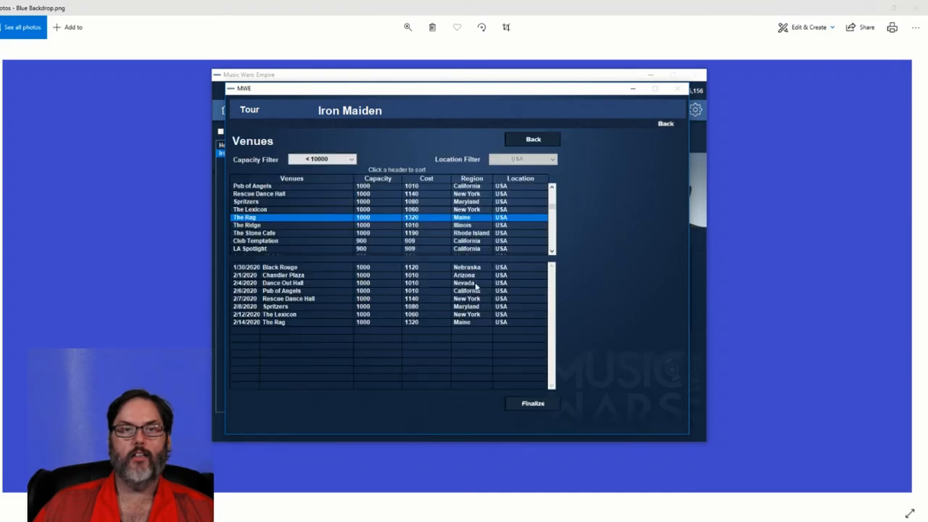
click(247, 225)
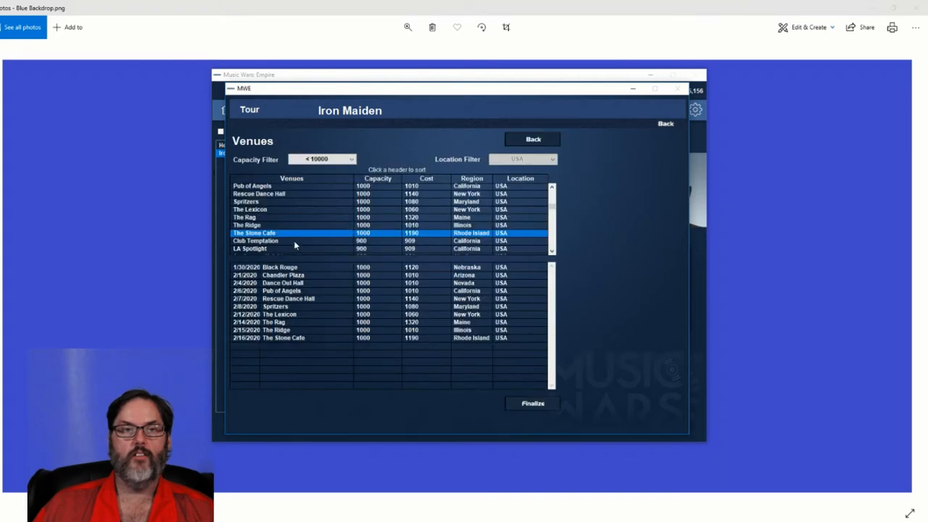
mouse_move(531, 403)
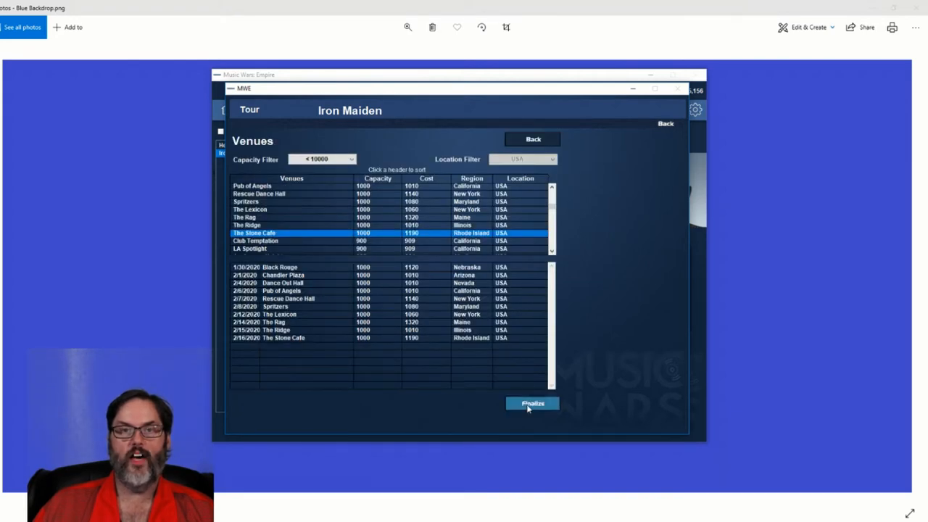
mouse_move(403, 282)
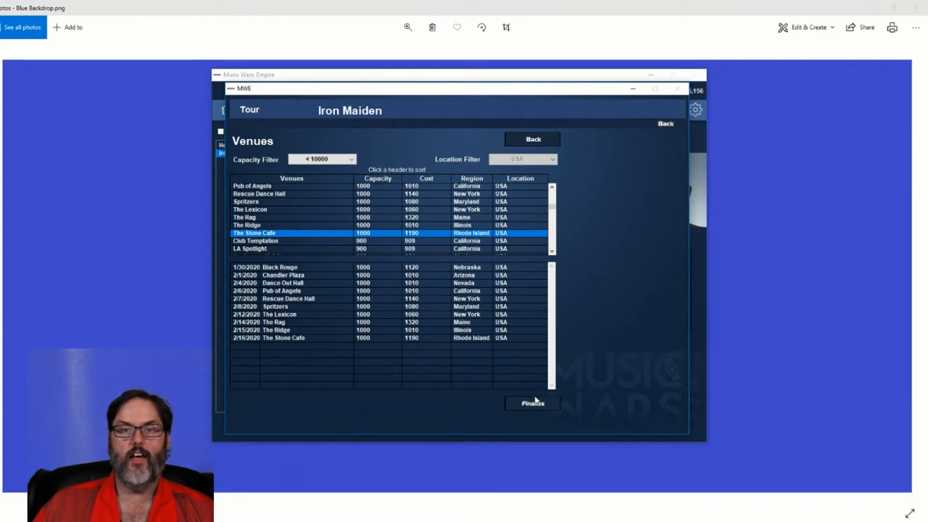
scroll(down, 3)
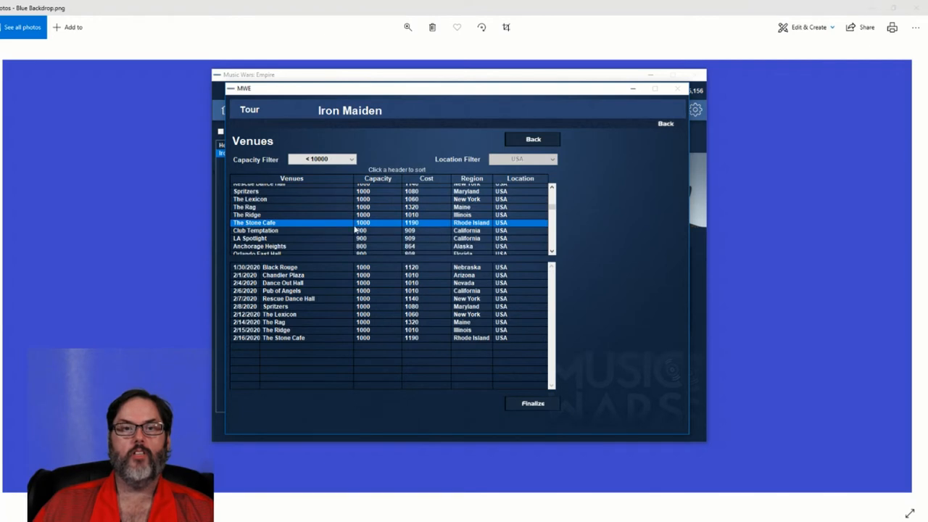
mouse_move(273, 234)
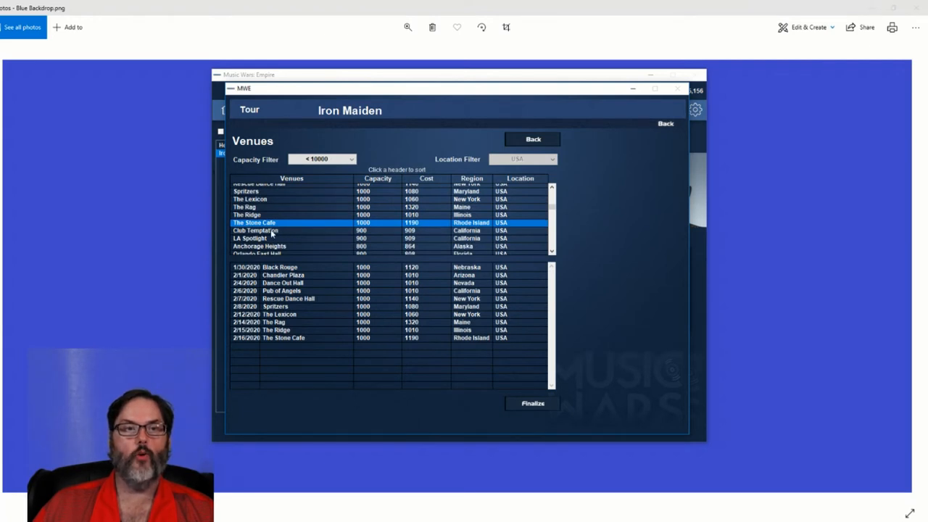
- Book Club Temptation, LA Spotlight, Pub of Angels and Chandler Plaza, then finalize the tour
click(256, 231)
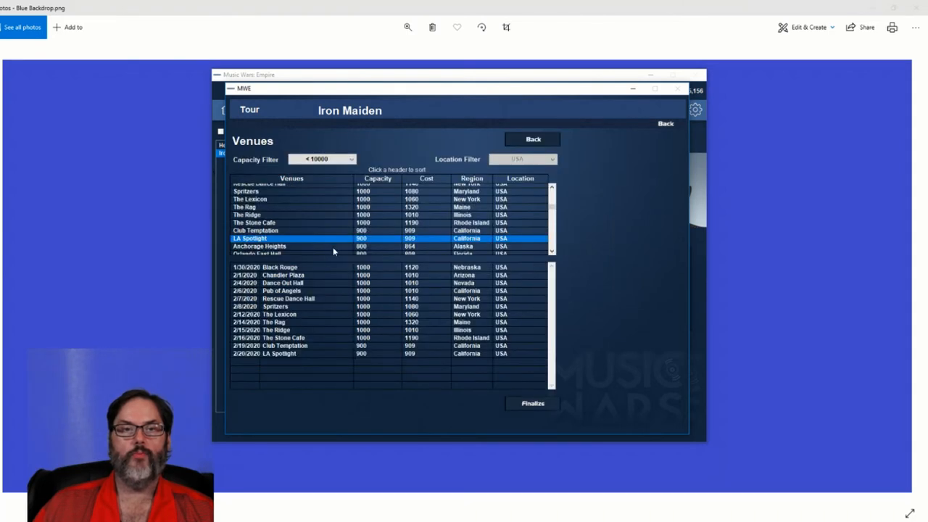
scroll(down, 3)
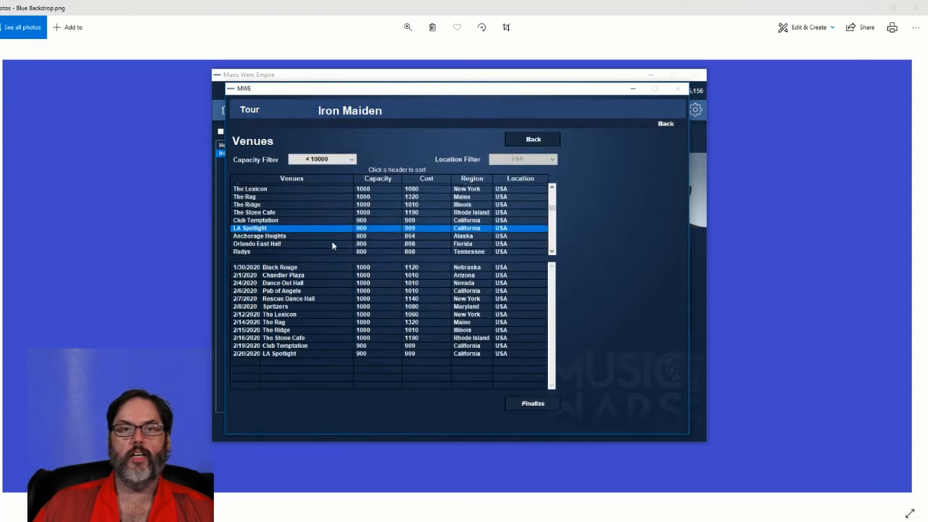
scroll(down, 3)
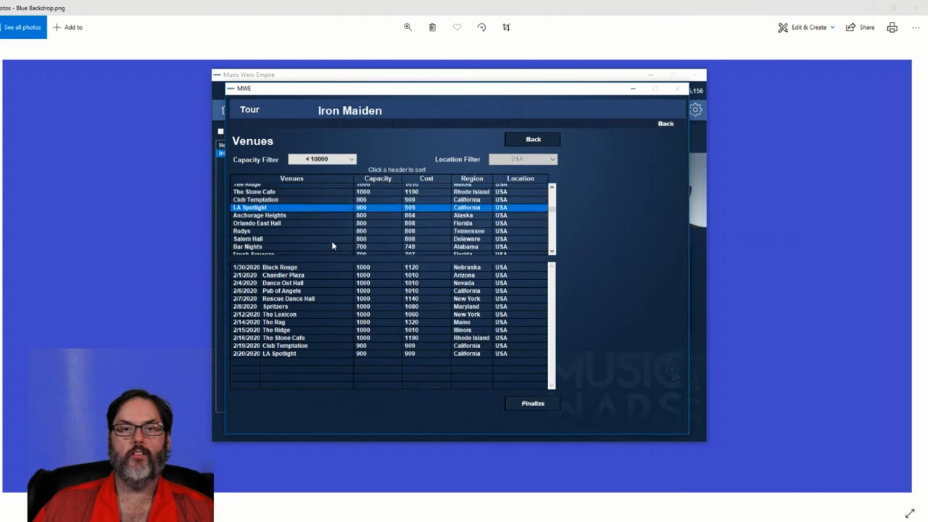
scroll(down, 3)
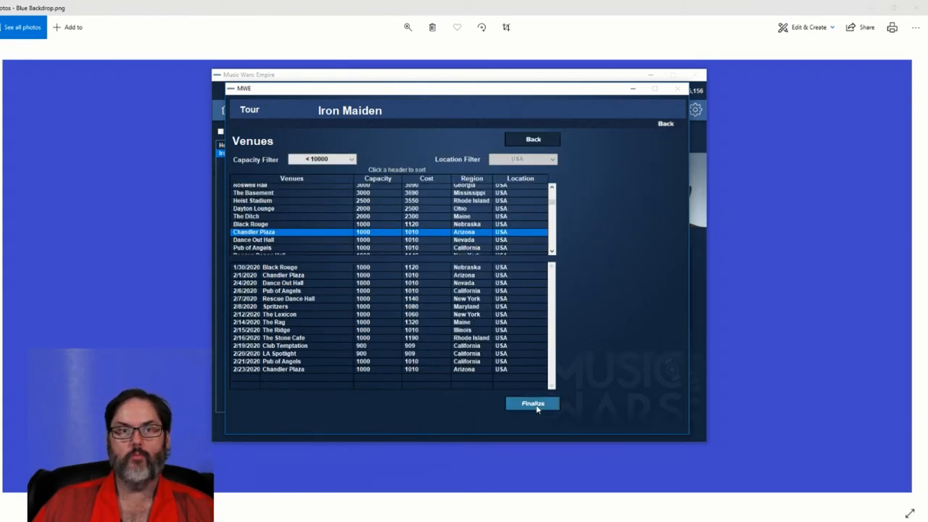
click(532, 403)
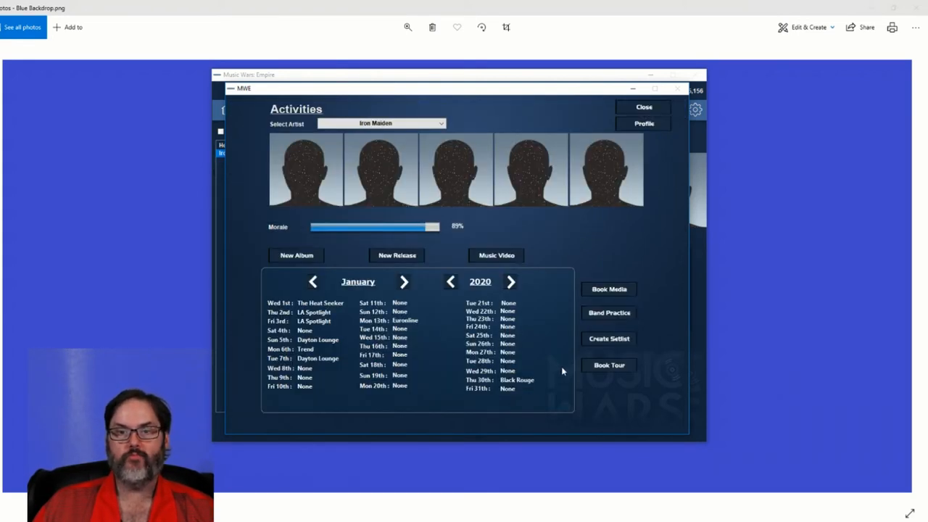
mouse_move(625, 357)
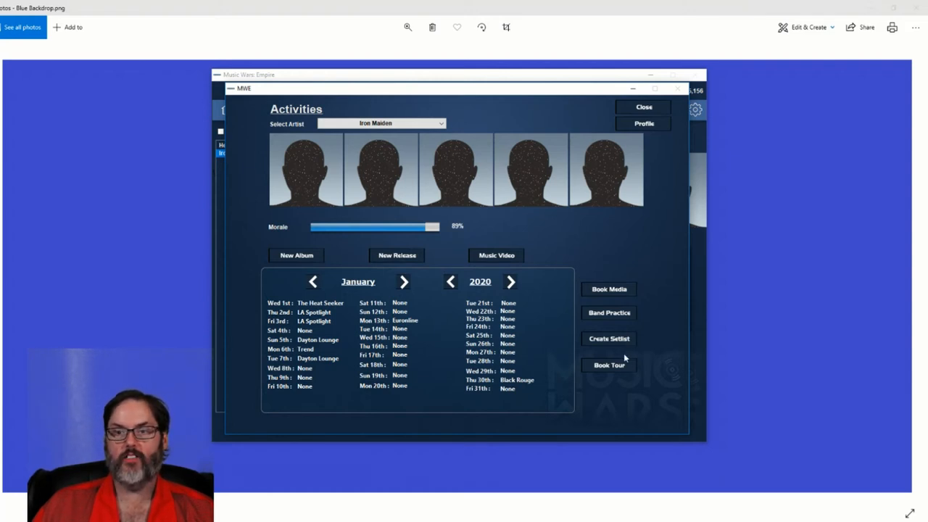
mouse_move(644, 108)
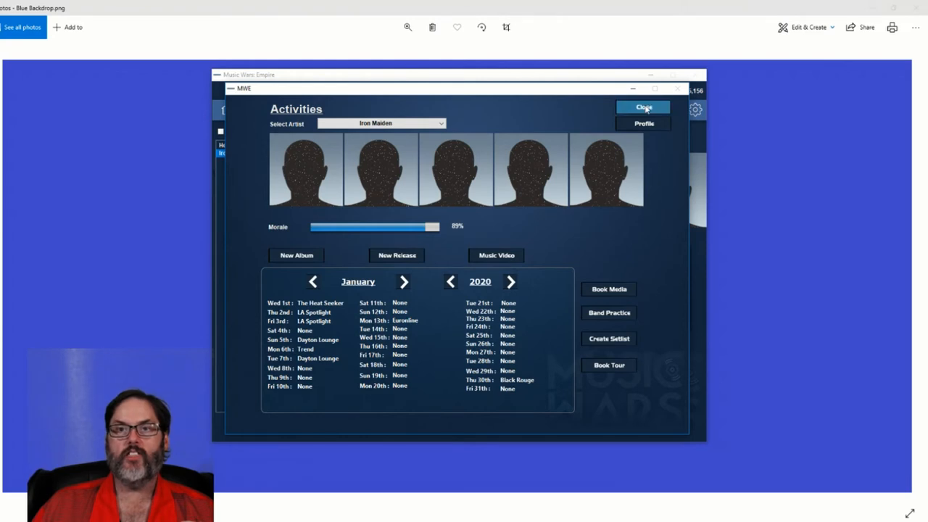
- Reopen Iron Maiden's activities calendar and step back to December 2019
click(643, 107)
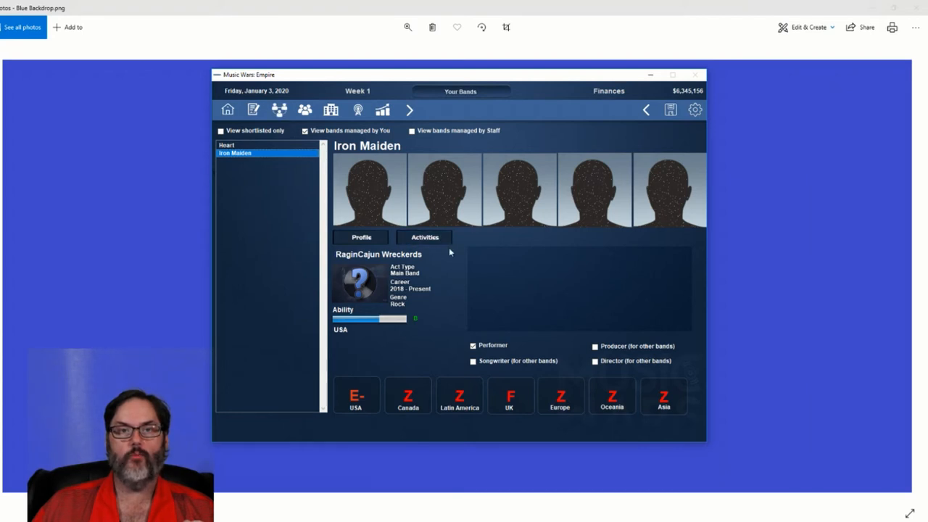
click(423, 238)
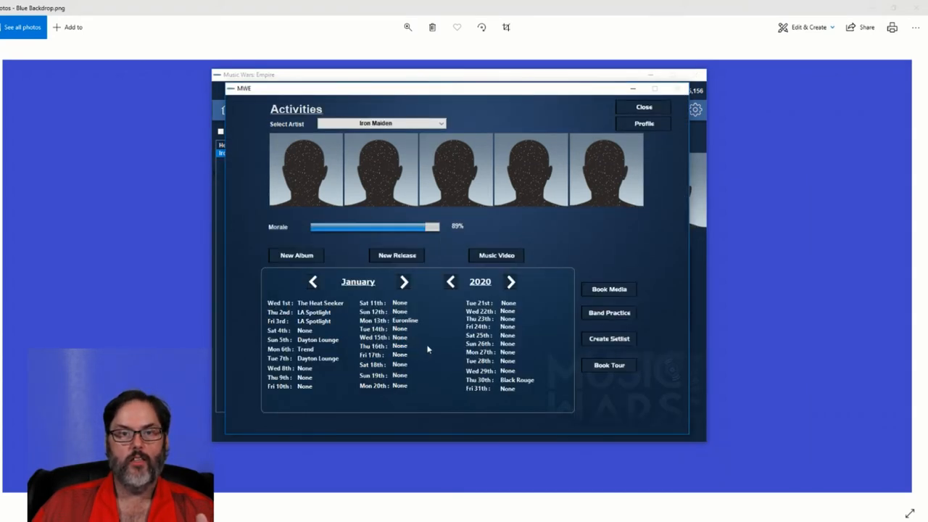
click(313, 281)
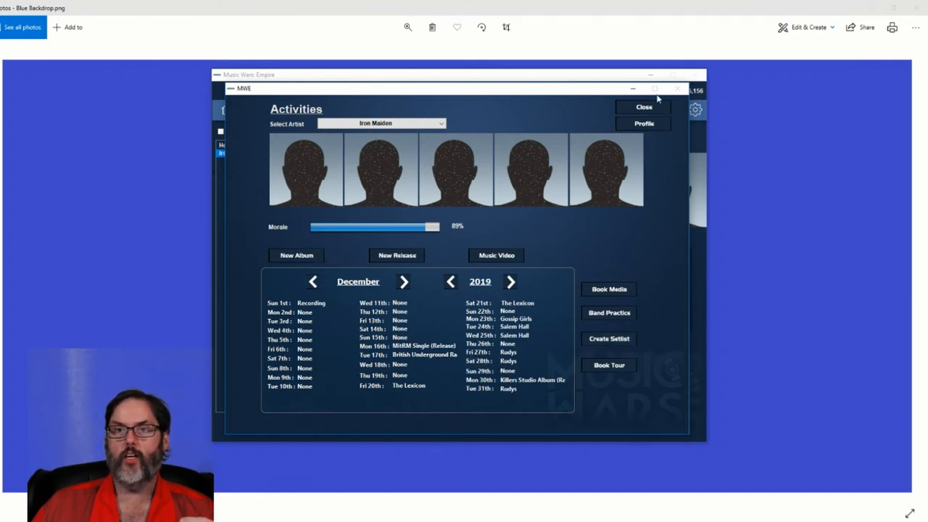
mouse_move(629, 297)
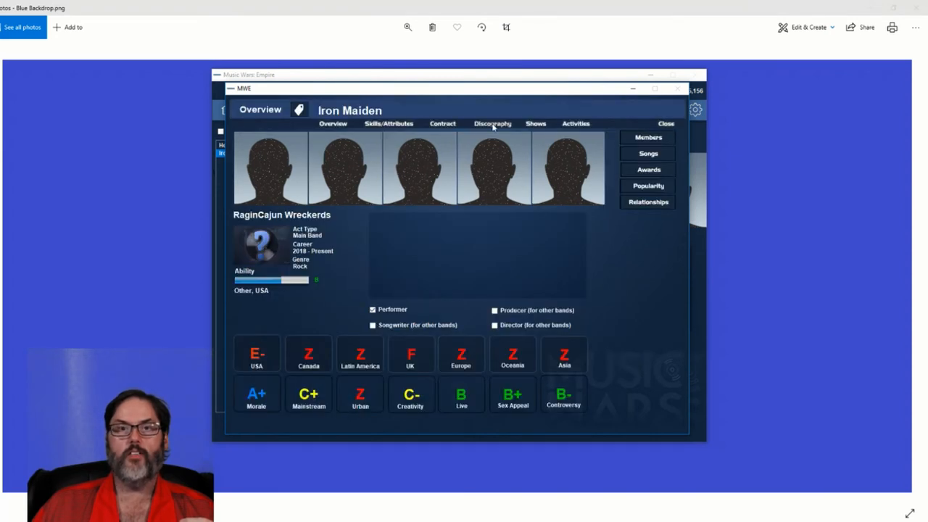
- View Murders in the Rue Morgue's record sales by region, then return to the discography list
click(492, 124)
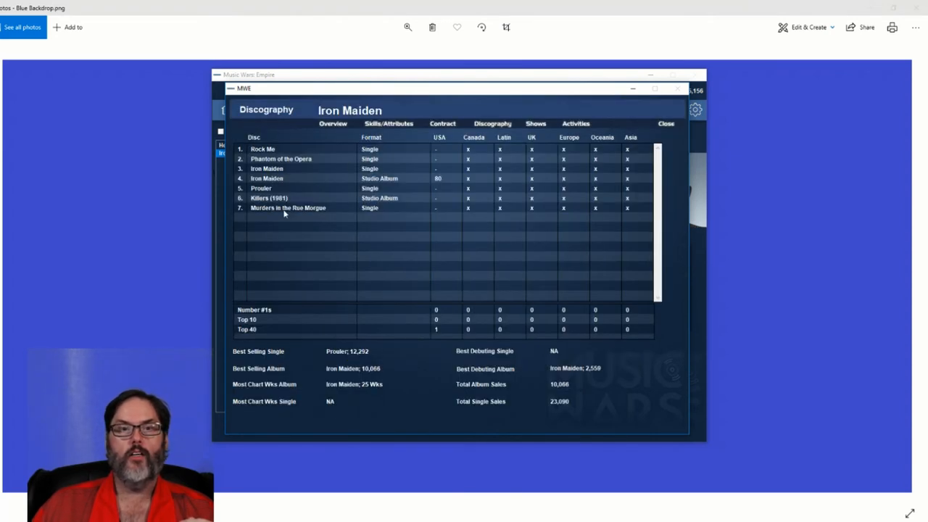
click(287, 209)
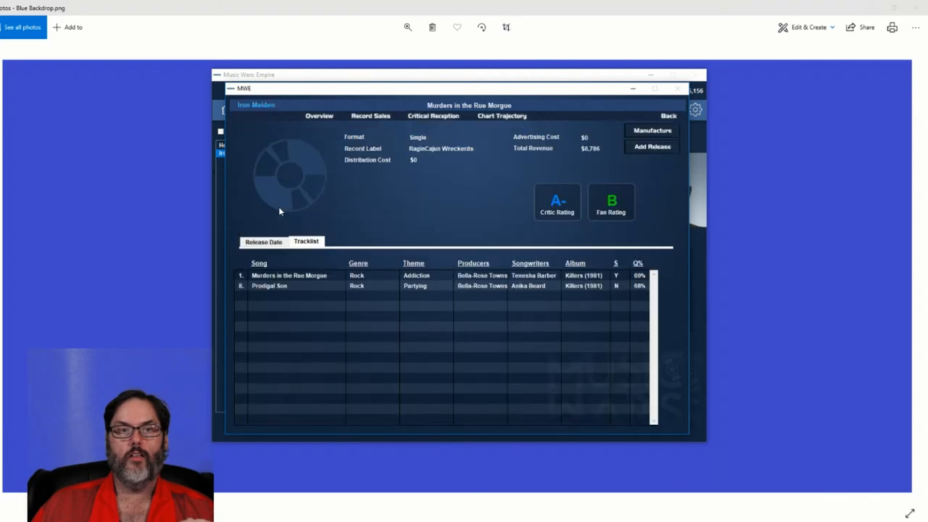
mouse_move(392, 135)
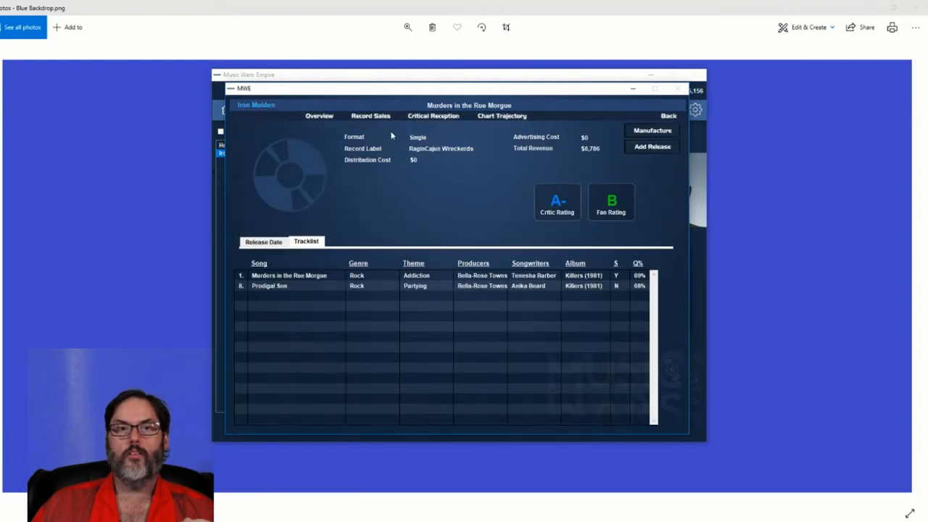
click(370, 116)
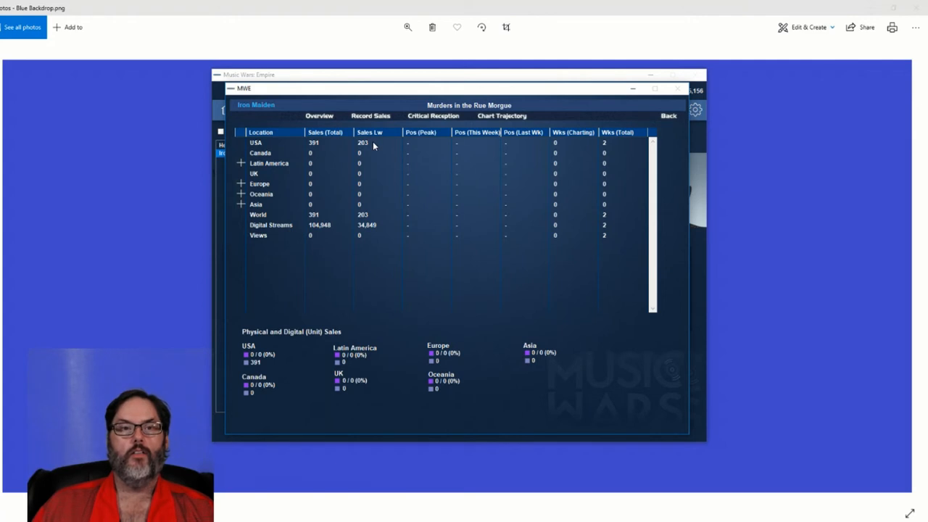
mouse_move(338, 233)
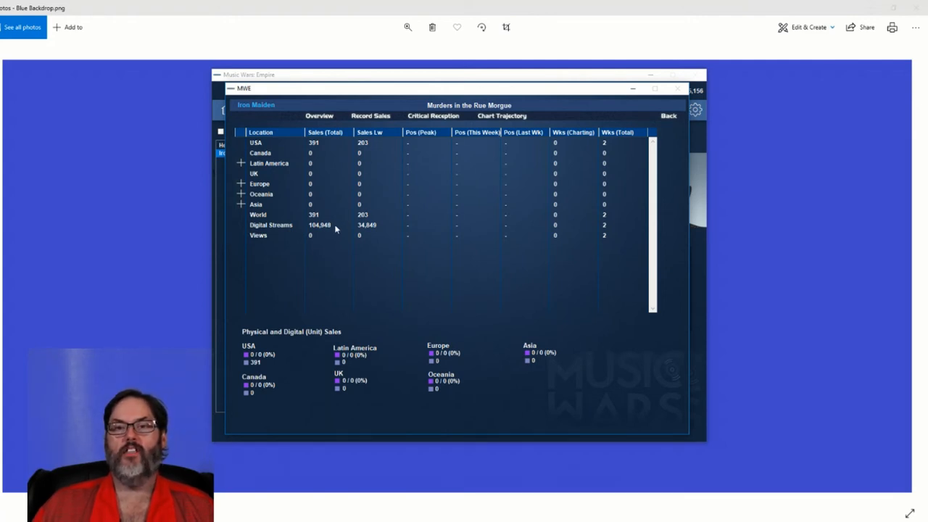
mouse_move(588, 205)
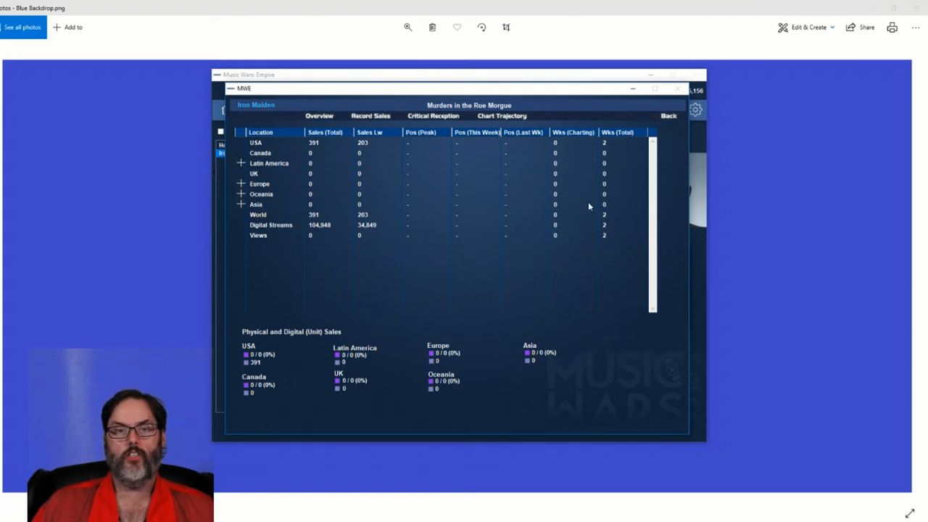
mouse_move(658, 137)
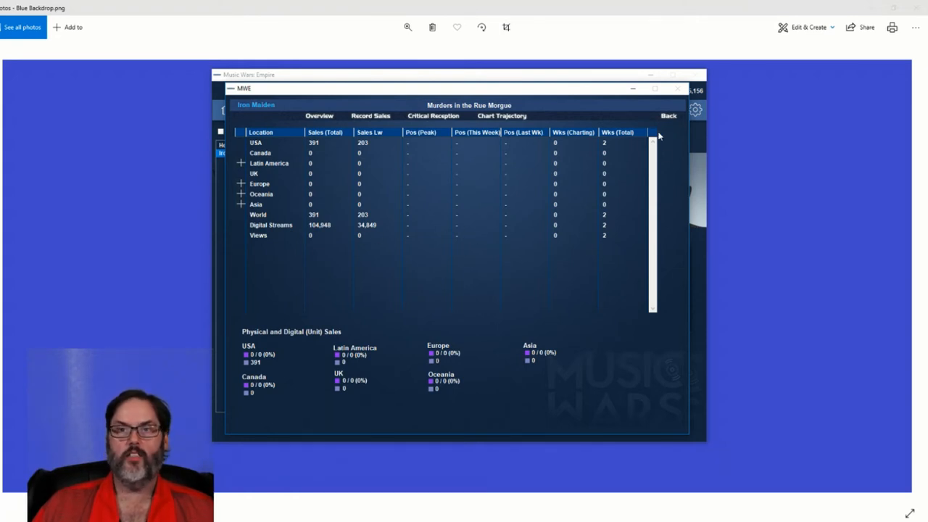
click(491, 123)
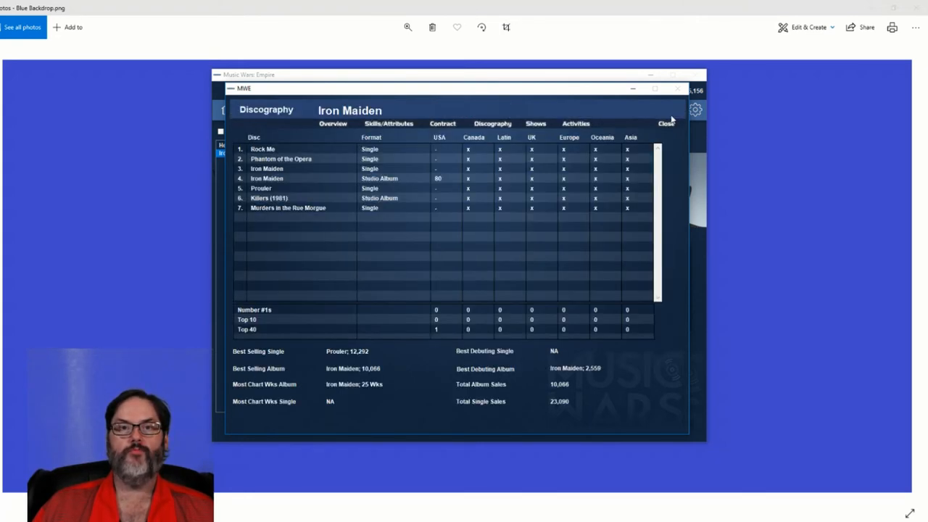
- View the Critical Reception of Murders in the Rue Morgue, then close the discography
click(299, 209)
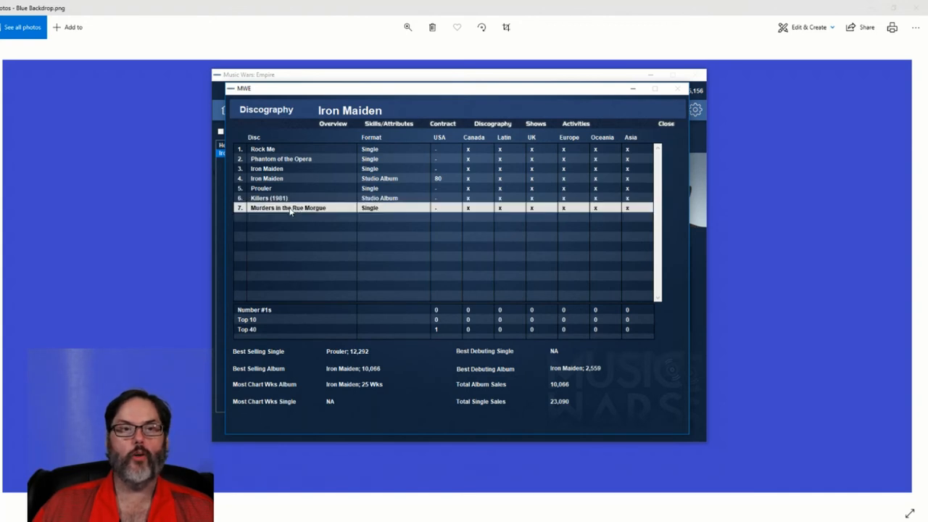
double_click(296, 209)
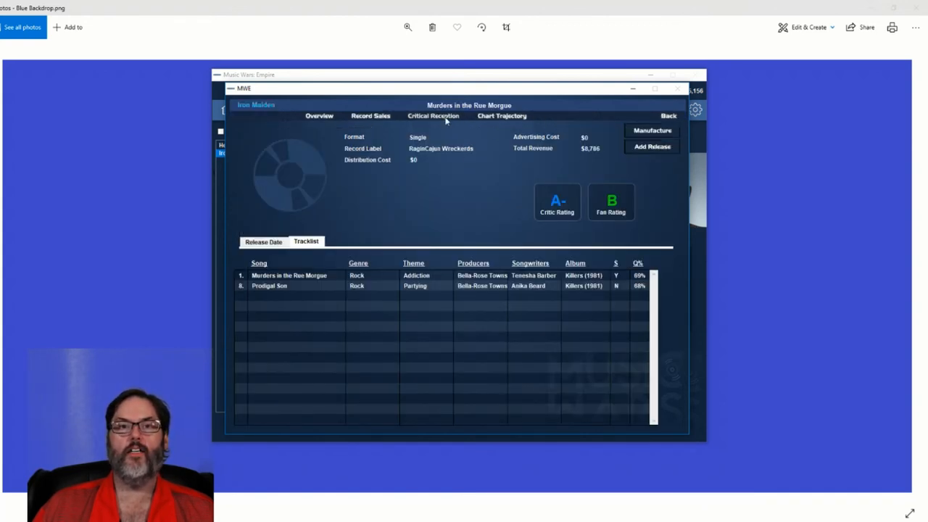
click(432, 116)
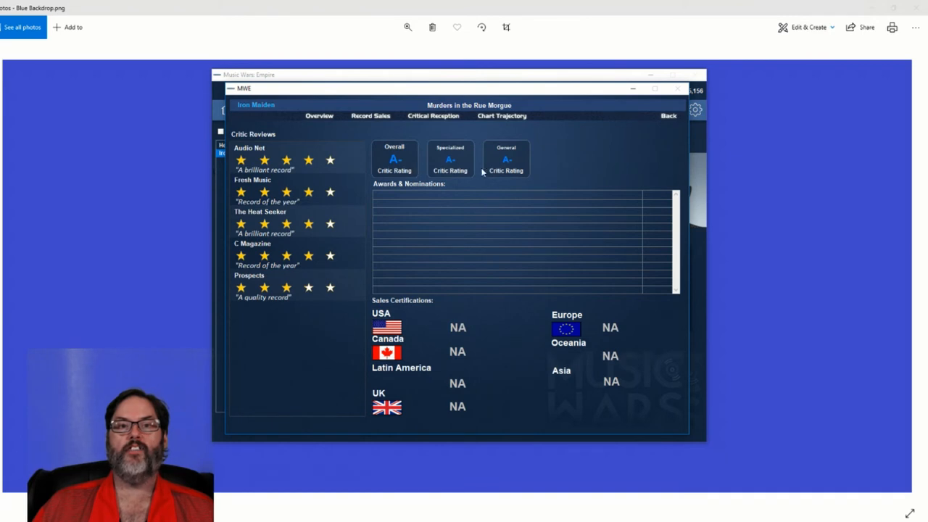
mouse_move(581, 354)
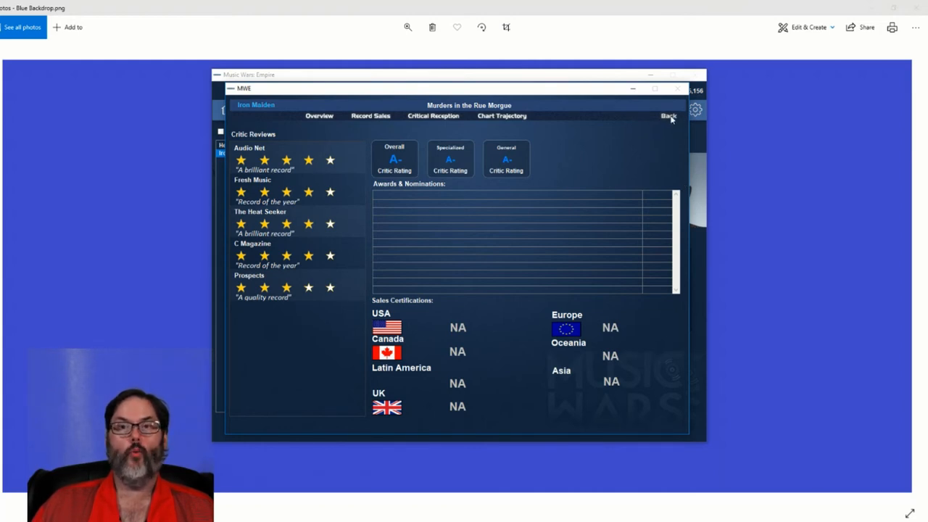
click(668, 116)
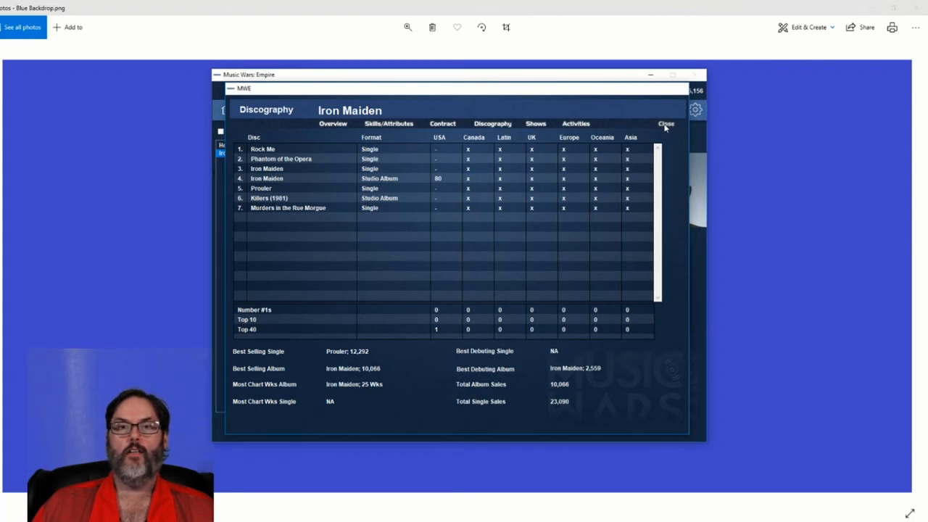
click(663, 124)
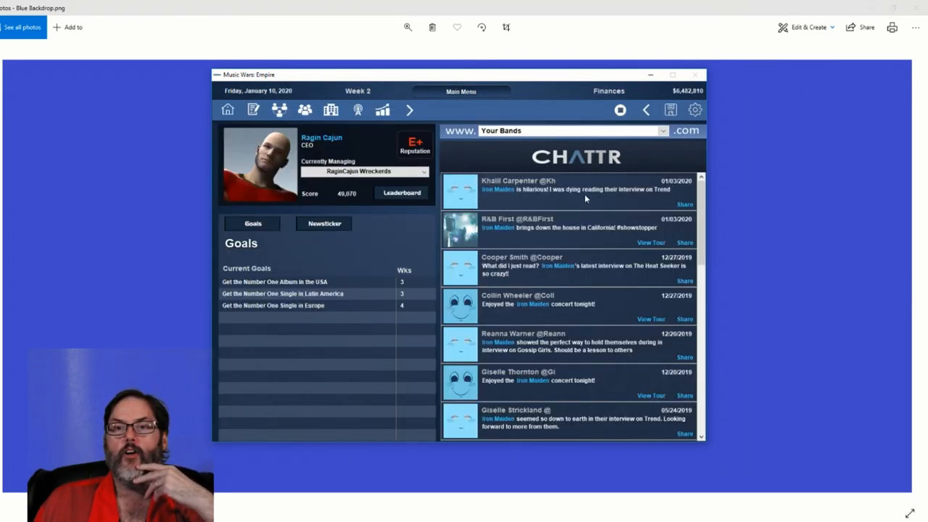
mouse_move(633, 198)
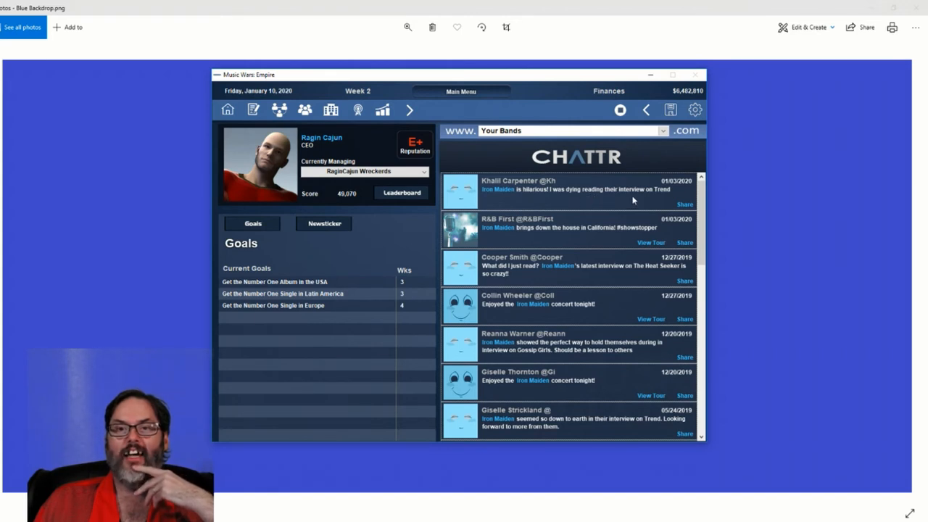
mouse_move(541, 237)
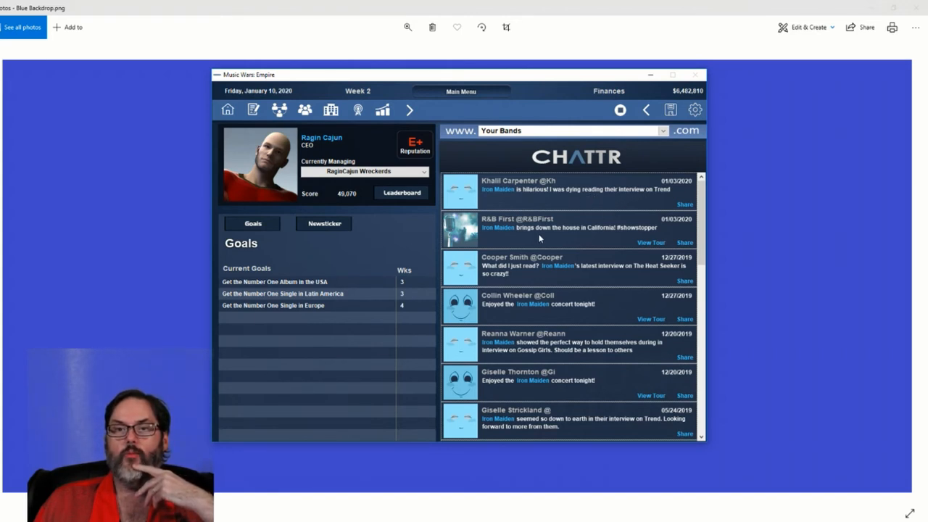
mouse_move(589, 239)
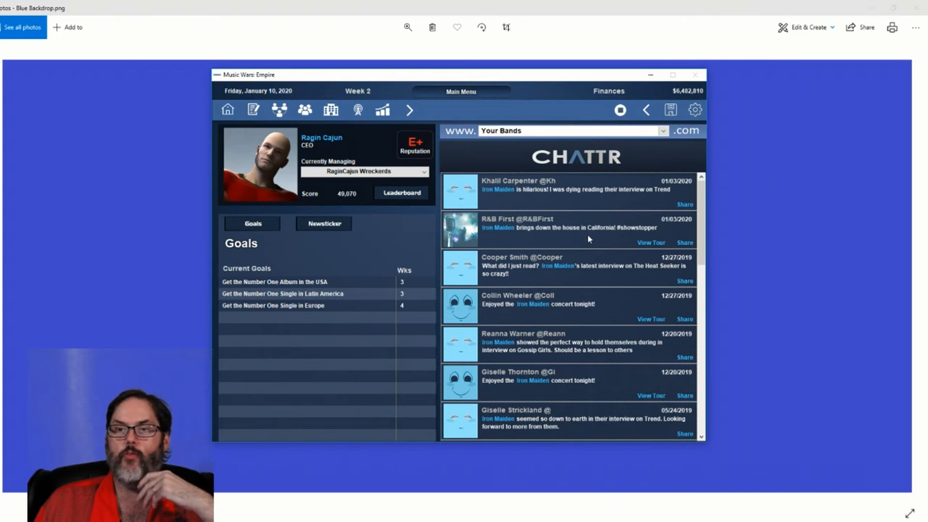
mouse_move(598, 238)
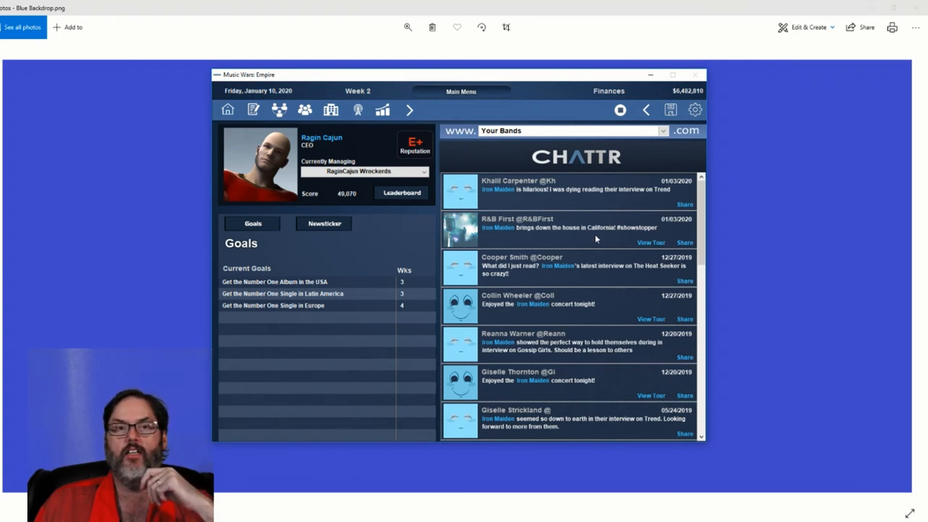
mouse_move(648, 247)
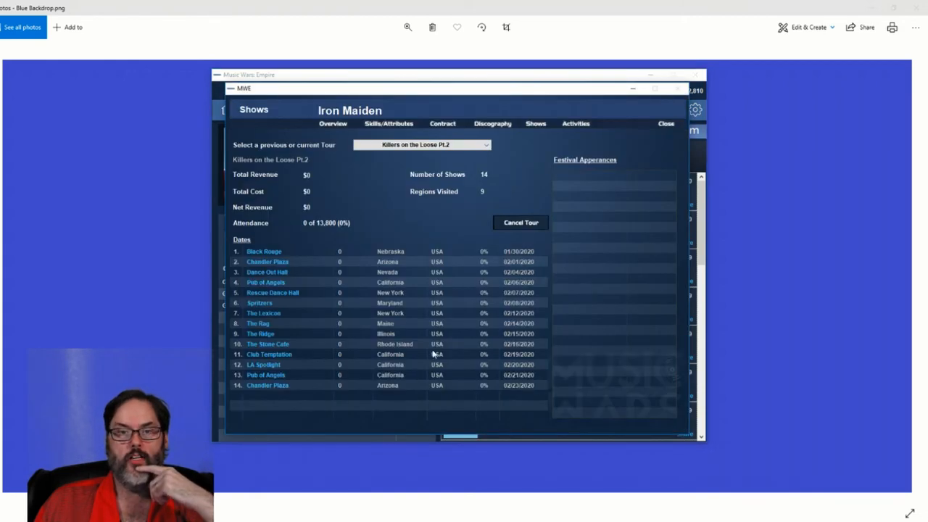
mouse_move(428, 292)
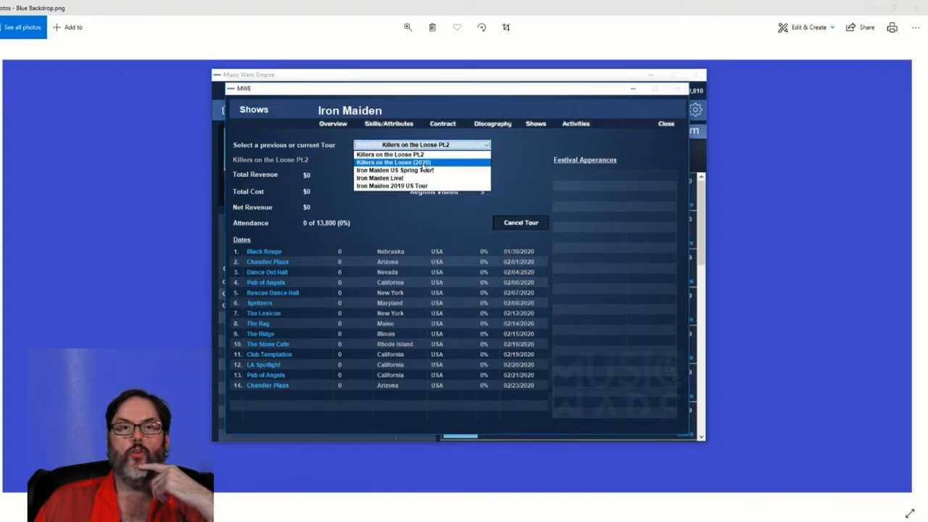
- Select the Killers on the Loose (2020) tour in the Shows tour dropdown
click(395, 163)
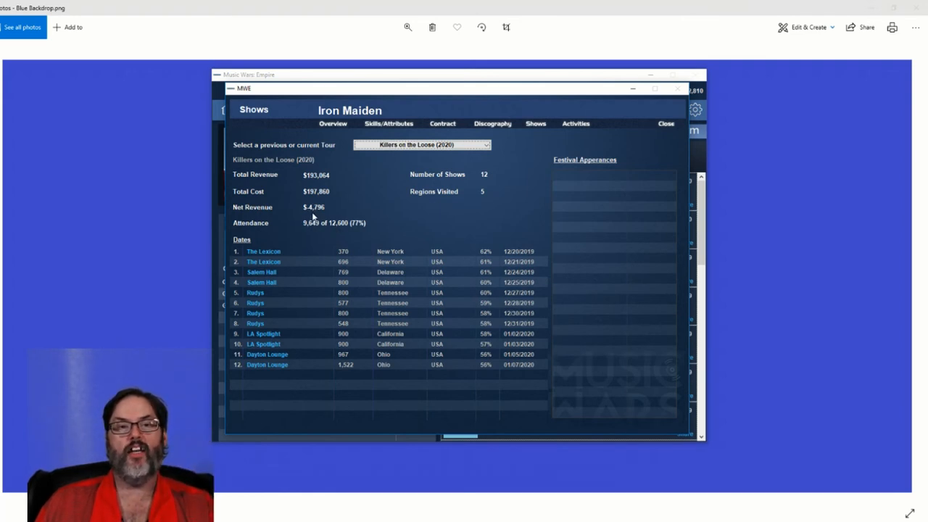
mouse_move(429, 183)
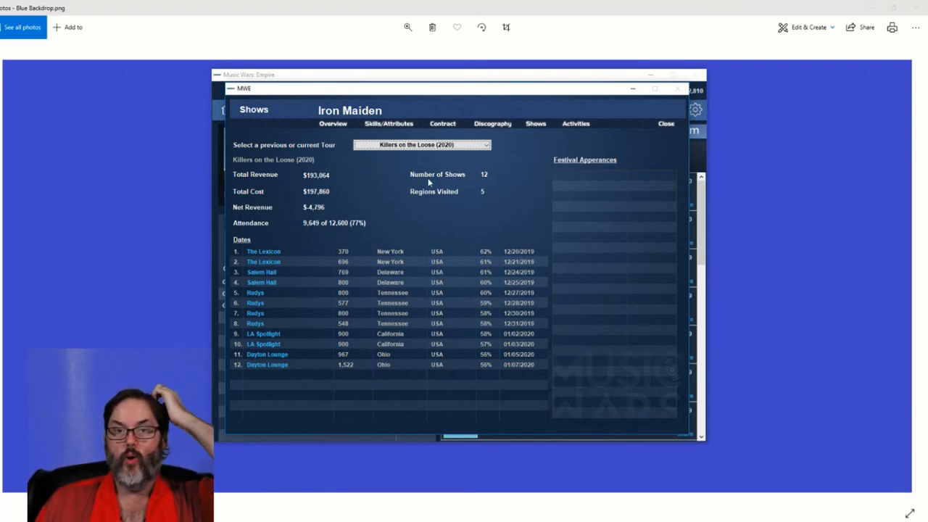
mouse_move(443, 200)
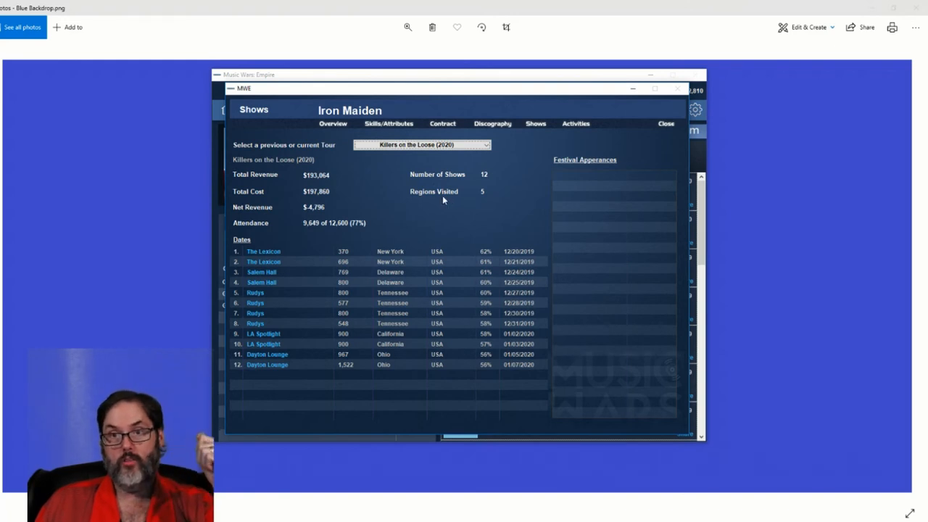
mouse_move(565, 158)
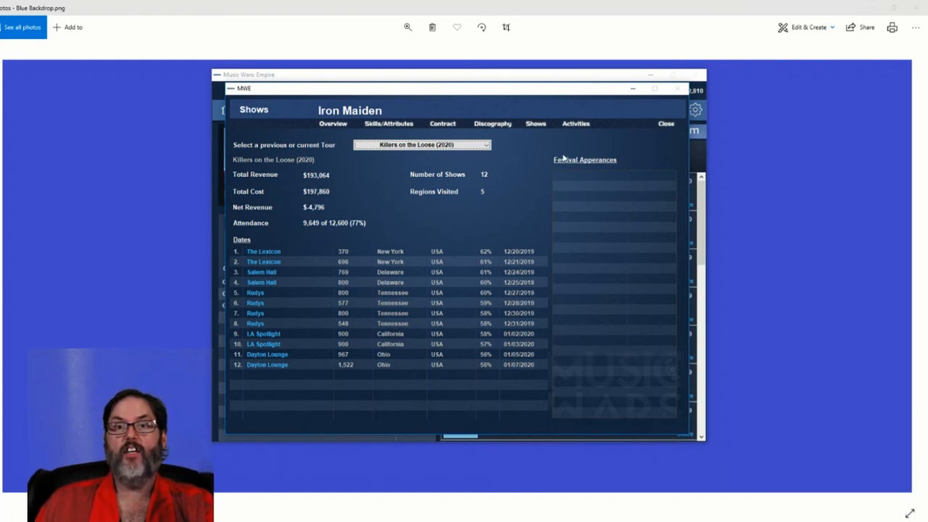
mouse_move(659, 142)
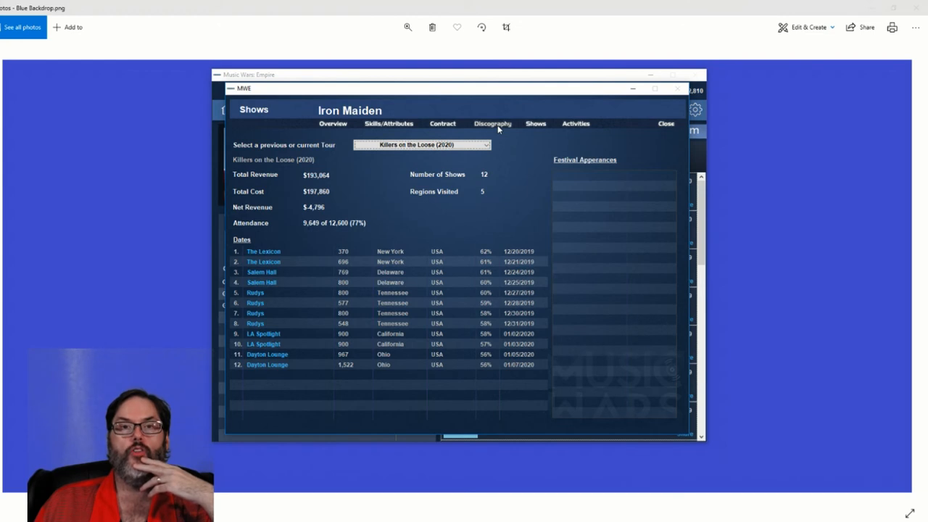
- Open the Killers (1981) album from the discography and show its record sales by region
click(493, 124)
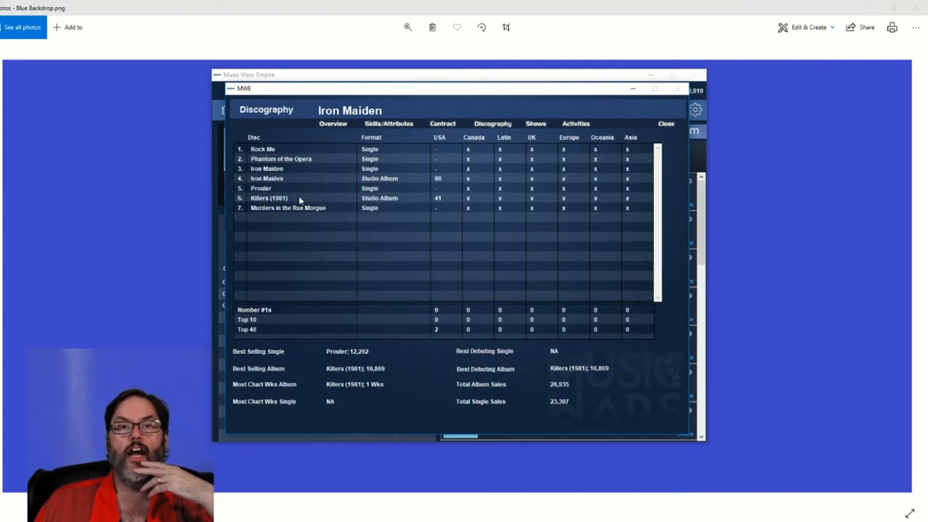
mouse_move(455, 202)
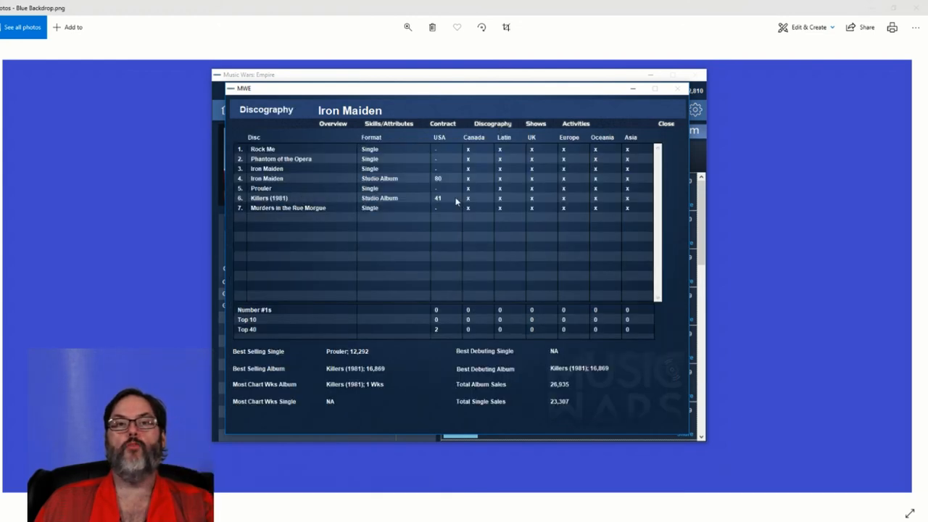
click(283, 197)
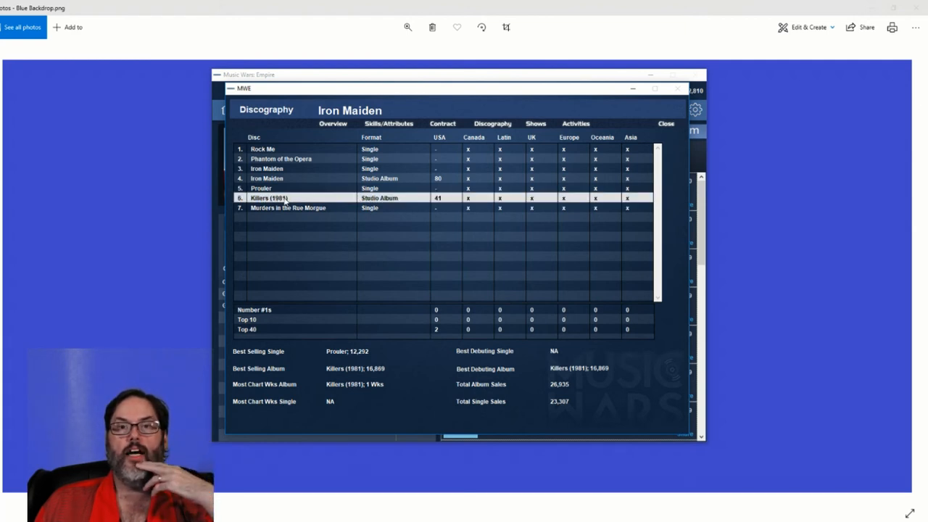
double_click(270, 198)
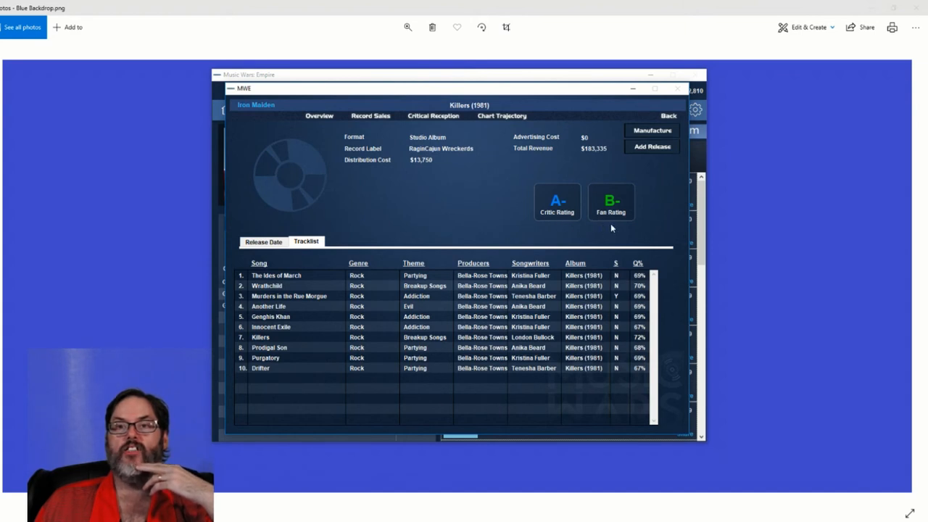
mouse_move(591, 162)
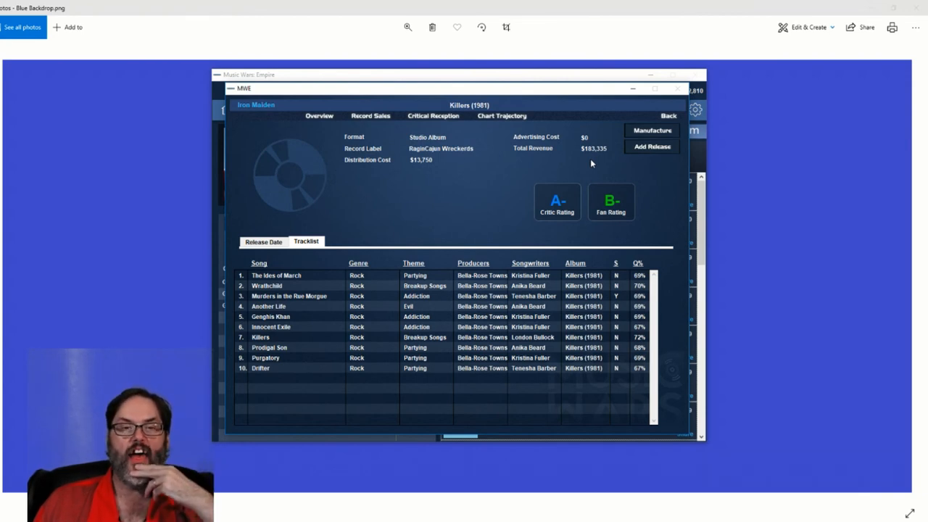
mouse_move(388, 126)
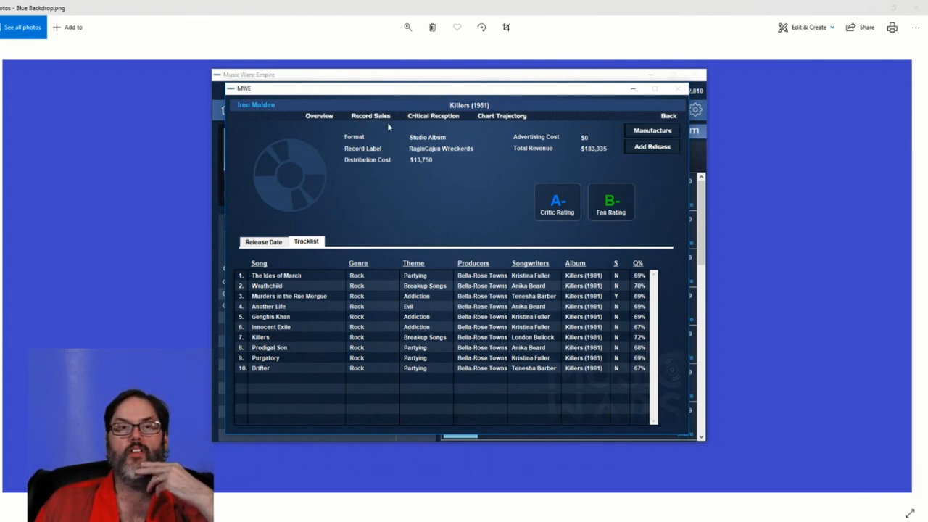
click(370, 116)
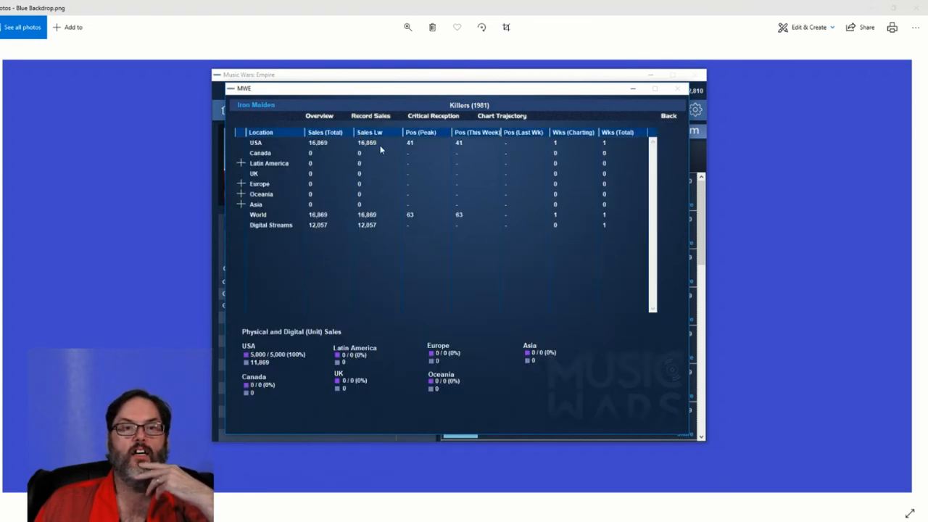
mouse_move(279, 362)
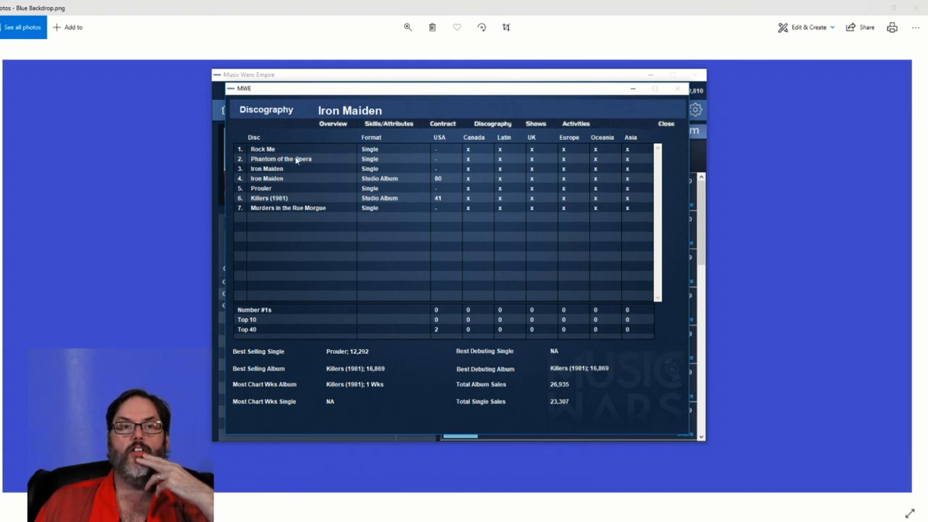
mouse_move(290, 200)
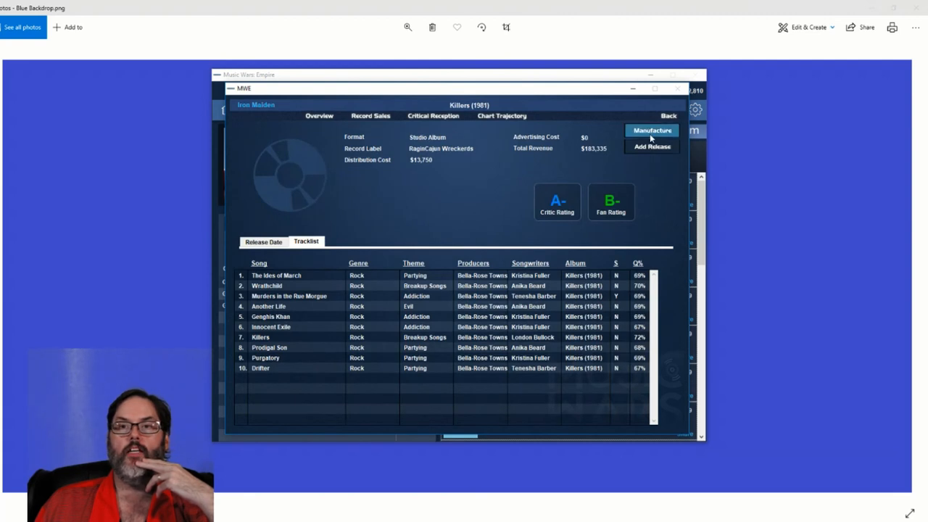
- Manufacture 10,000 more USA units of Killers (1981) and return to the discography
click(652, 131)
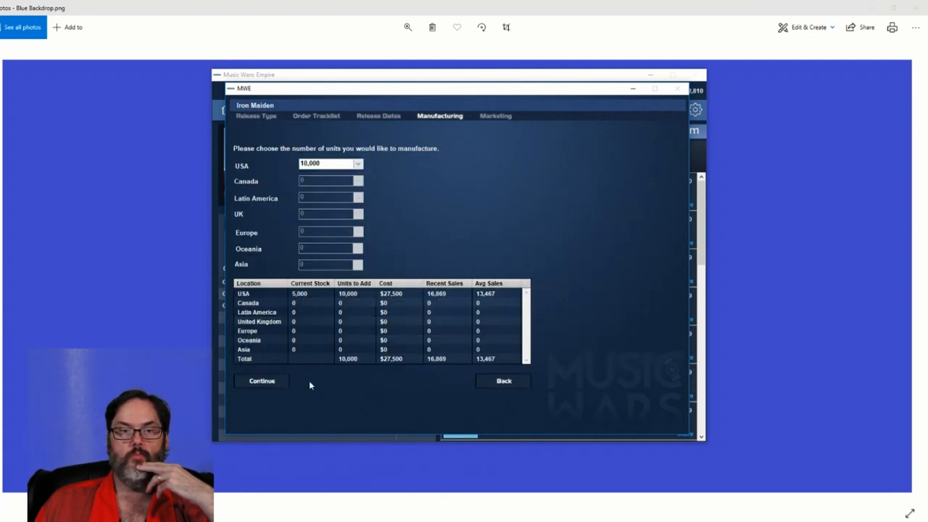
mouse_move(274, 383)
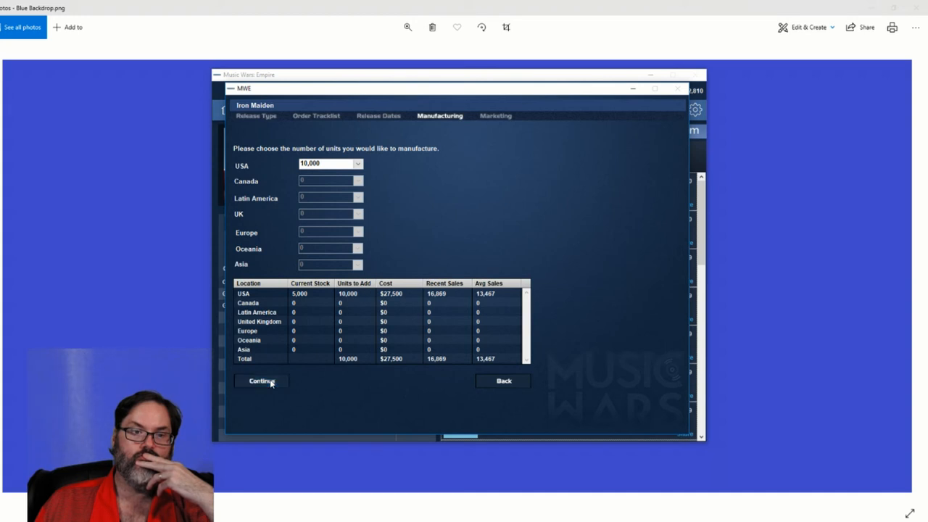
click(261, 380)
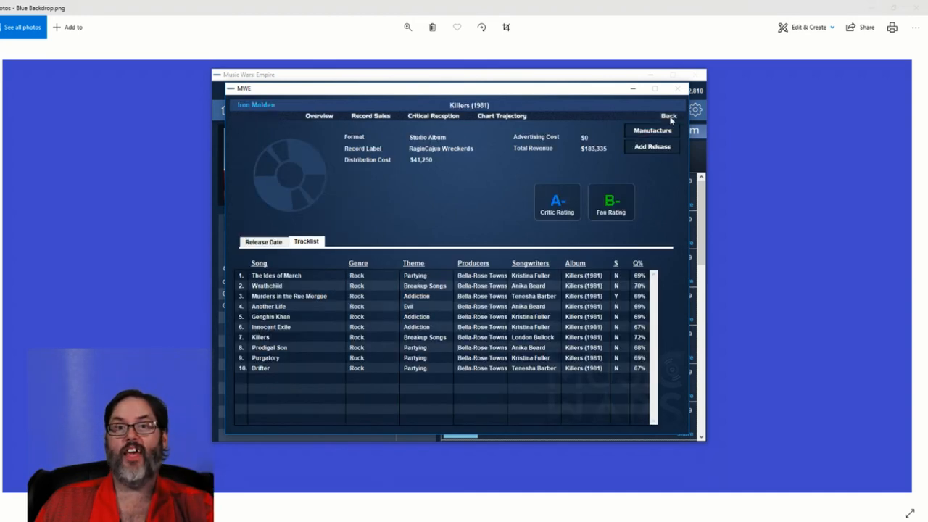
click(667, 116)
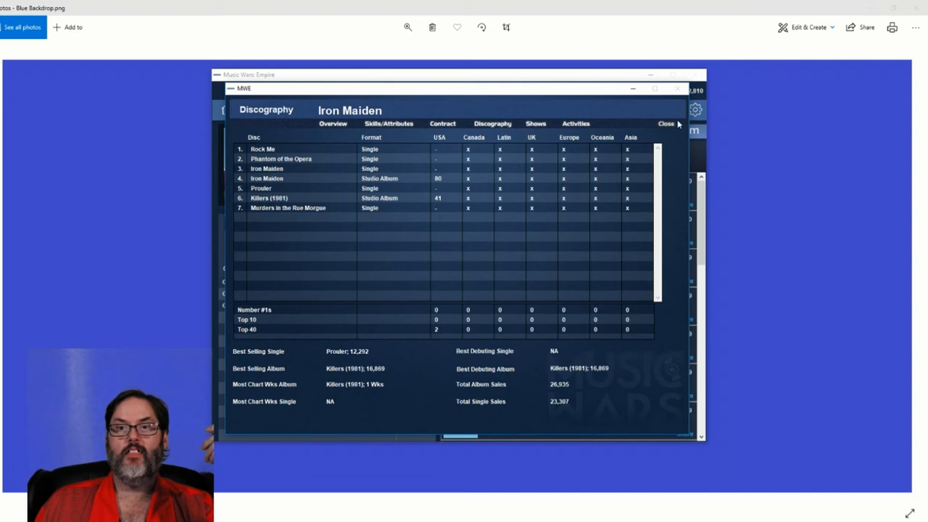
- Close the discography and advance the game to the next week
click(665, 123)
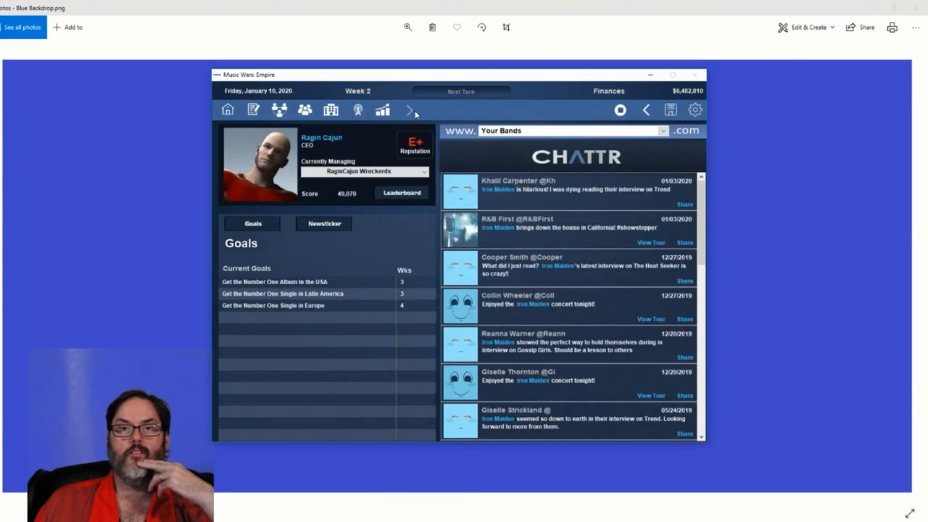
click(412, 110)
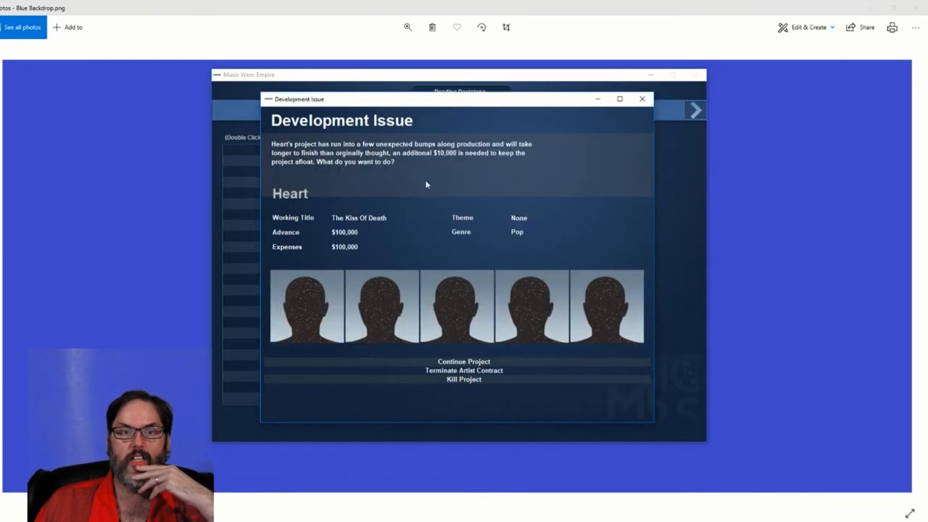
mouse_move(430, 251)
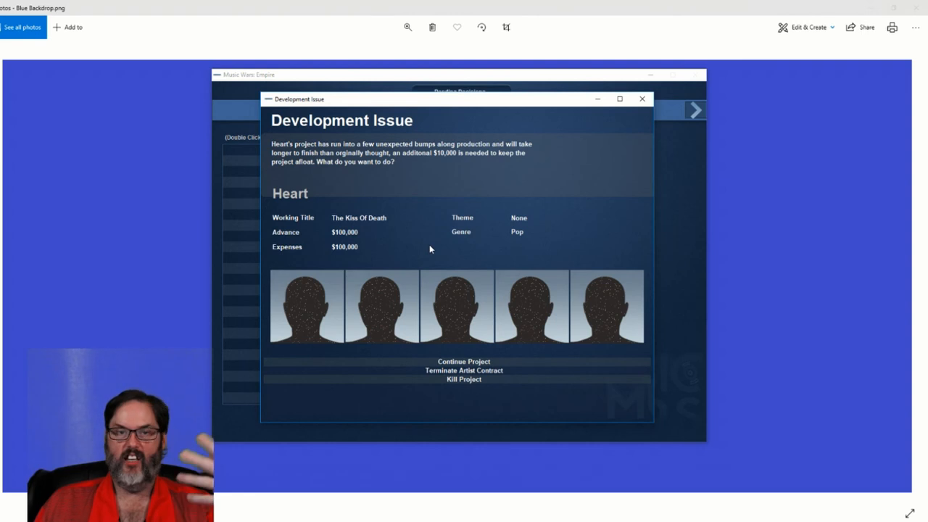
mouse_move(451, 157)
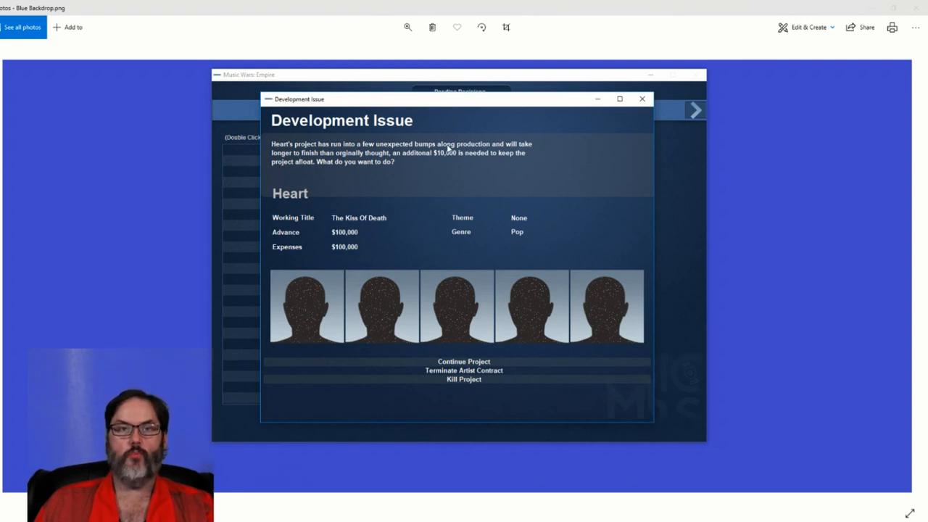
mouse_move(513, 154)
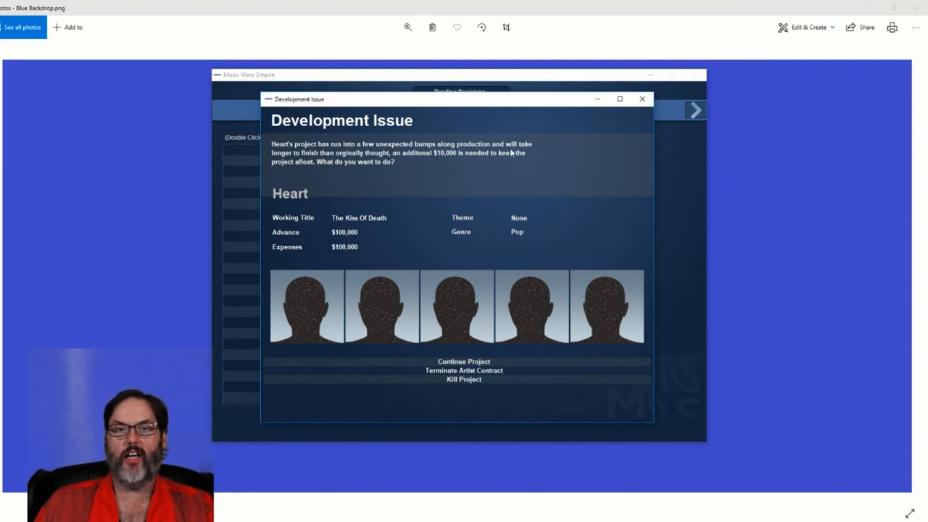
mouse_move(458, 158)
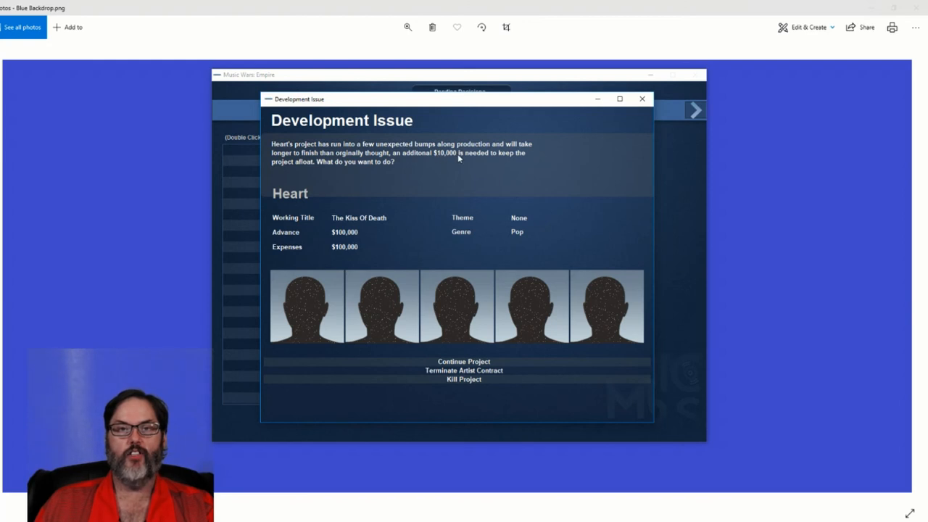
mouse_move(473, 362)
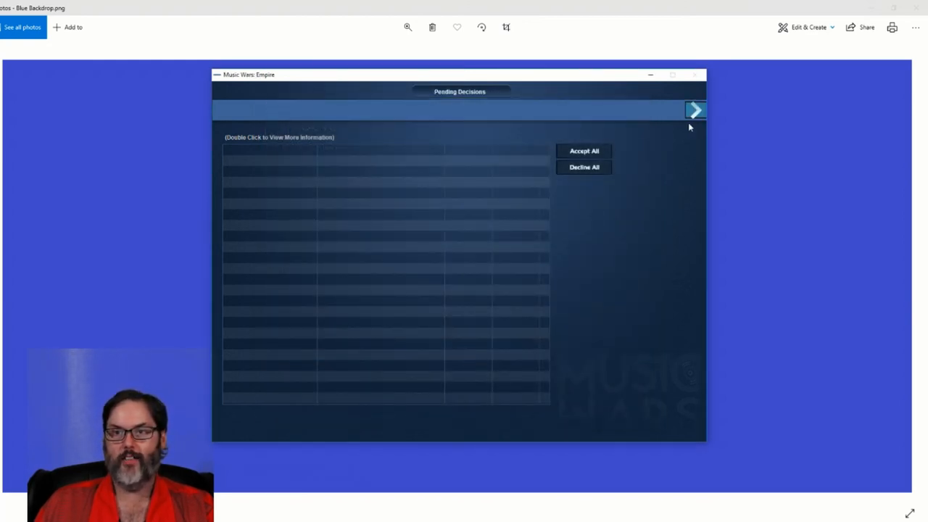
- Move past pending decisions into week 3 and select Iron Maiden in the band list
click(695, 110)
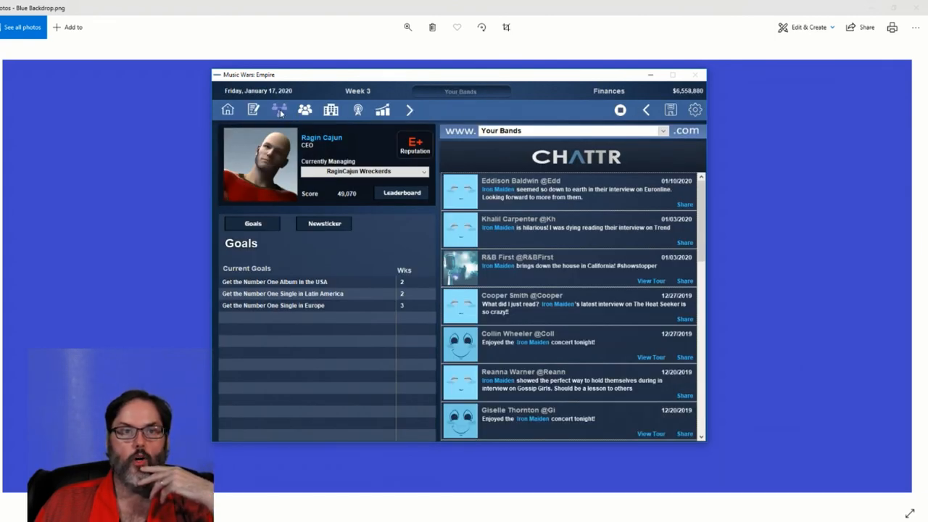
click(279, 111)
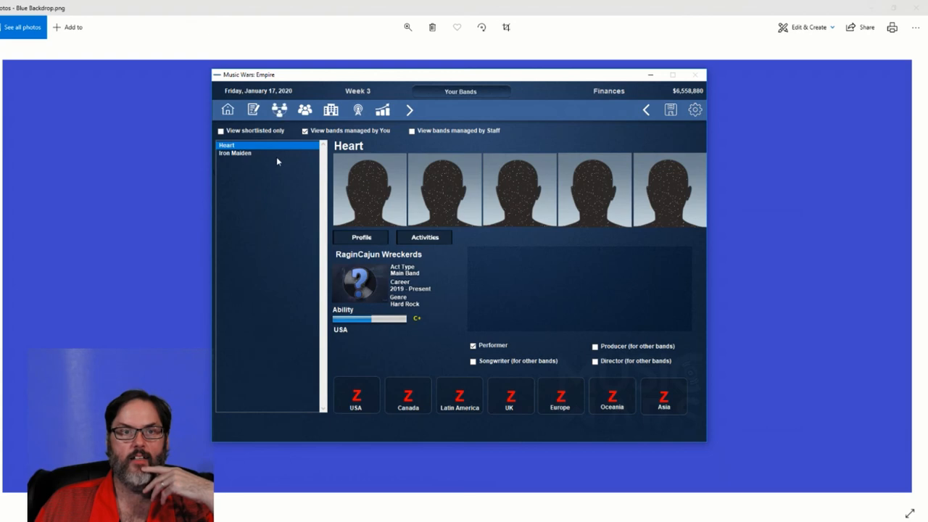
click(235, 154)
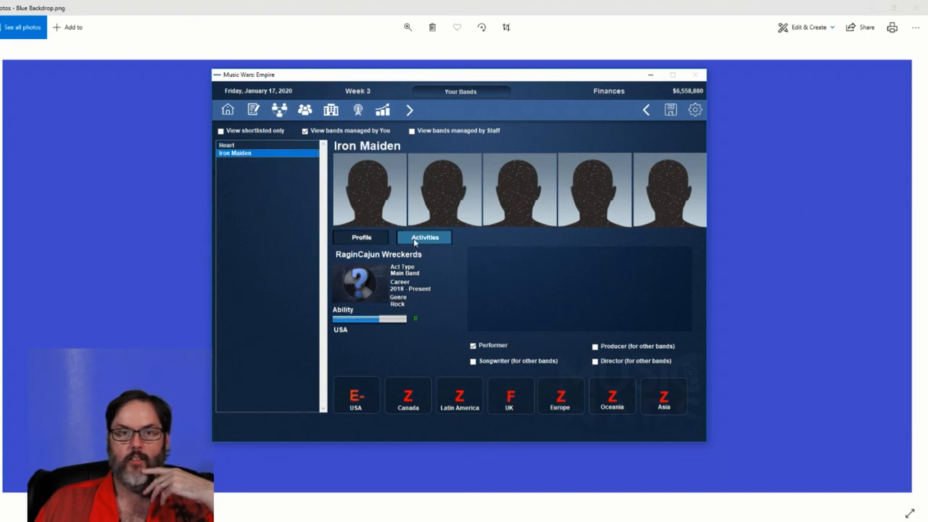
click(424, 238)
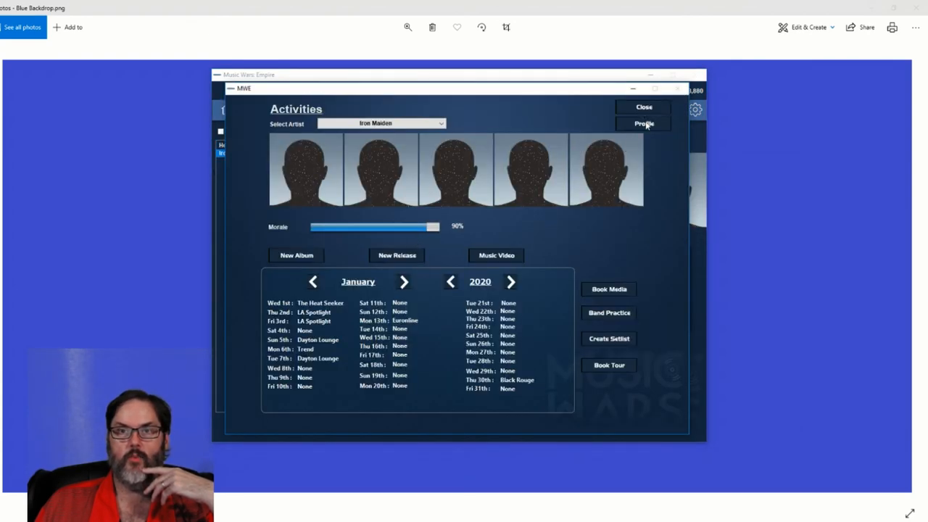
click(644, 123)
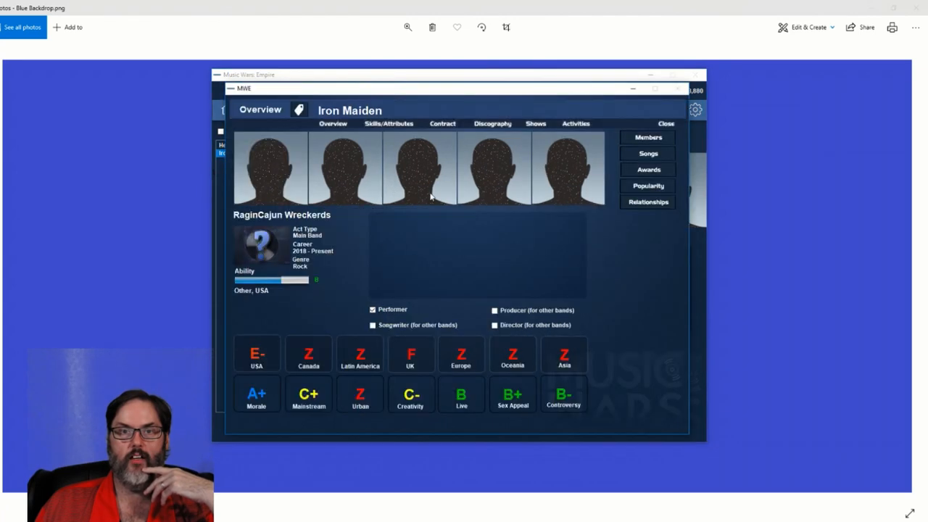
click(492, 123)
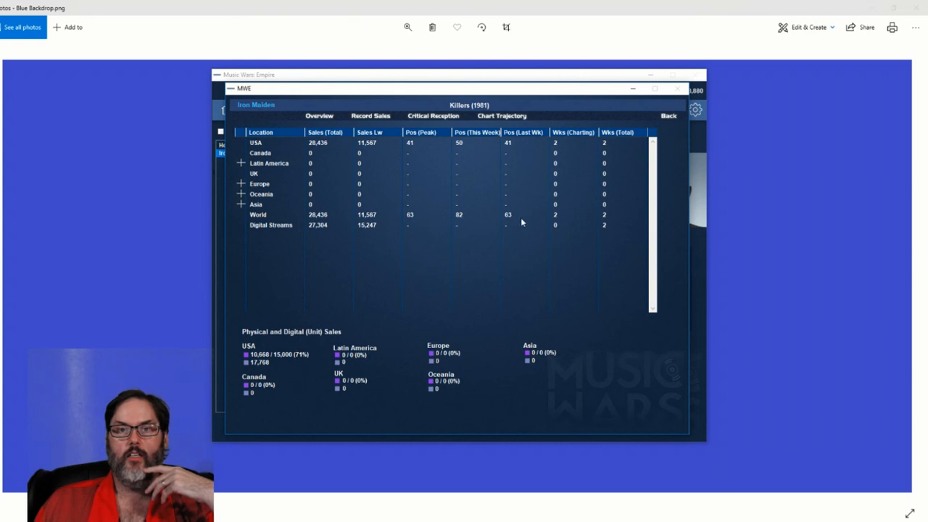
mouse_move(426, 218)
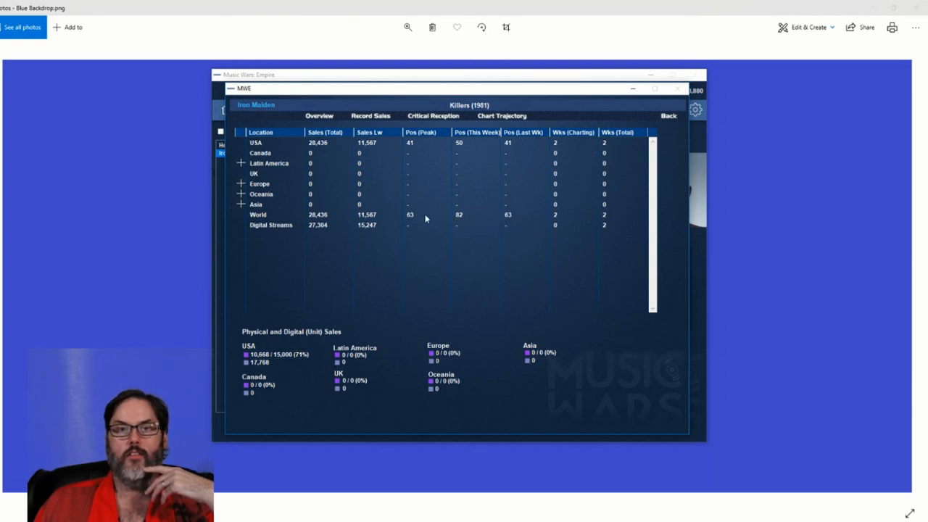
mouse_move(473, 217)
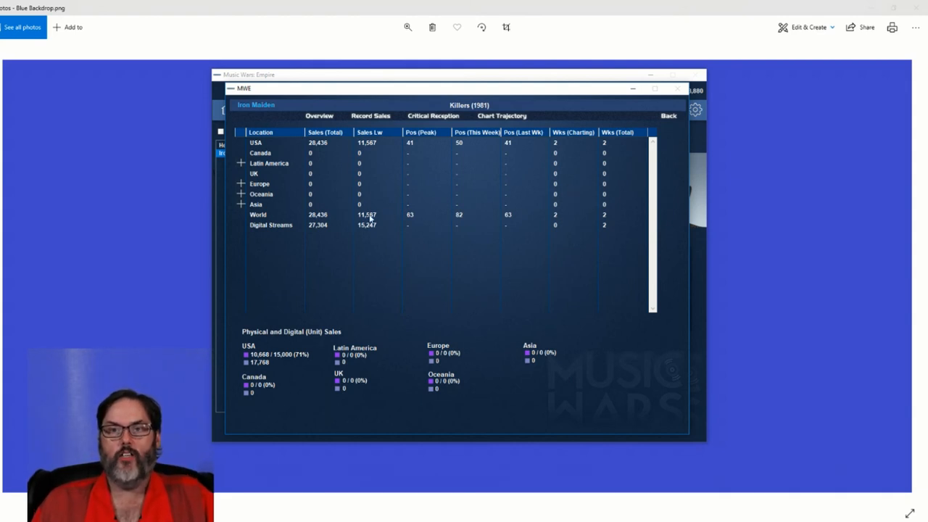
mouse_move(327, 218)
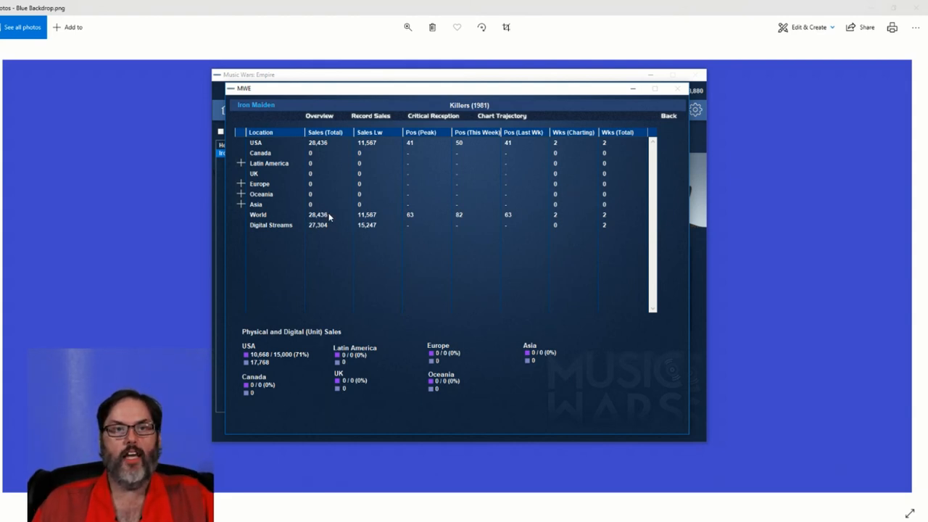
mouse_move(275, 148)
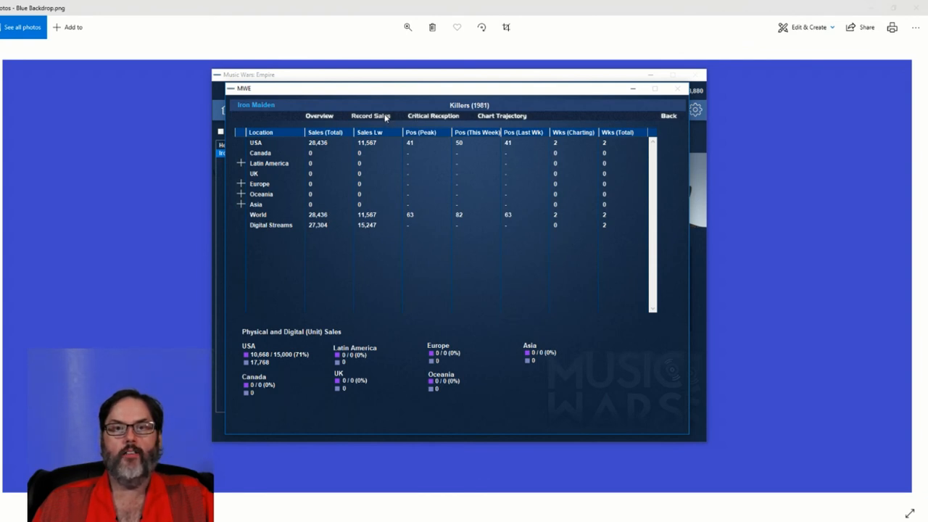
mouse_move(269, 360)
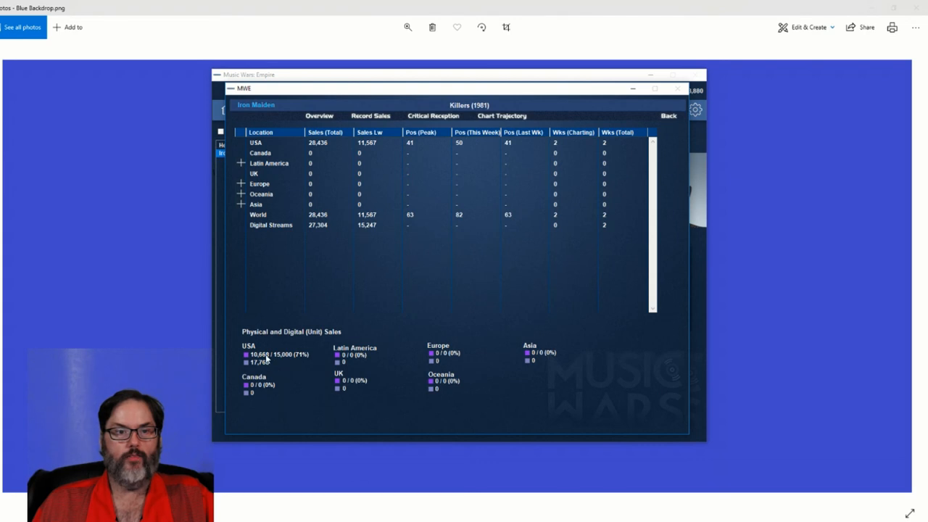
mouse_move(282, 363)
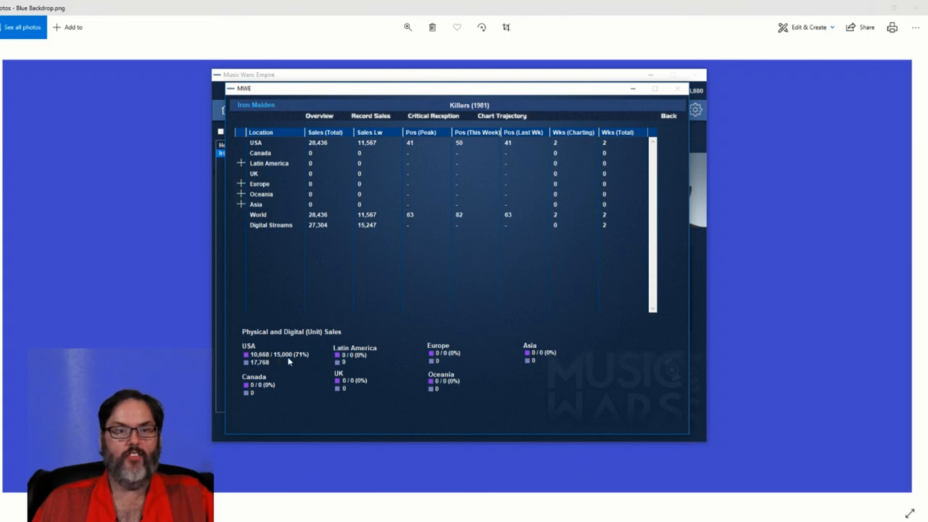
mouse_move(377, 230)
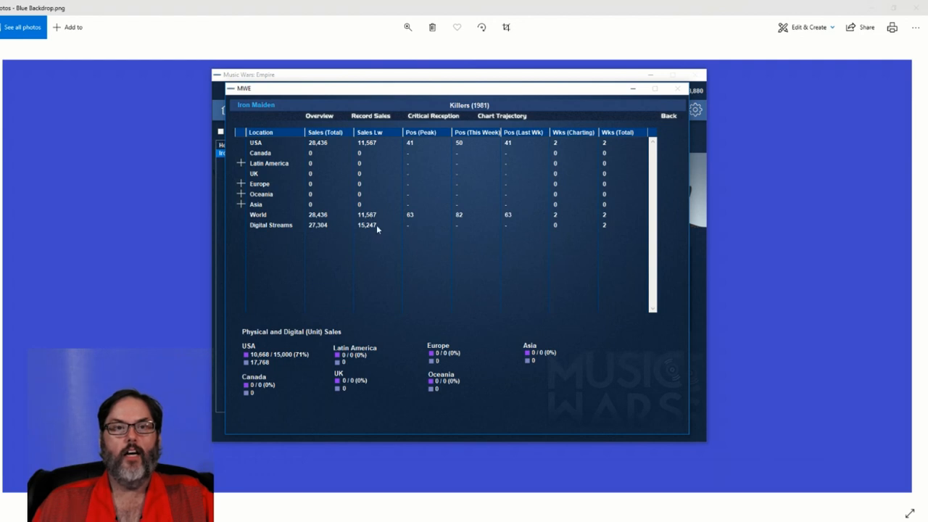
mouse_move(369, 145)
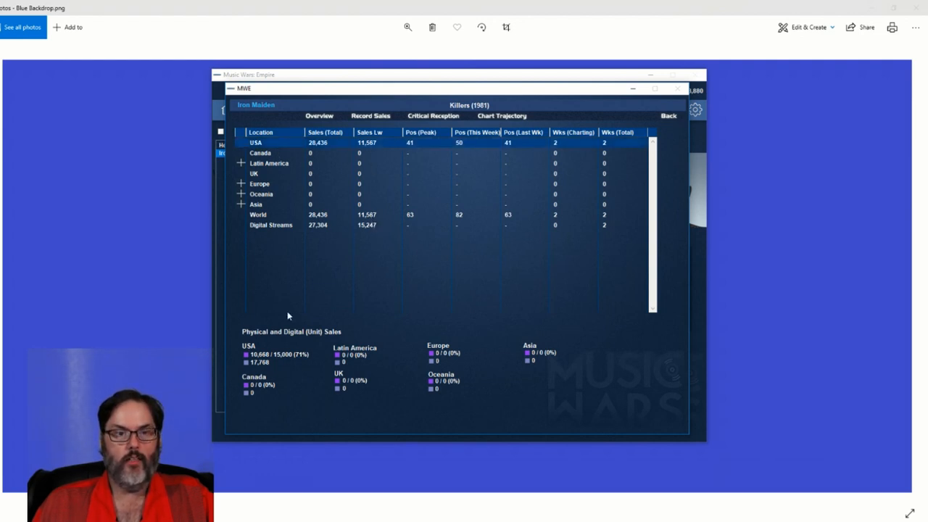
mouse_move(293, 362)
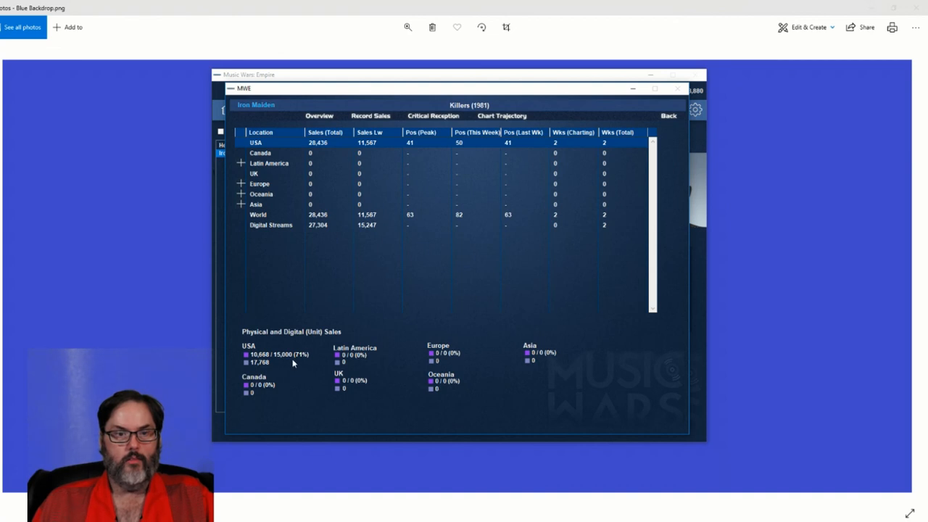
mouse_move(282, 364)
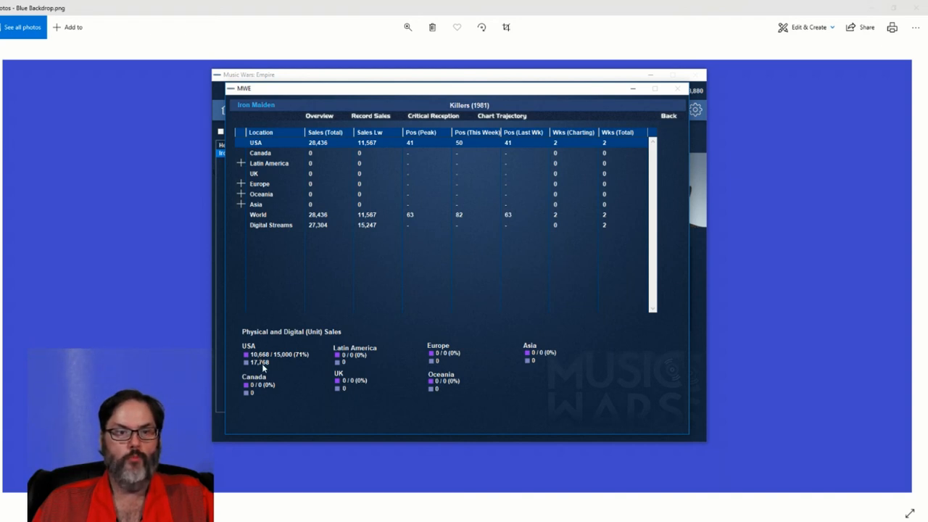
mouse_move(273, 369)
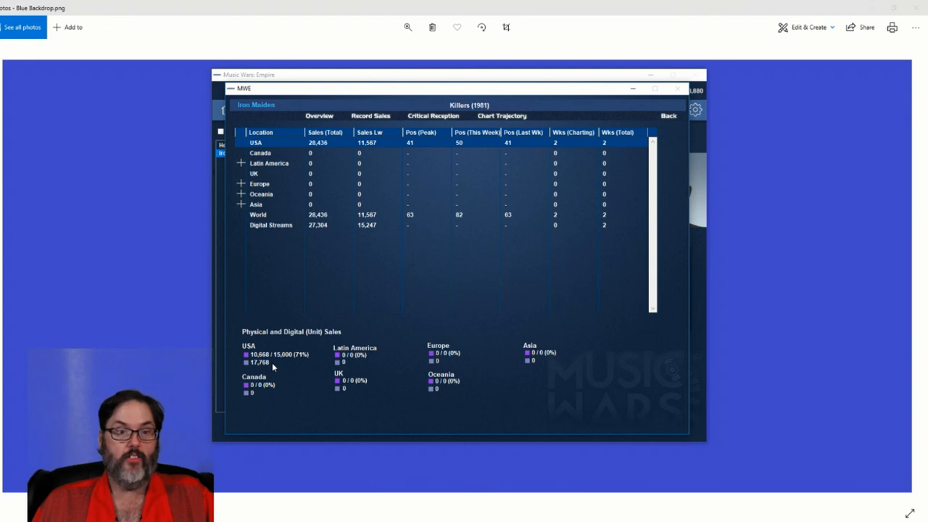
mouse_move(359, 196)
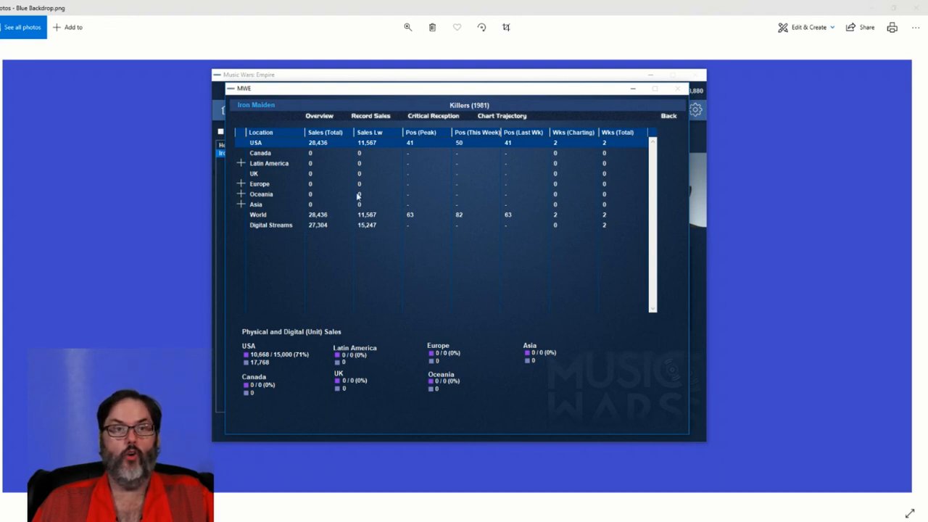
mouse_move(302, 400)
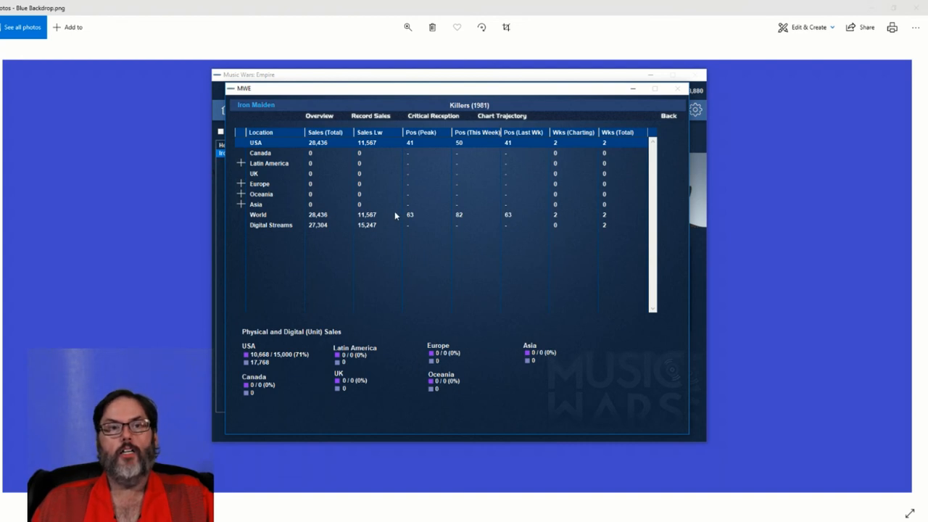
mouse_move(667, 116)
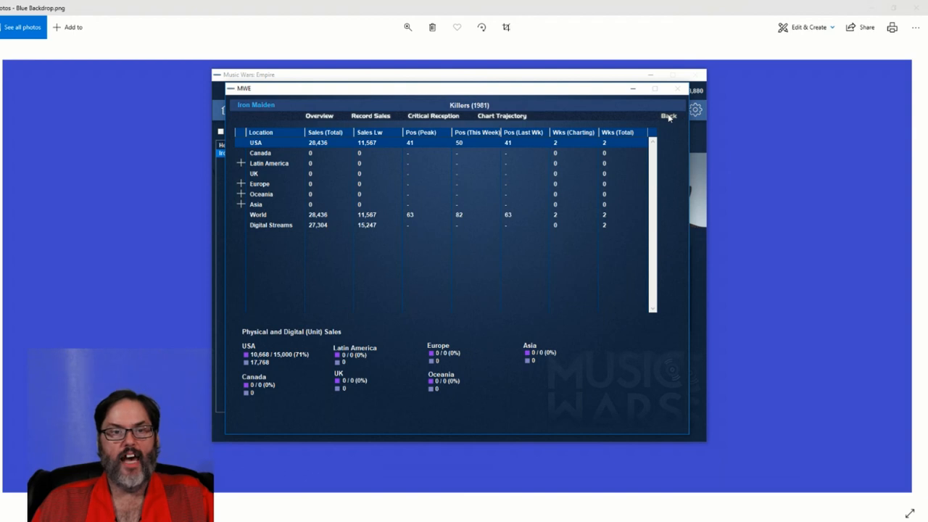
mouse_move(376, 145)
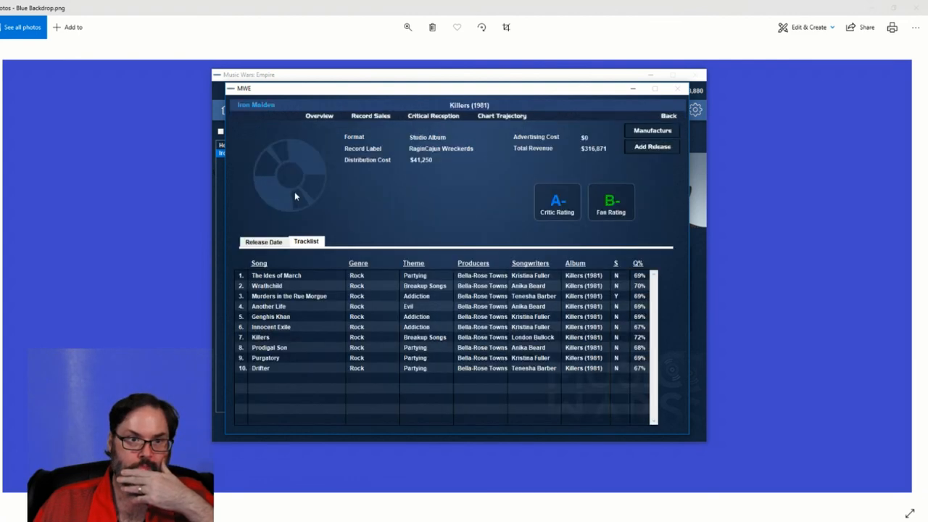
- Start a Killers (1981) manufacturing order and set the USA quantity toward 7,500 units
click(651, 131)
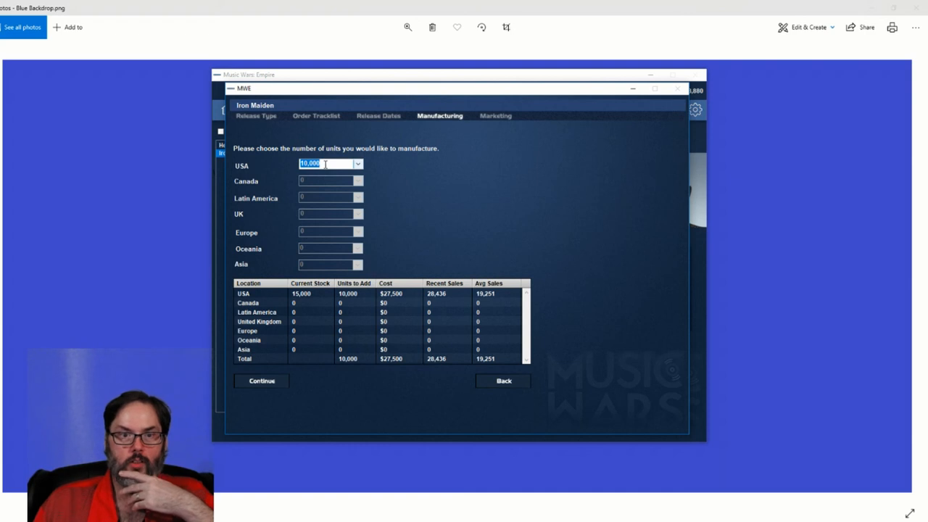
text(7500)
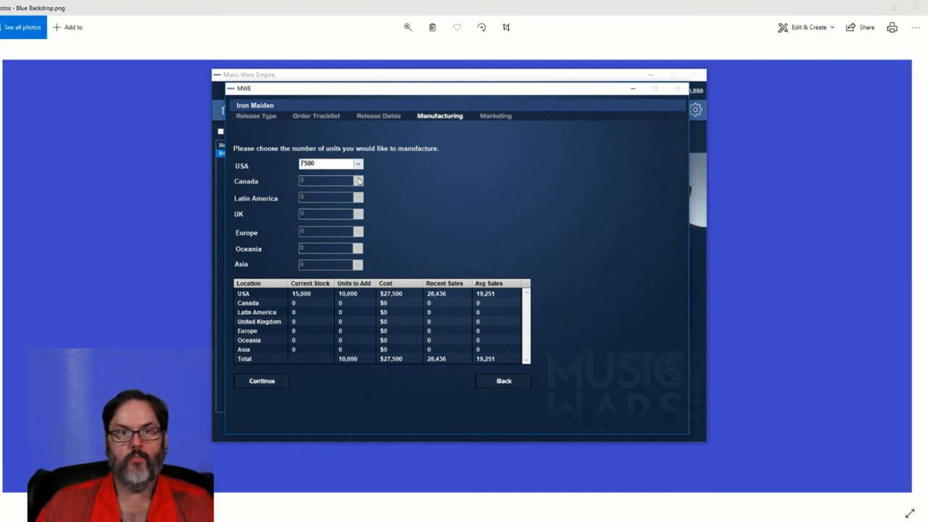
click(356, 164)
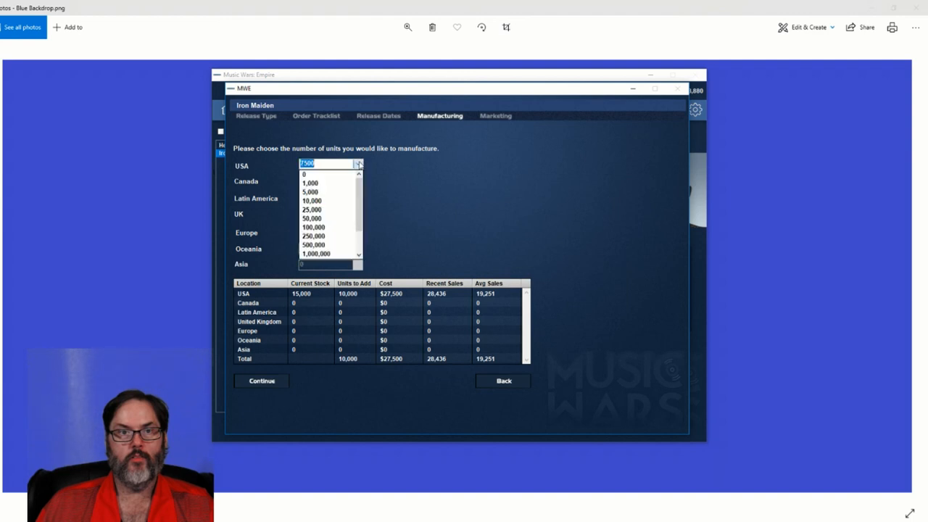
mouse_move(325, 191)
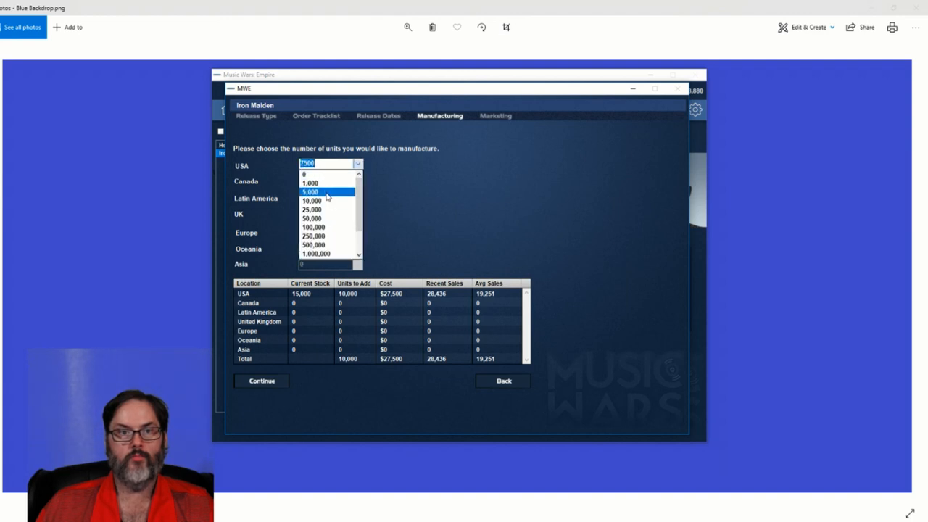
click(309, 192)
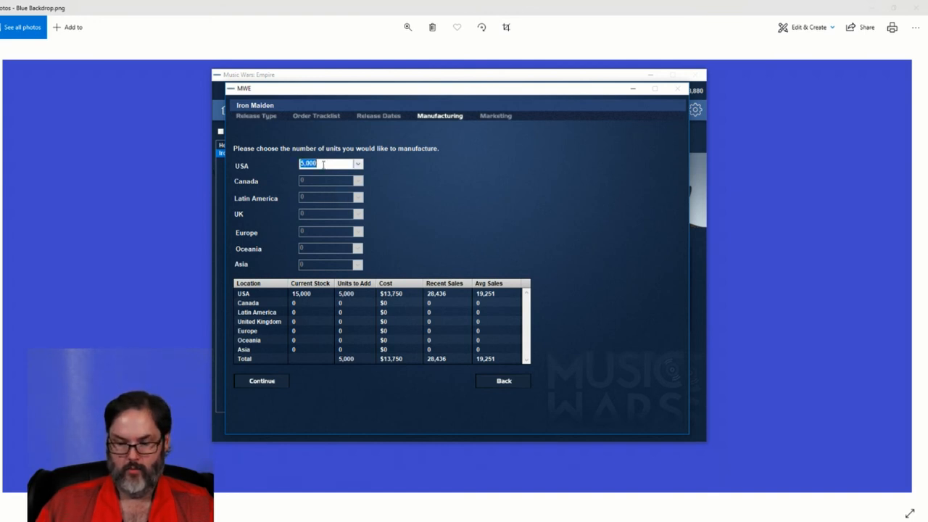
text(7500)
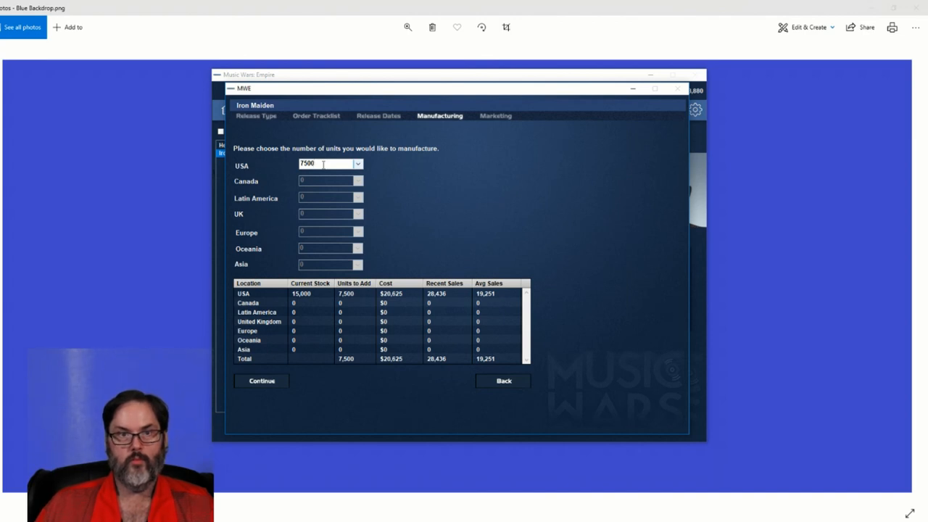
triple_click(322, 164)
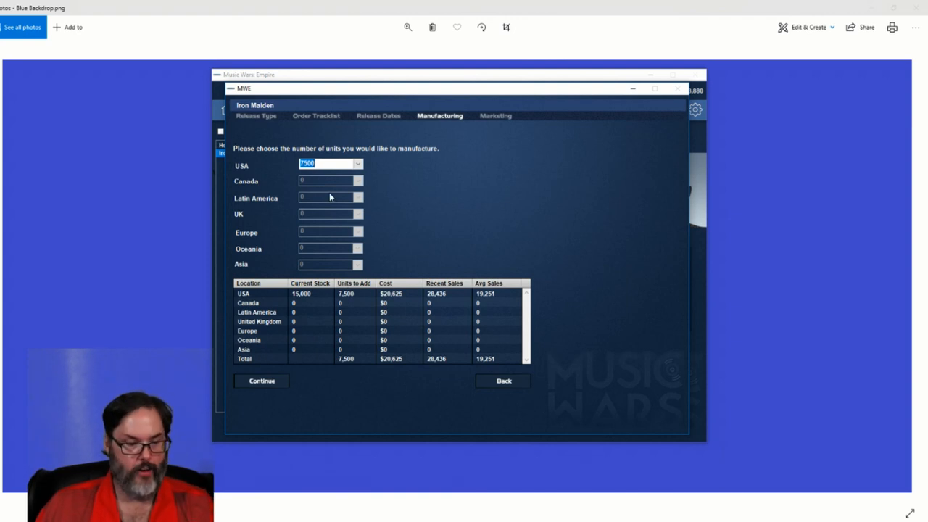
mouse_move(357, 303)
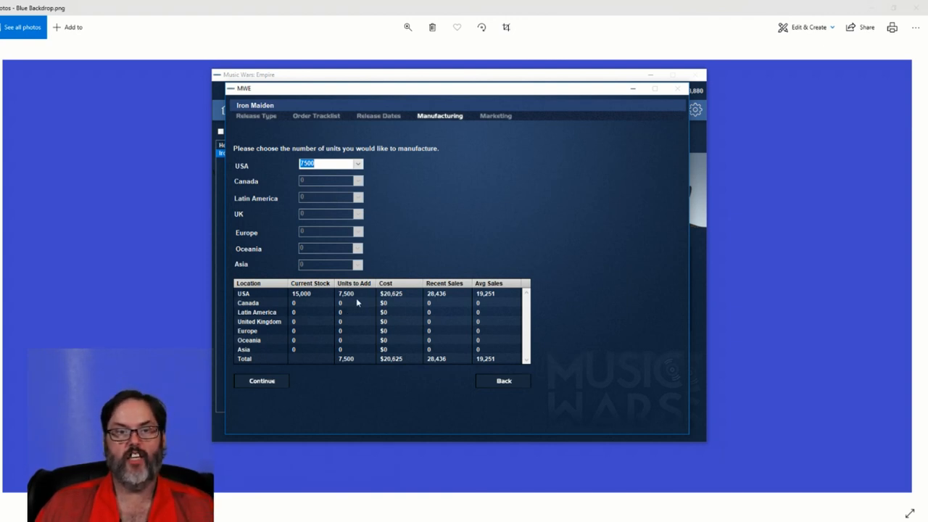